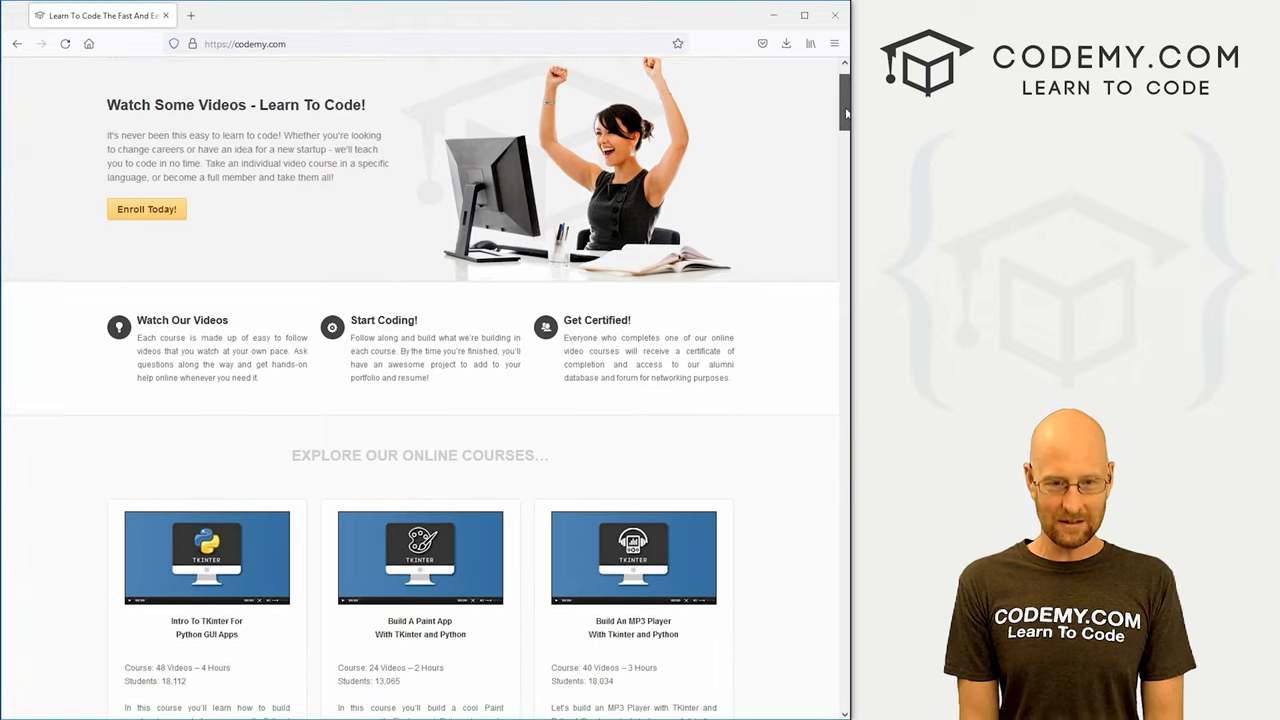
Scroll admin's profile down to the Followed By card of five users
scroll("down", 3)
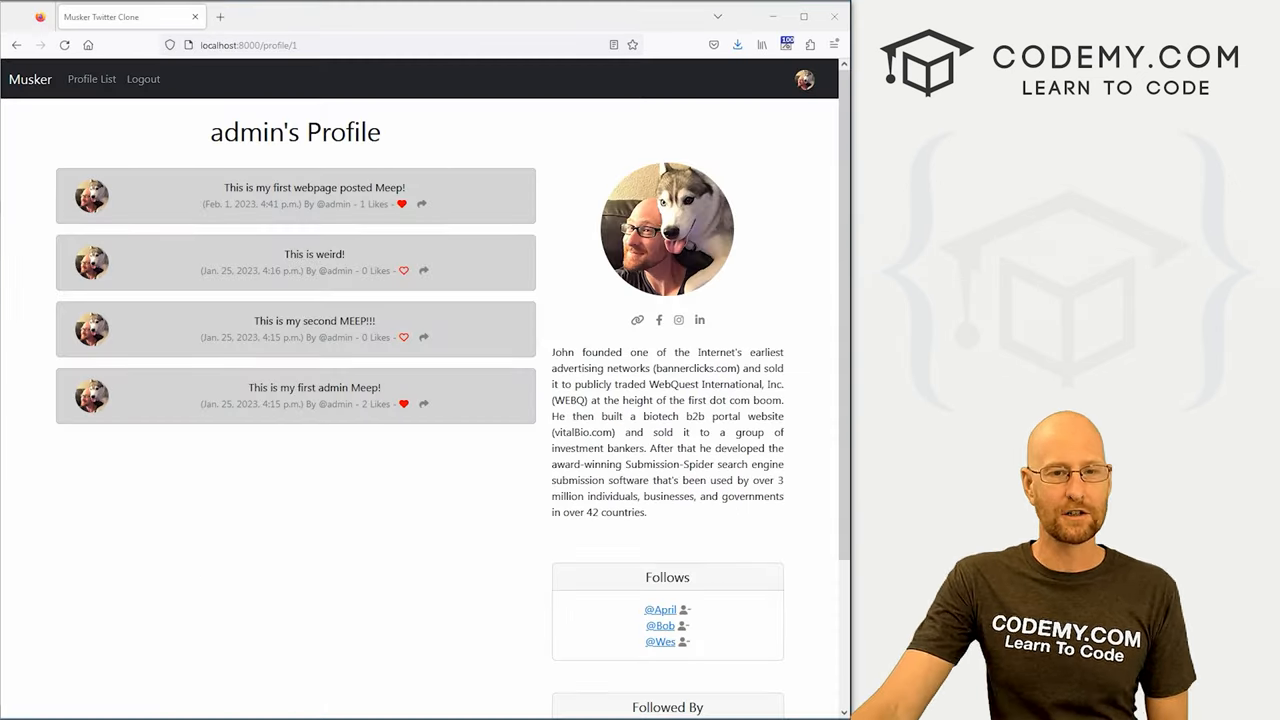
scroll("down", 3)
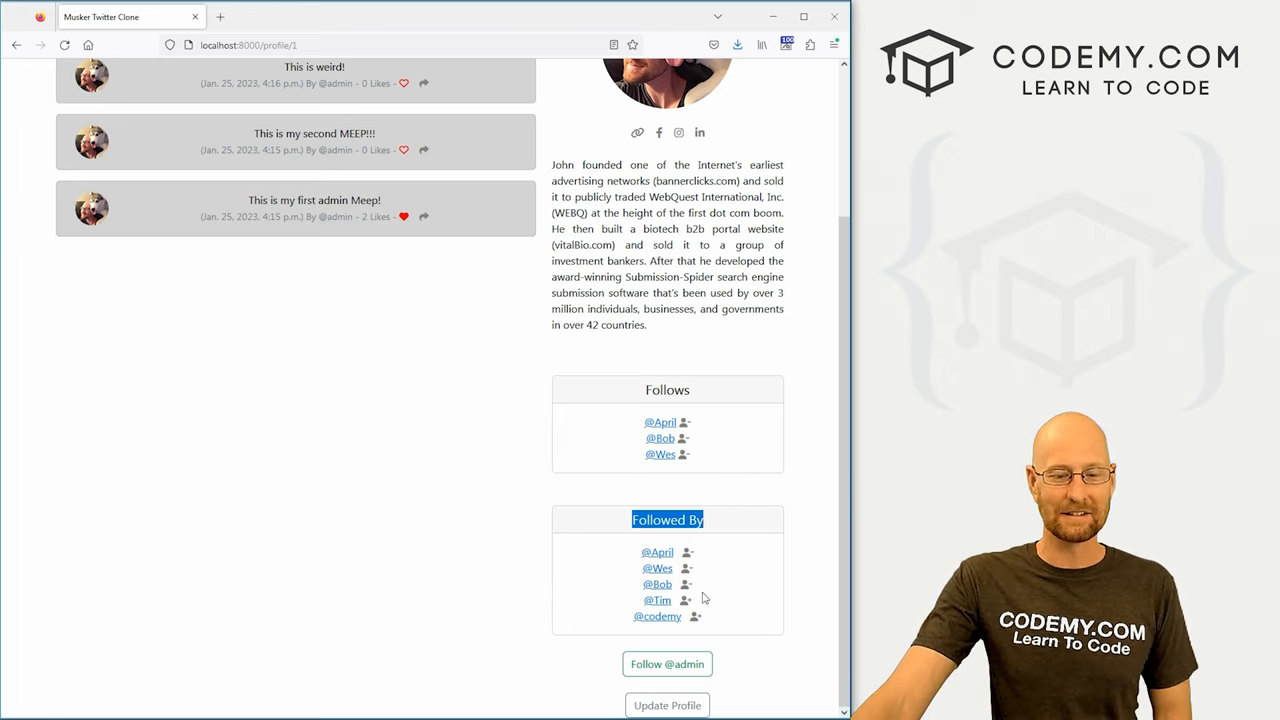
mouse_move(728, 608)
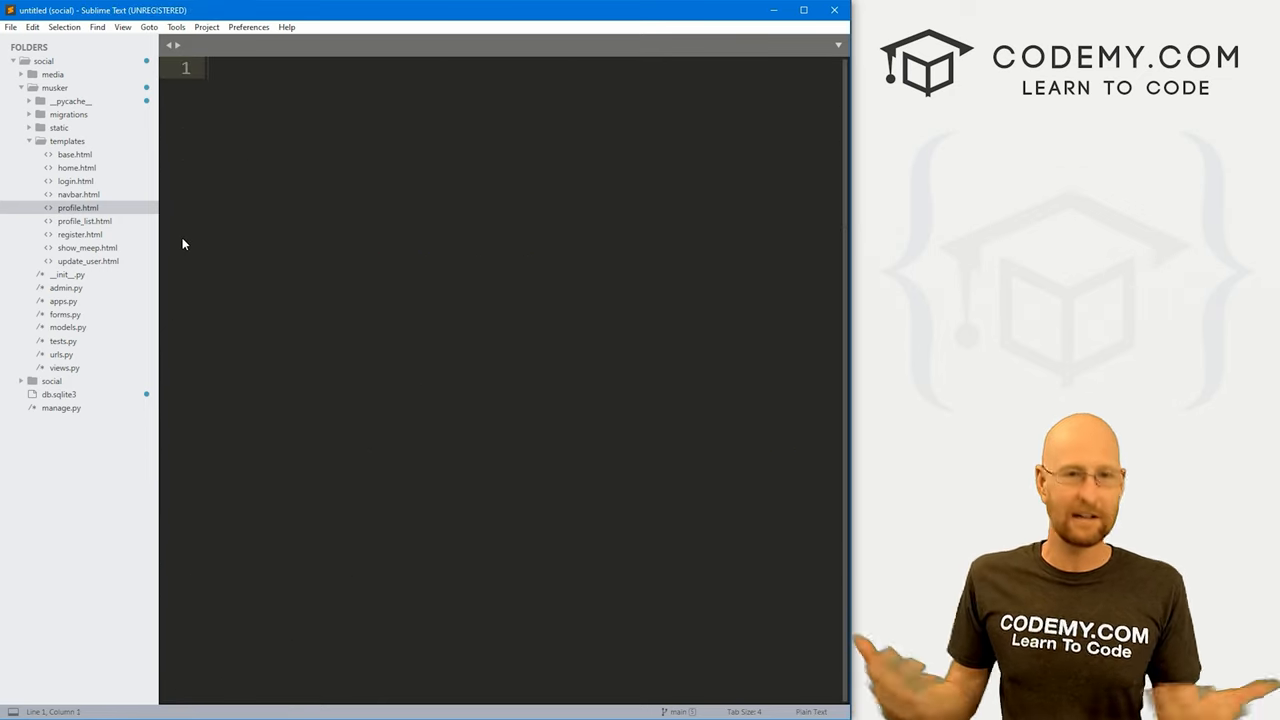
Add a 'profile/followers/<int:pk>' path in urls.py routed to views.followers, named followers
left_click(60, 354)
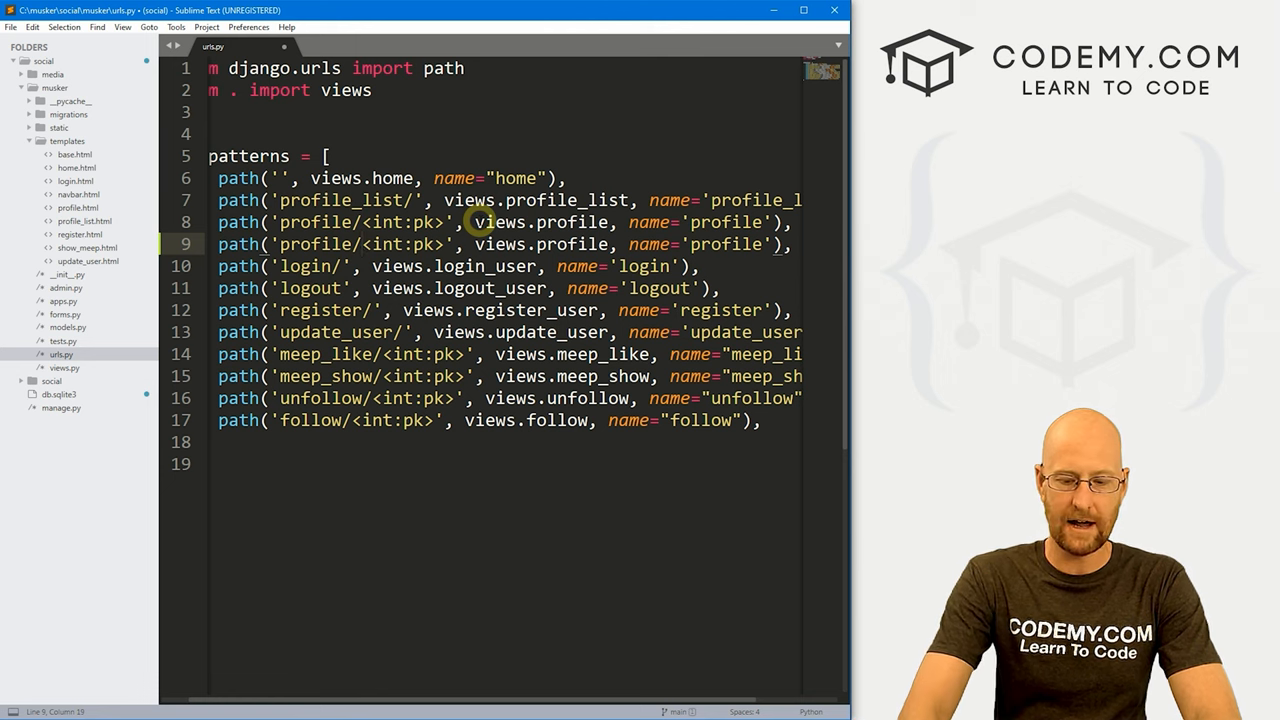
type("followers/")
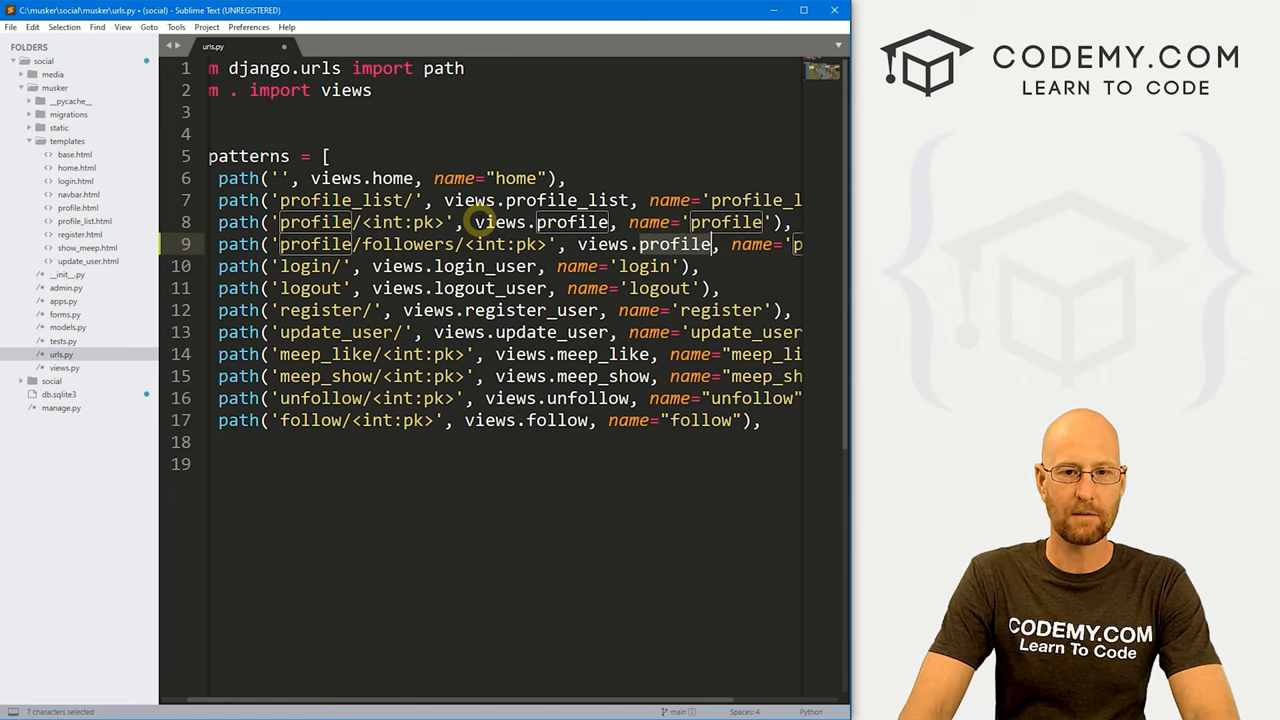
type("followers")
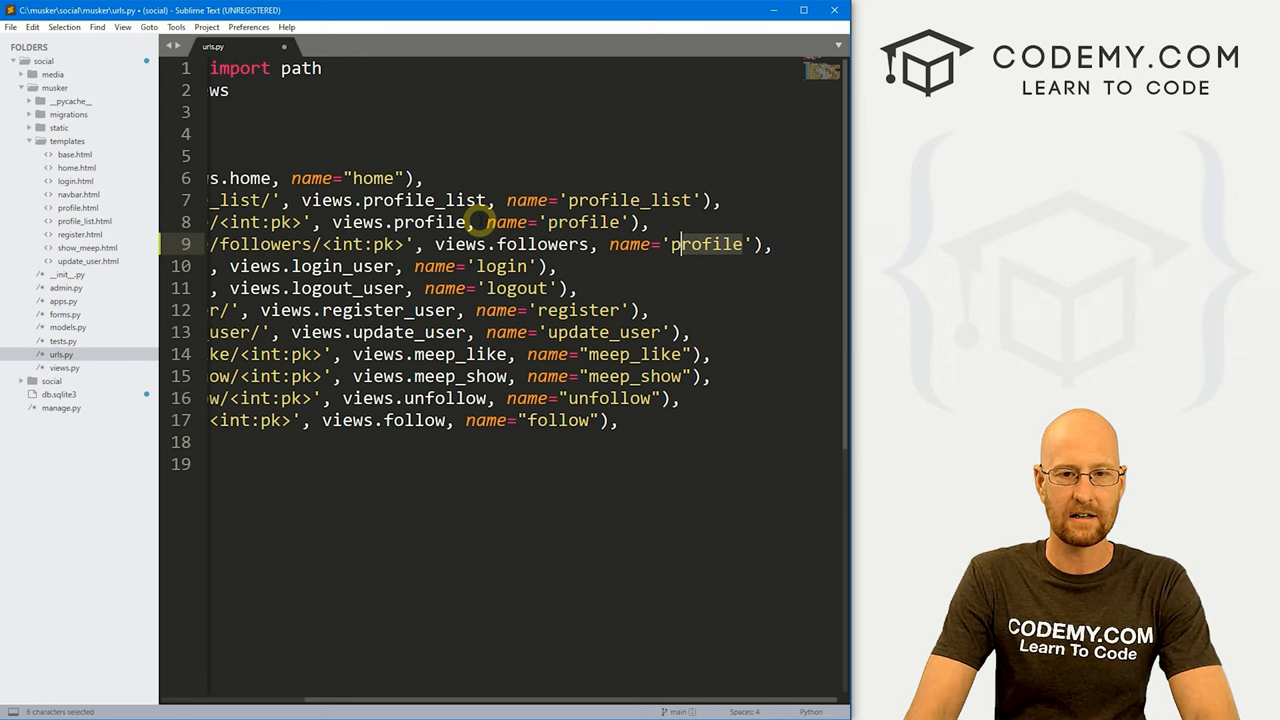
type("follower")
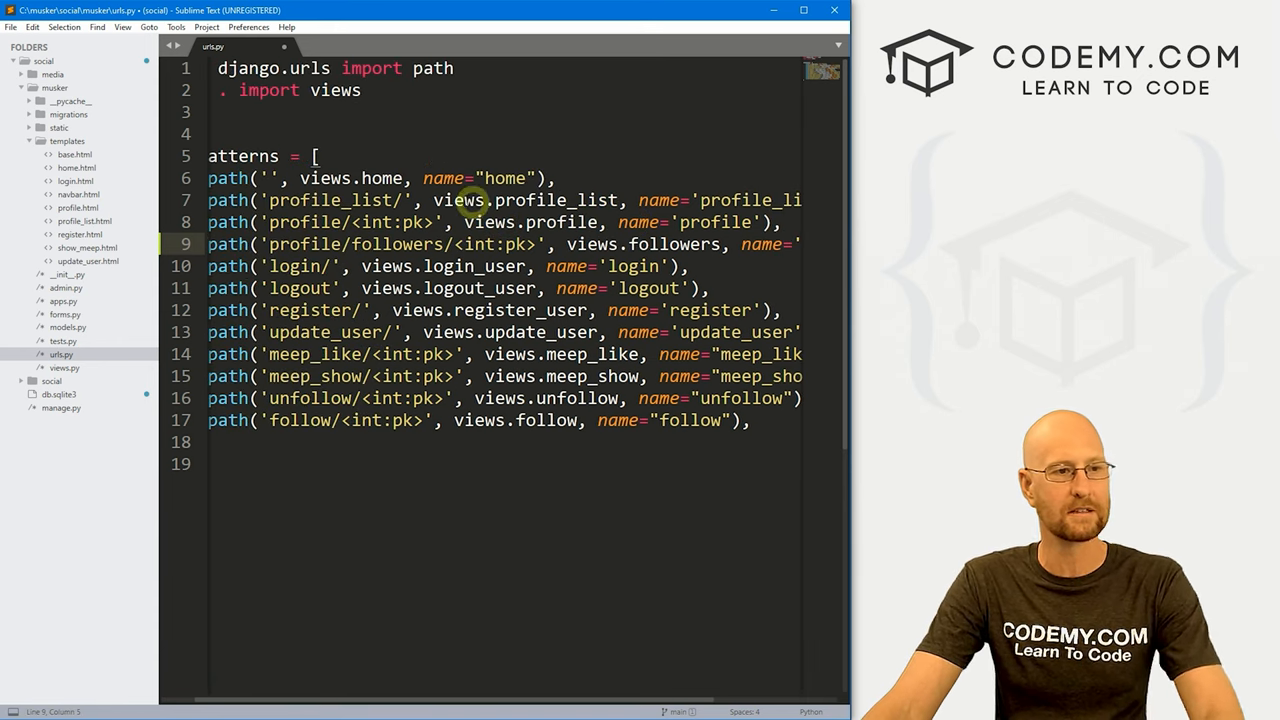
Create a new empty file in the templates folder and save it as followers.html
right_click(56, 140)
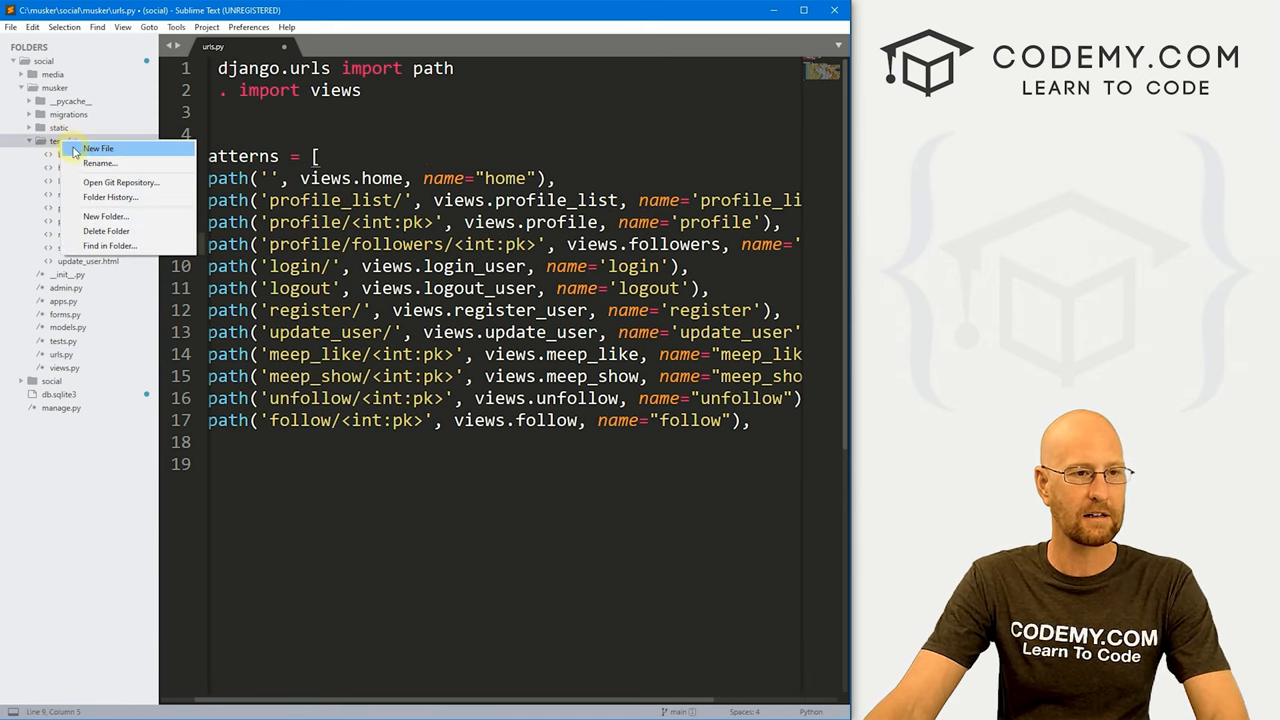
left_click(98, 148)
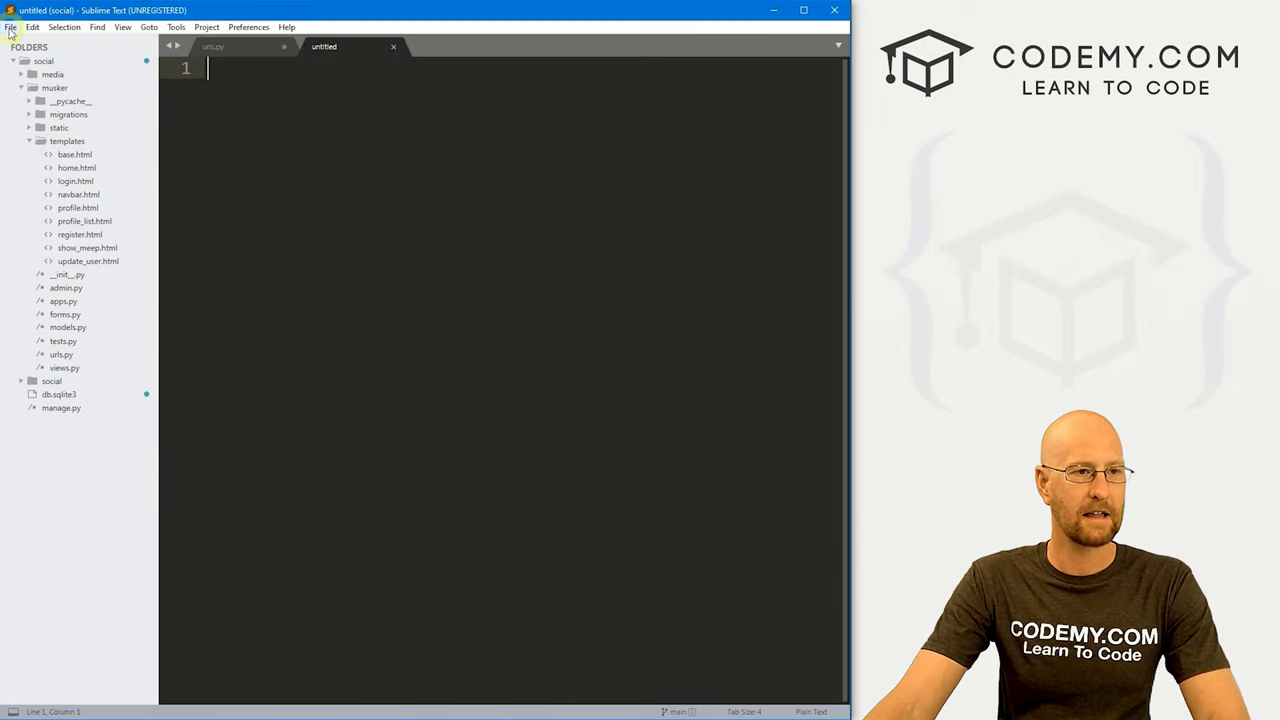
left_click(10, 28)
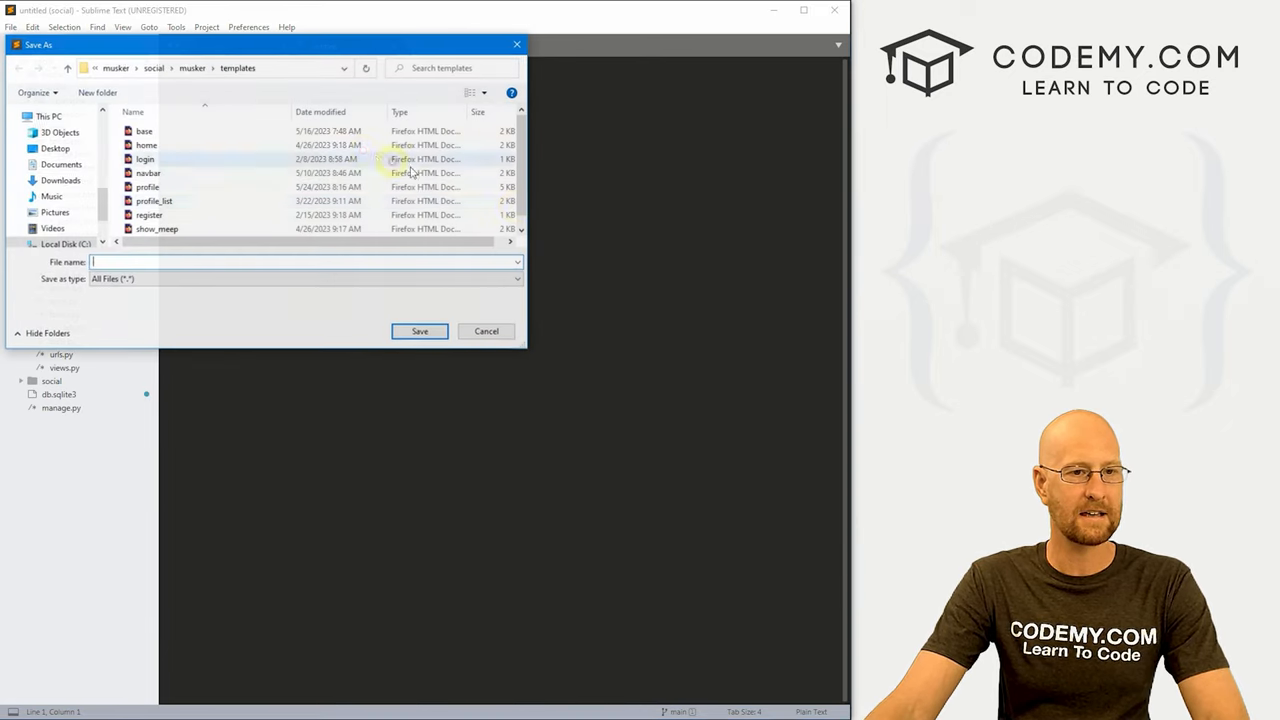
type("followers.html")
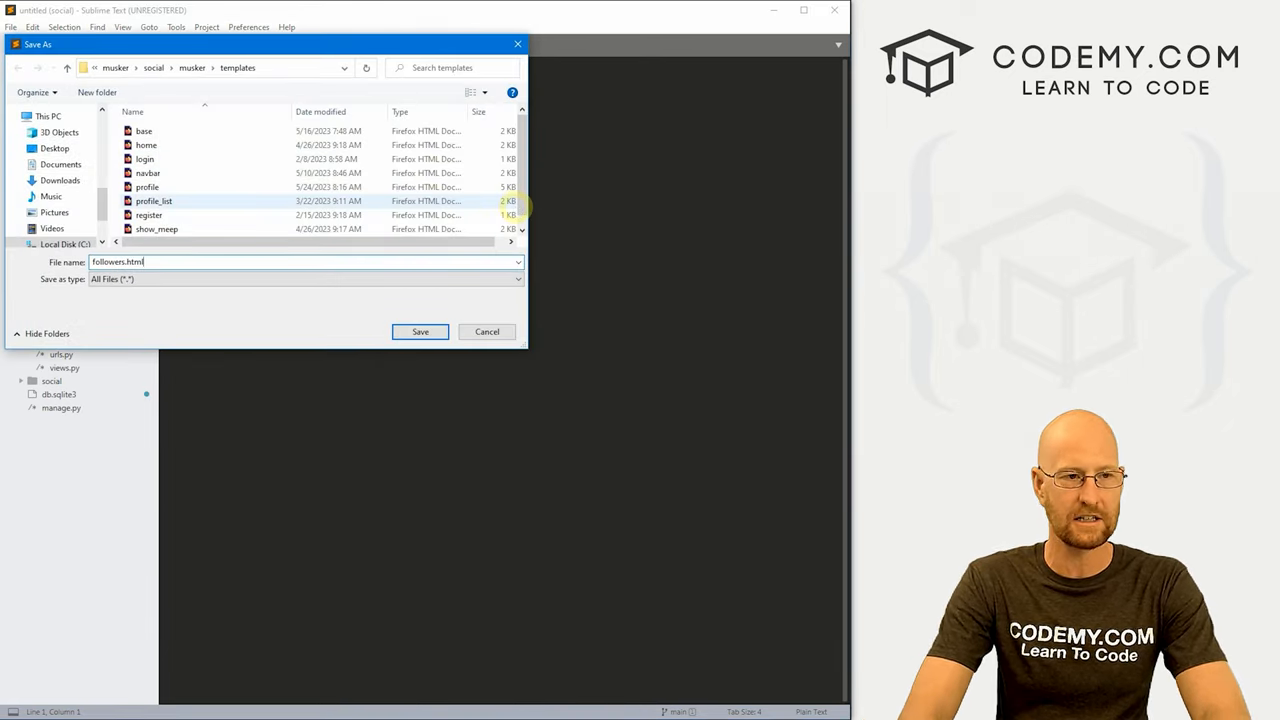
left_click(420, 332)
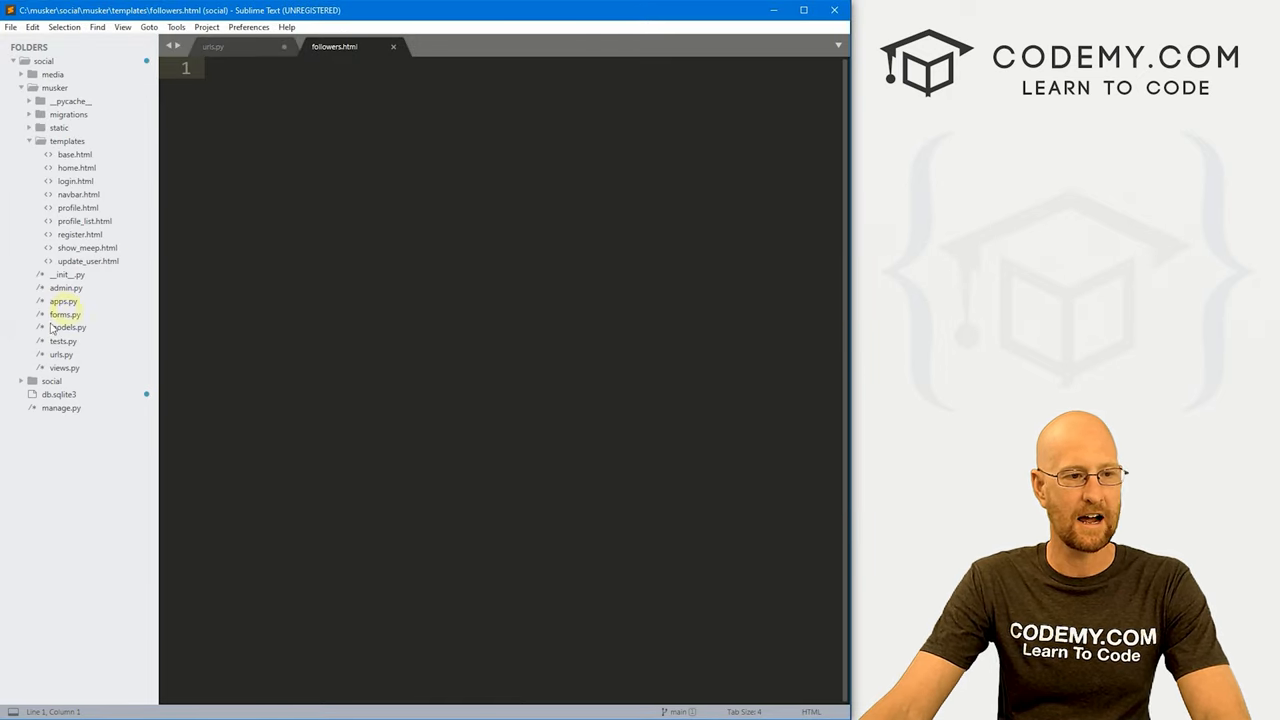
In views.py, locate the profile view and add a def followers(request, pk): stub after it
left_click(64, 368)
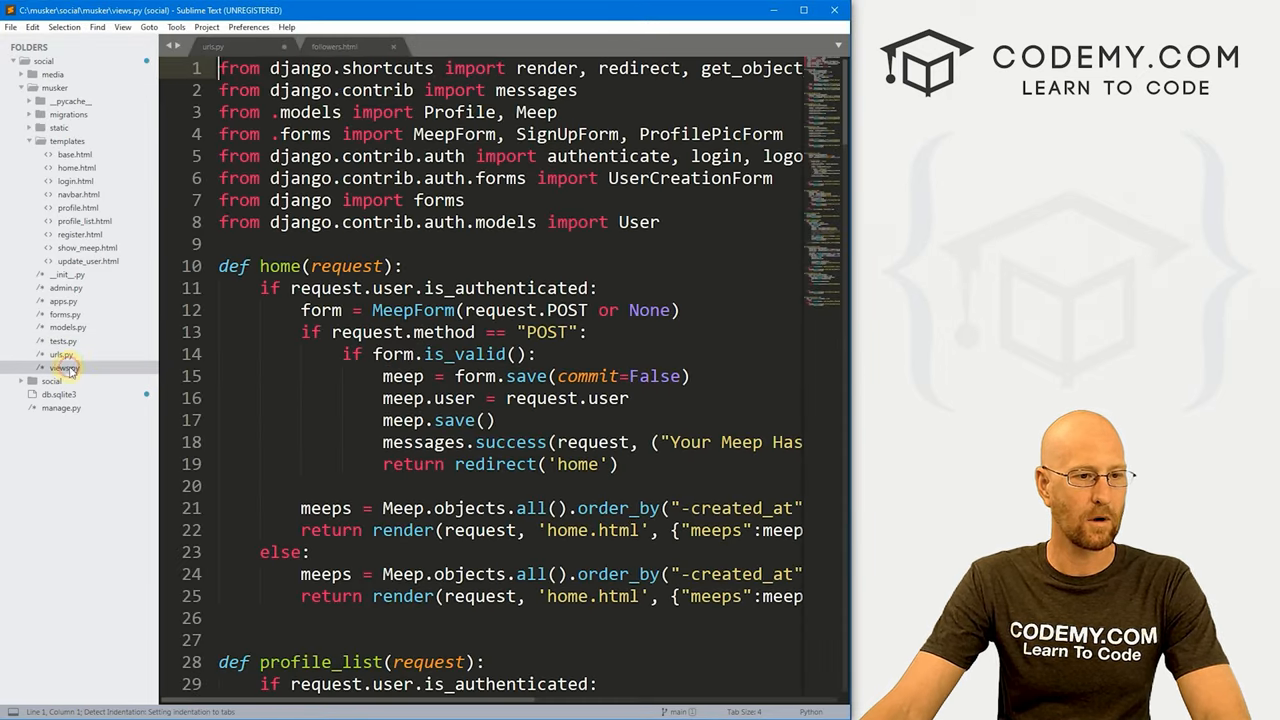
left_click(64, 368)
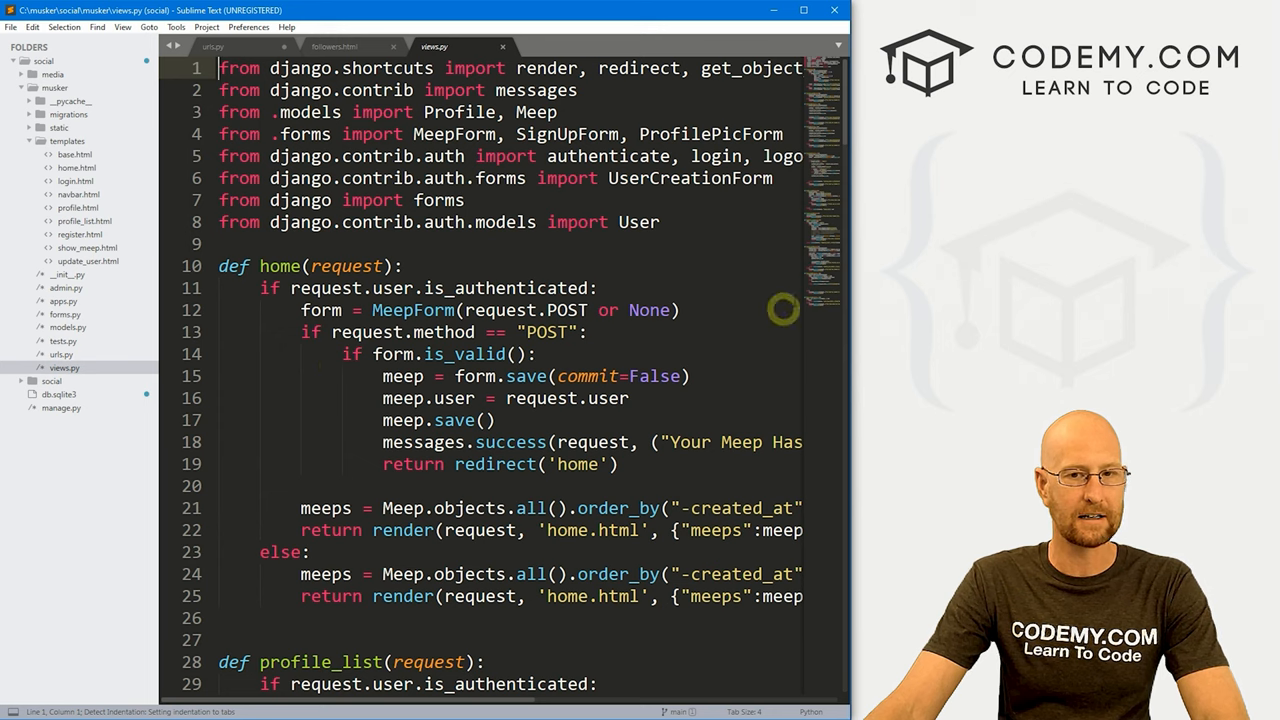
scroll("down", 3)
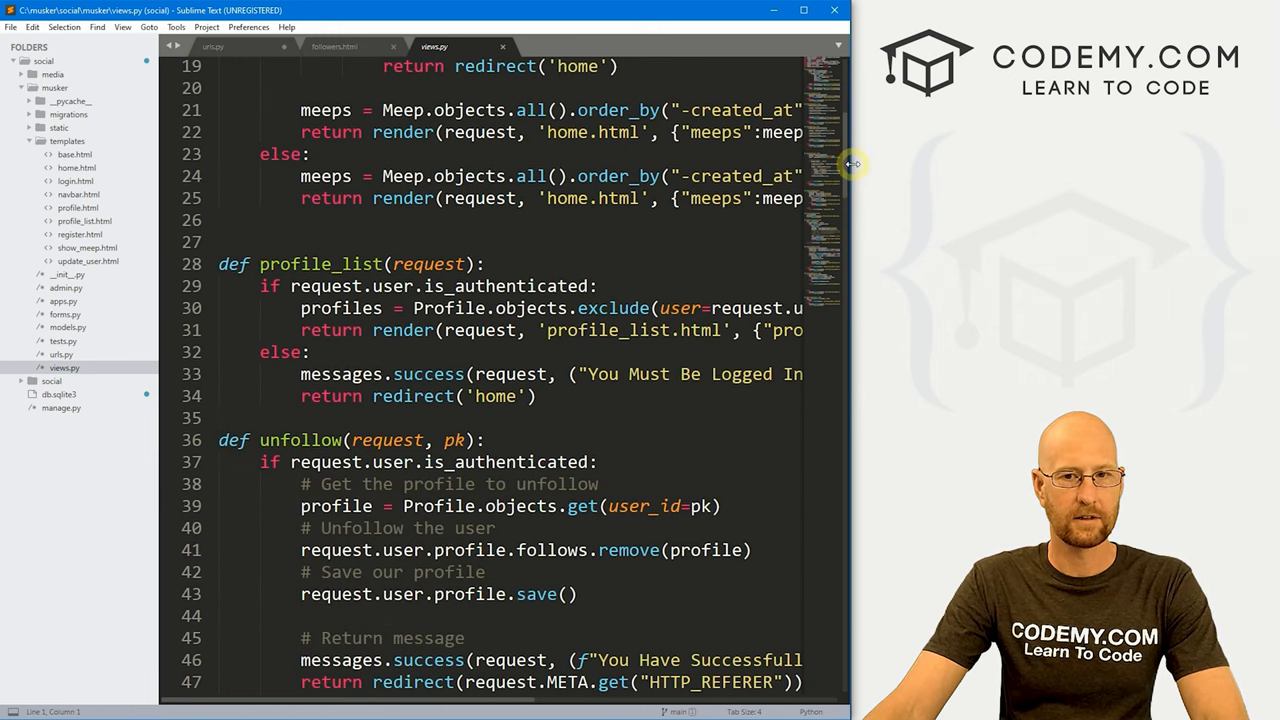
scroll("down", 3)
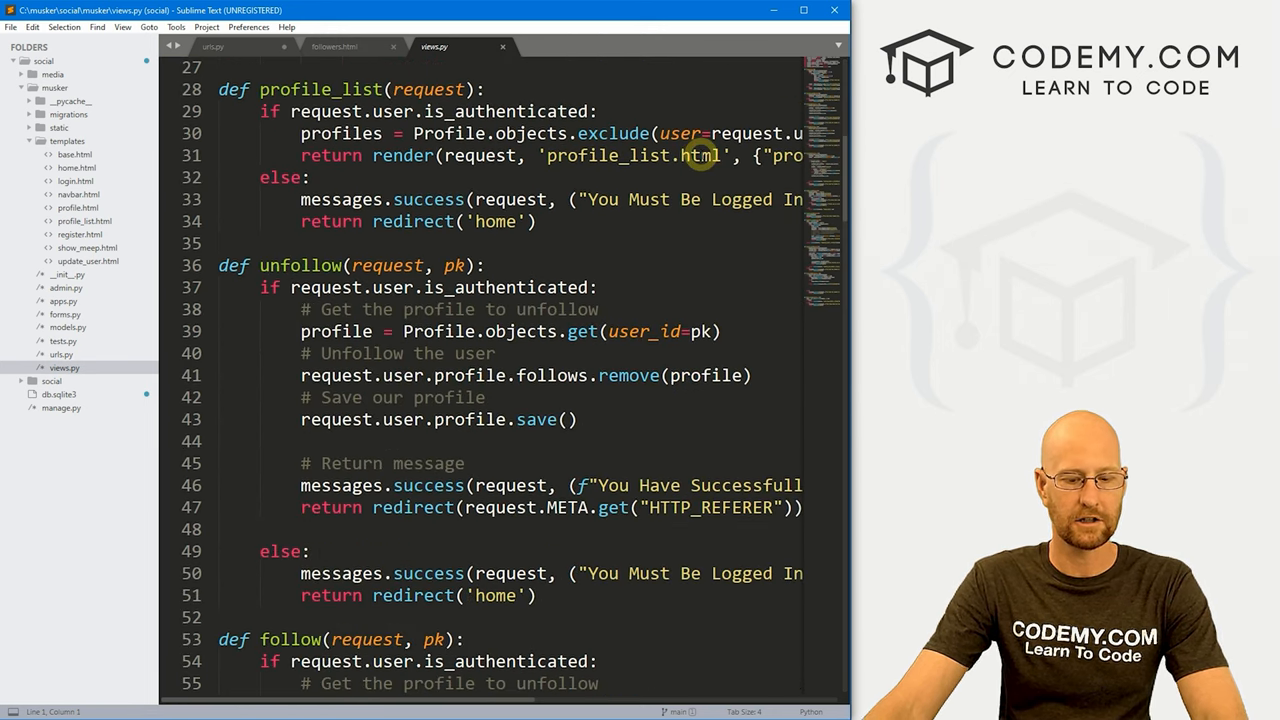
type("def pro")
type("def followers")
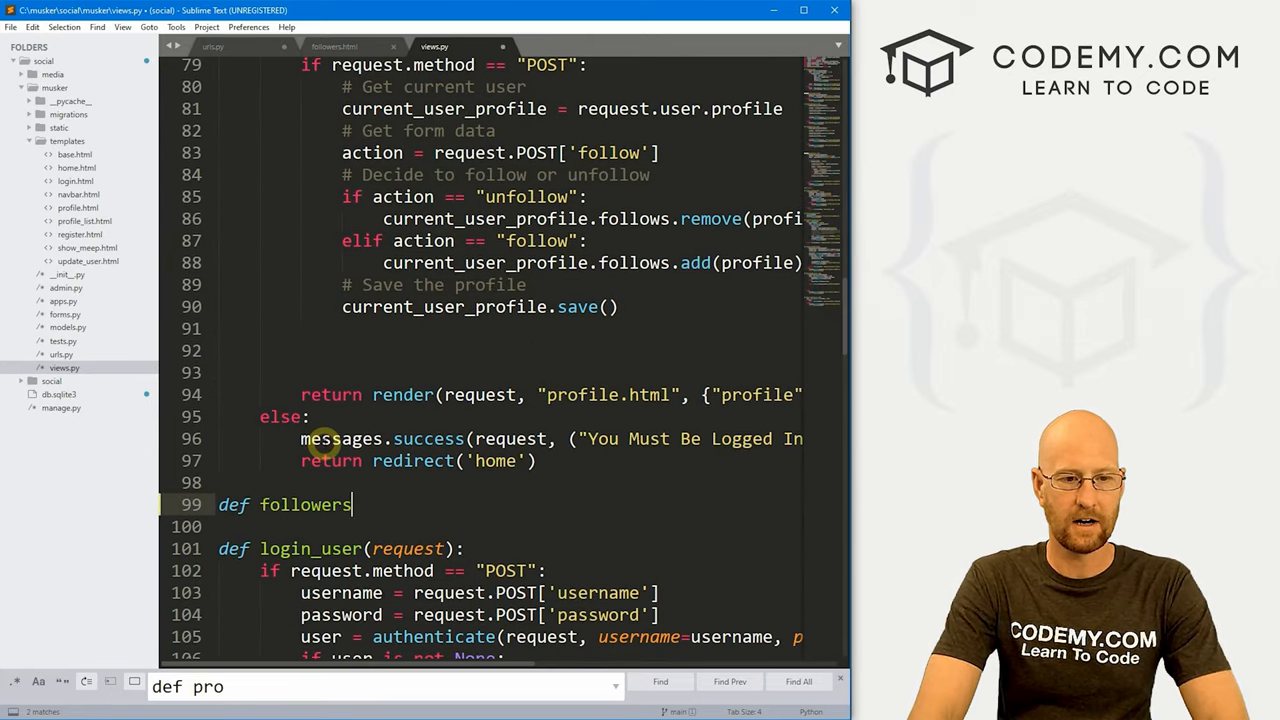
type("(request, pk")
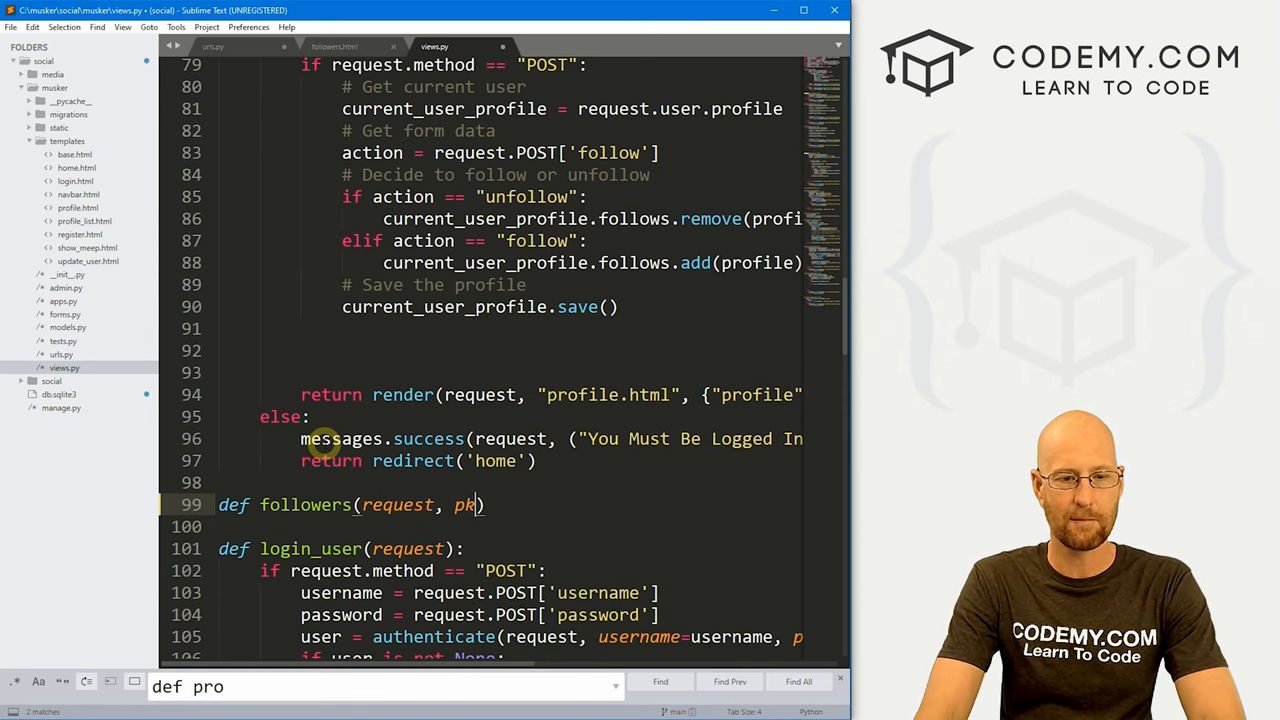
key("enter")
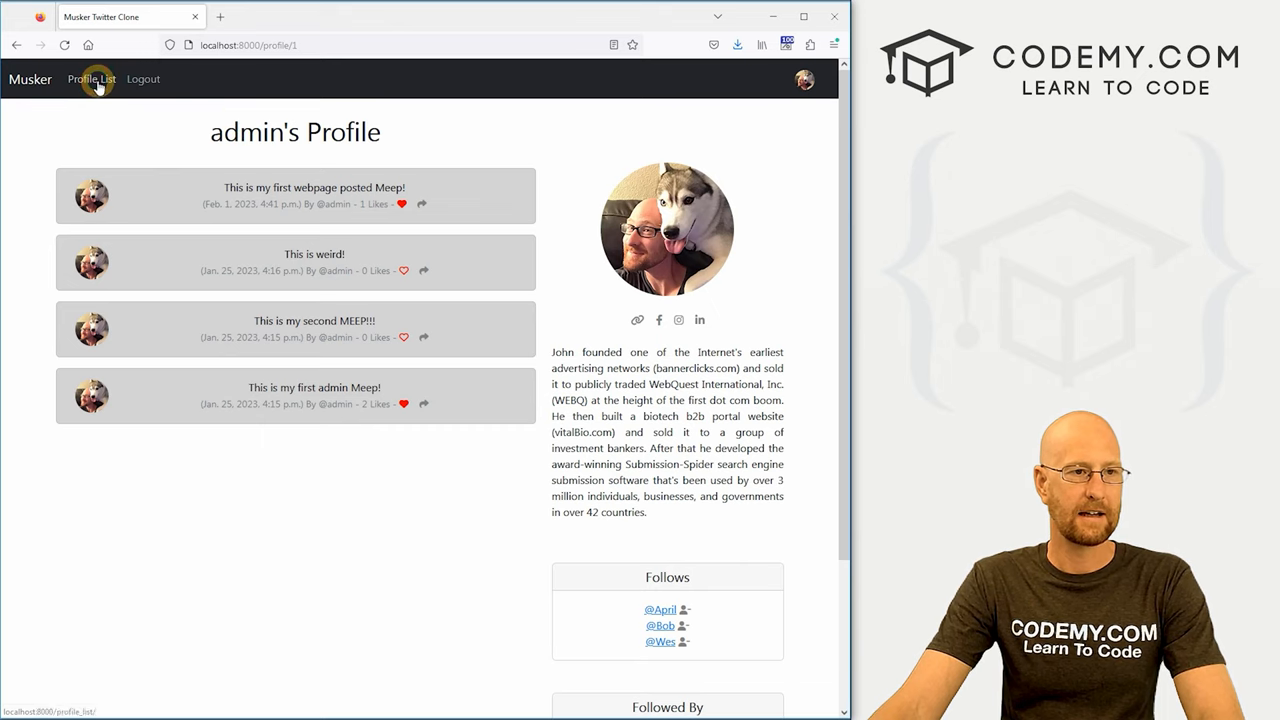
Go to the Profile List page from the Musker navbar
left_click(92, 80)
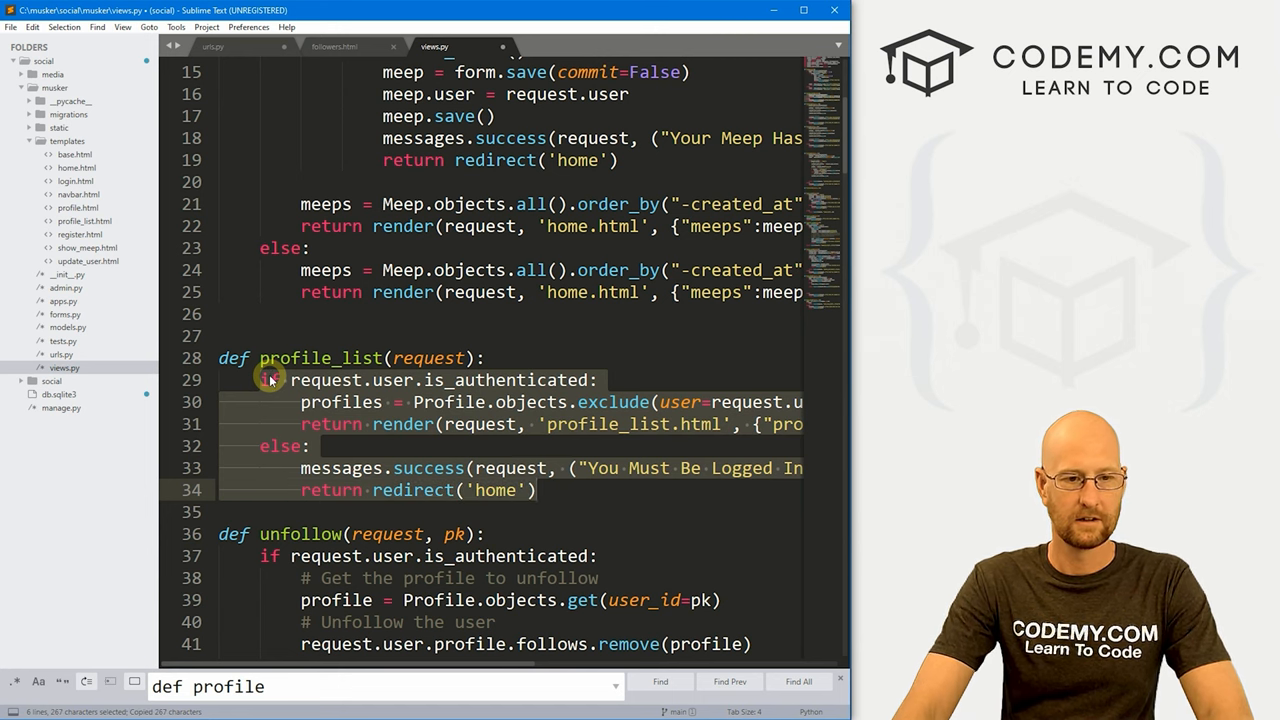
Paste profile_list's body into followers and start a nested if line in the authenticated branch
scroll("down", 3)
type("def followers(request, pk):")
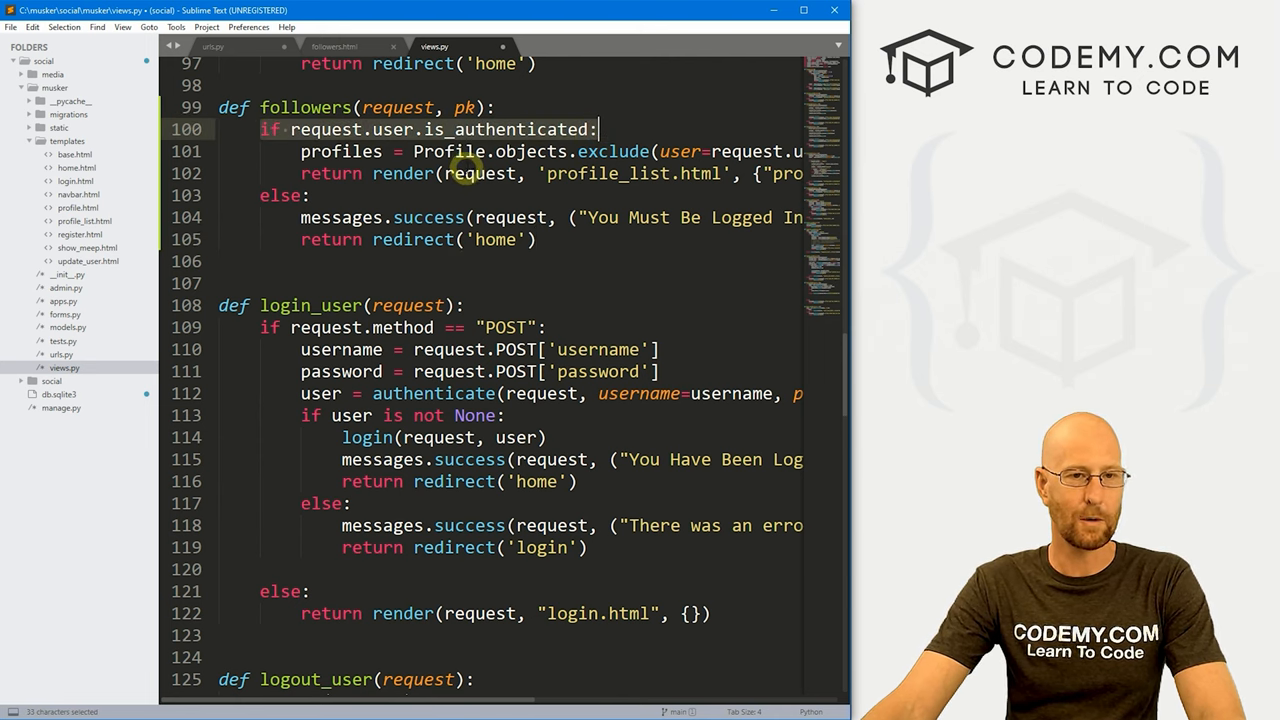
mouse_move(708, 124)
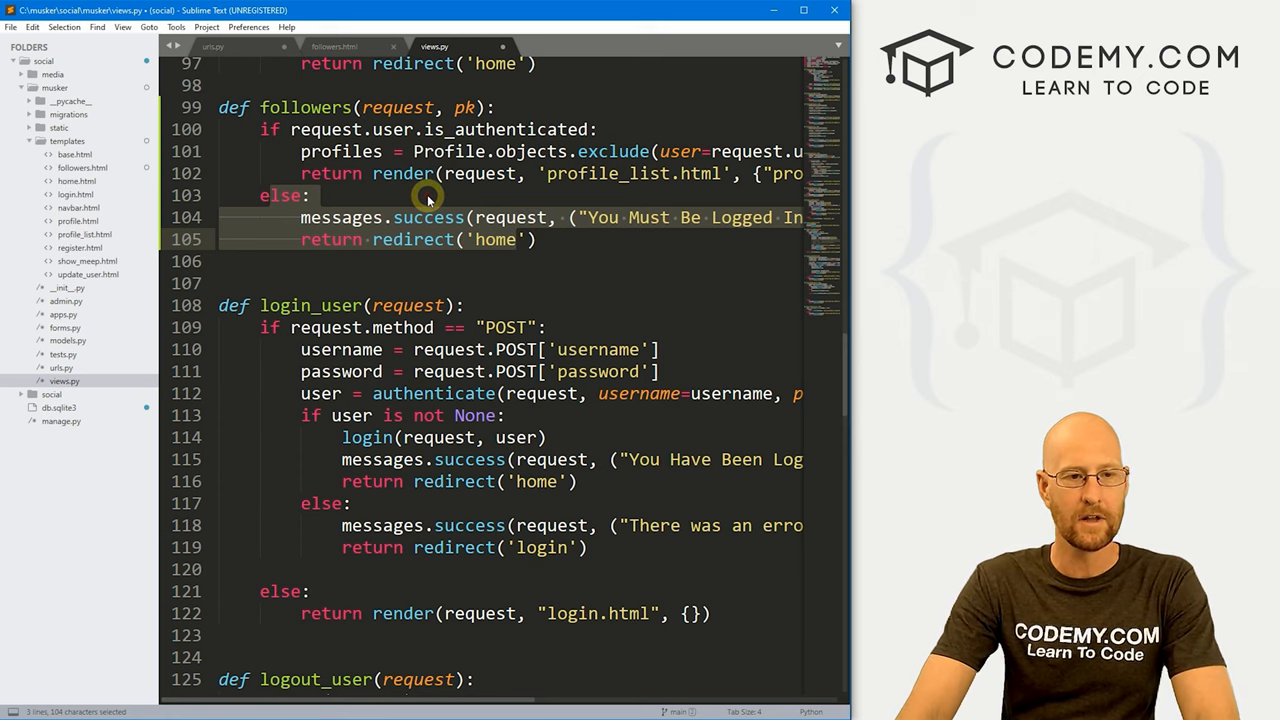
type("if")
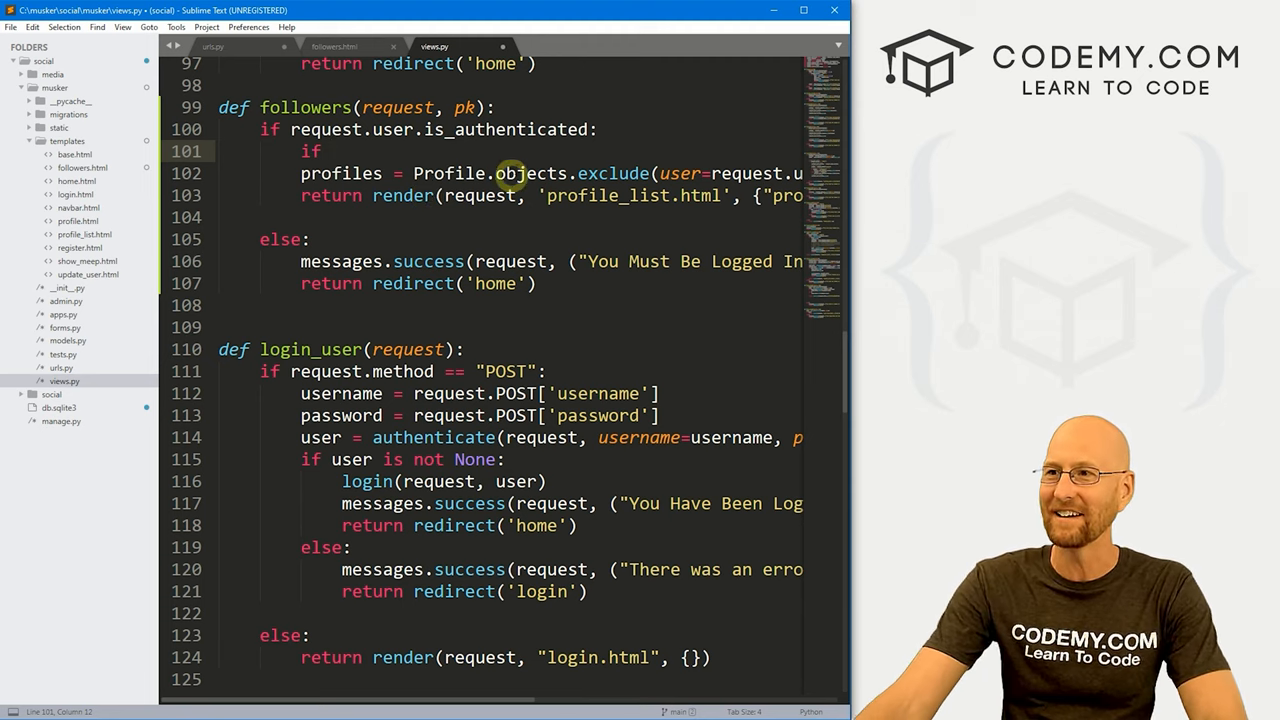
Complete the check if request.user.id == pk: in the followers view
type("request")
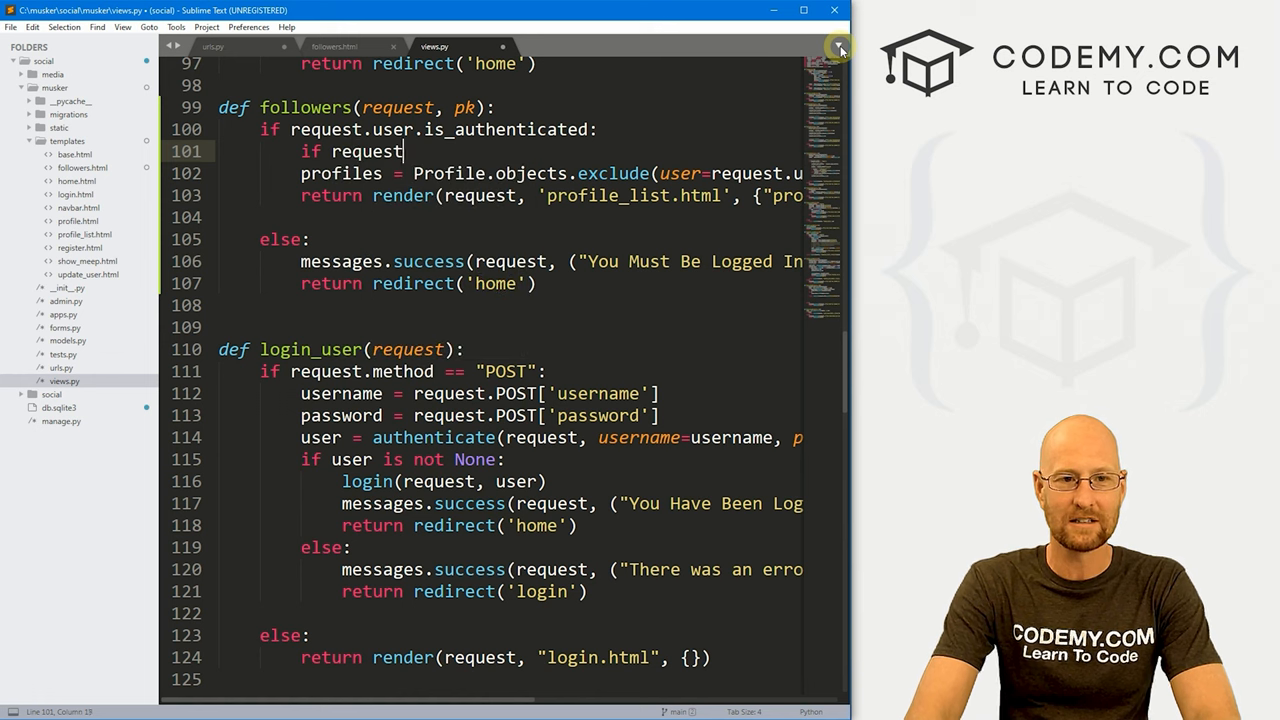
type(".user.id =")
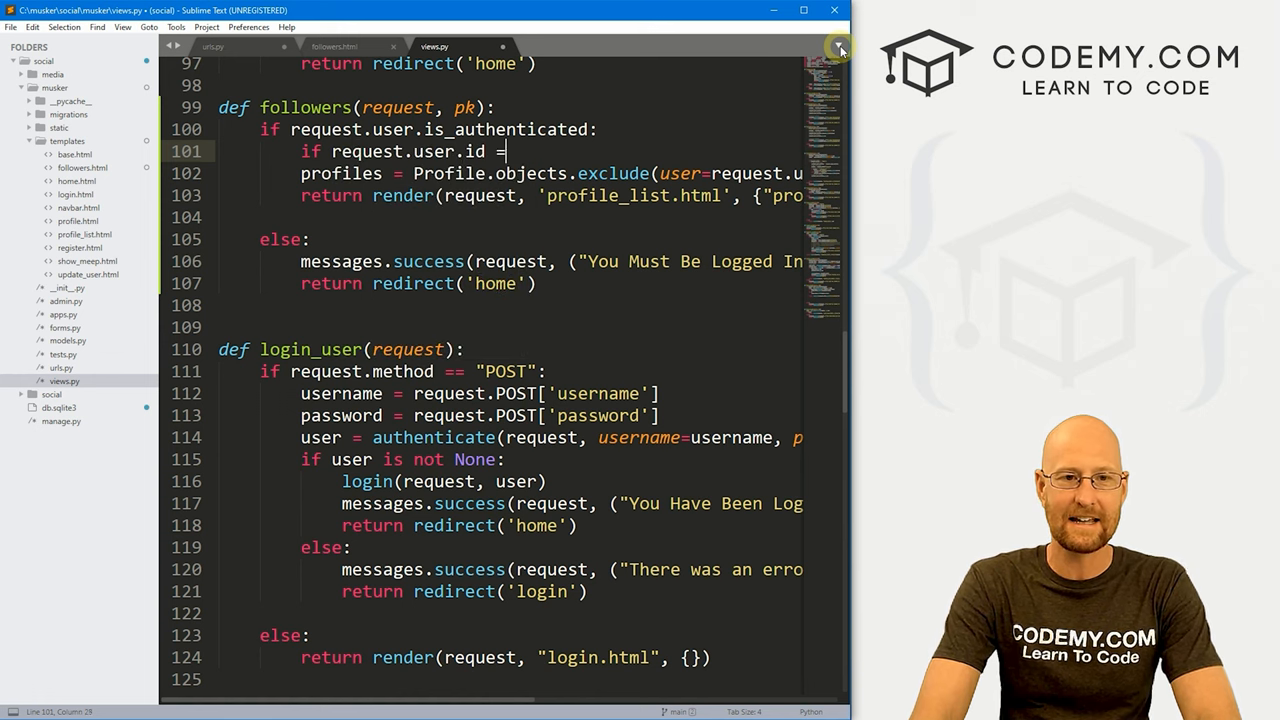
type("= pk:")
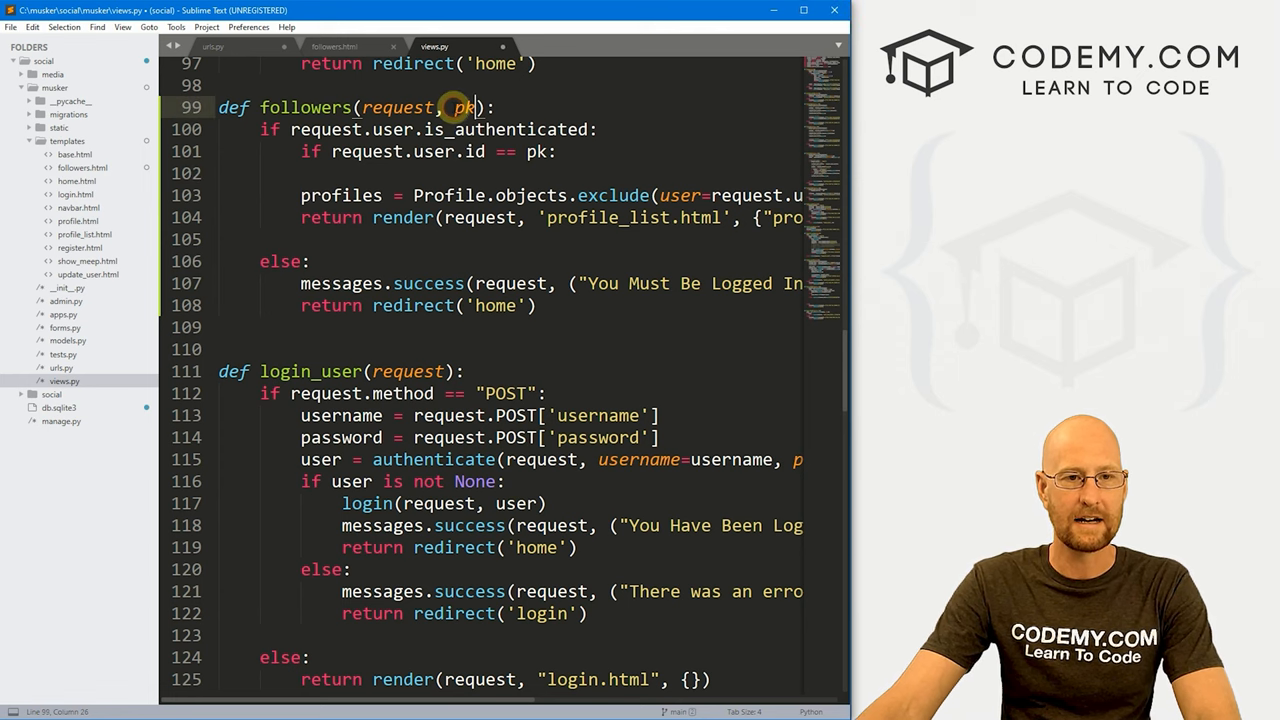
double_click(538, 152)
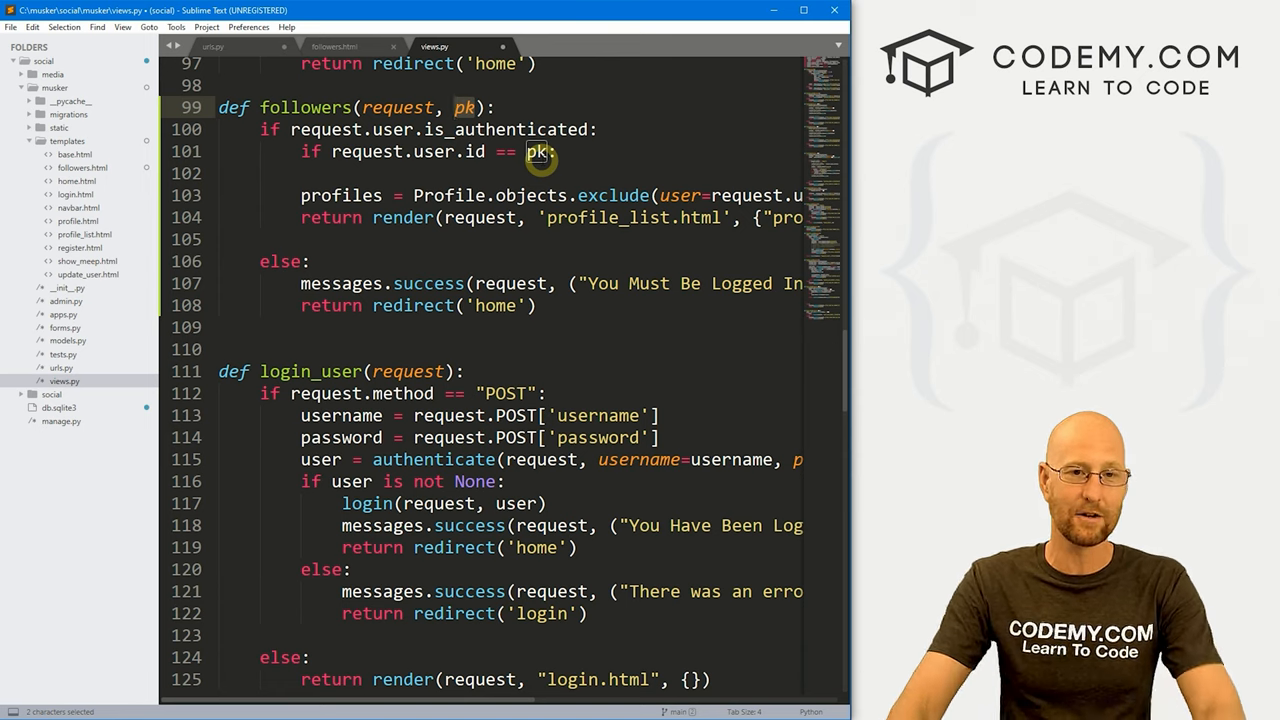
left_click(536, 172)
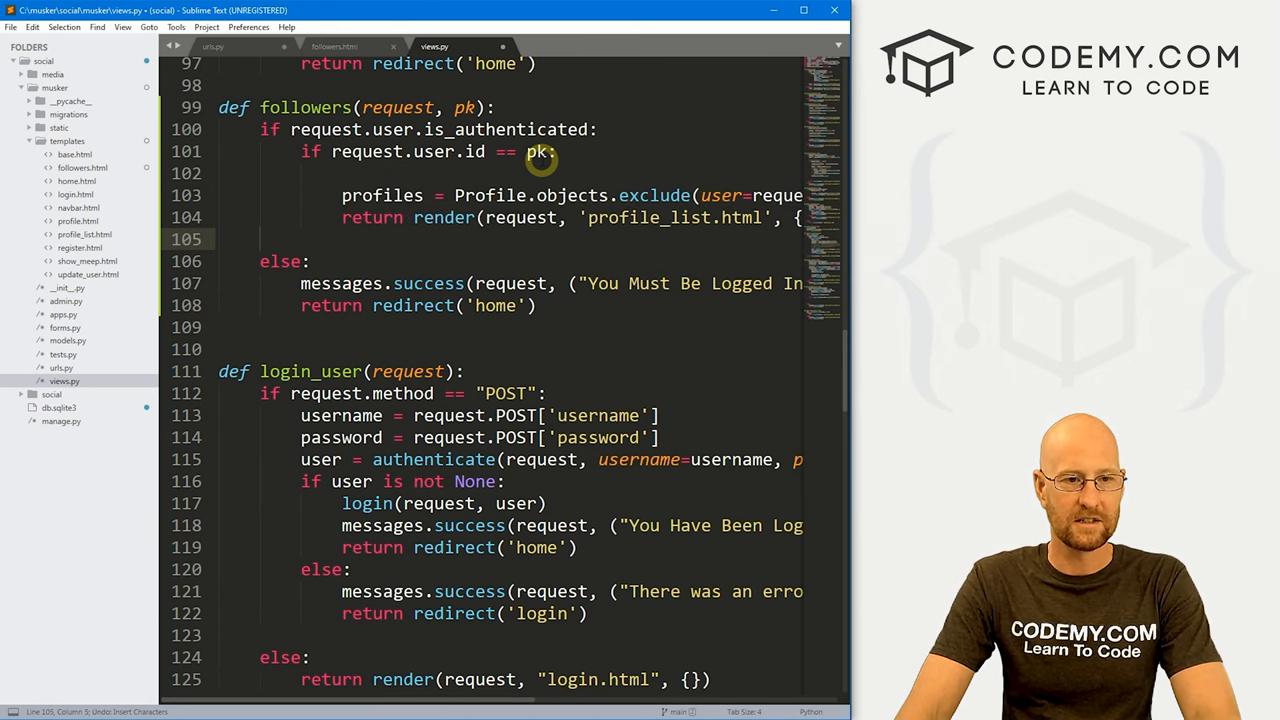
Add an else branch with a "That's Not Your Profile Page..." message and redirect home
type("else:")
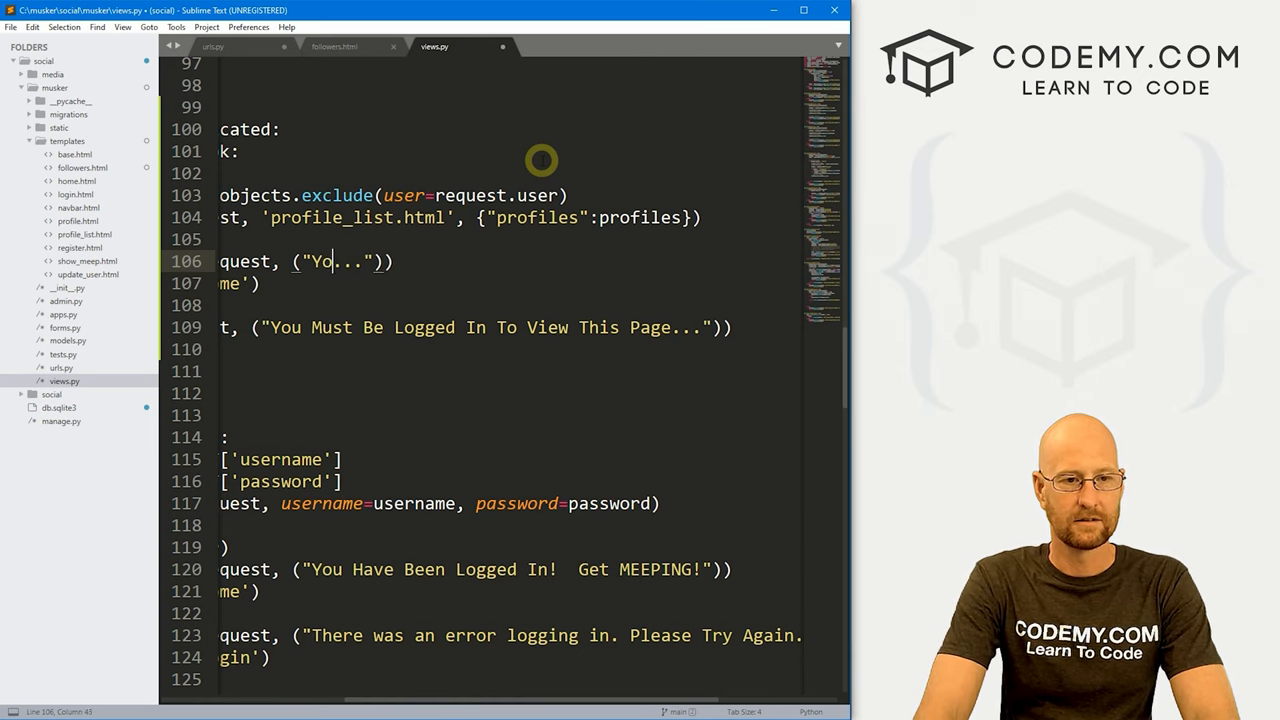
type("That's")
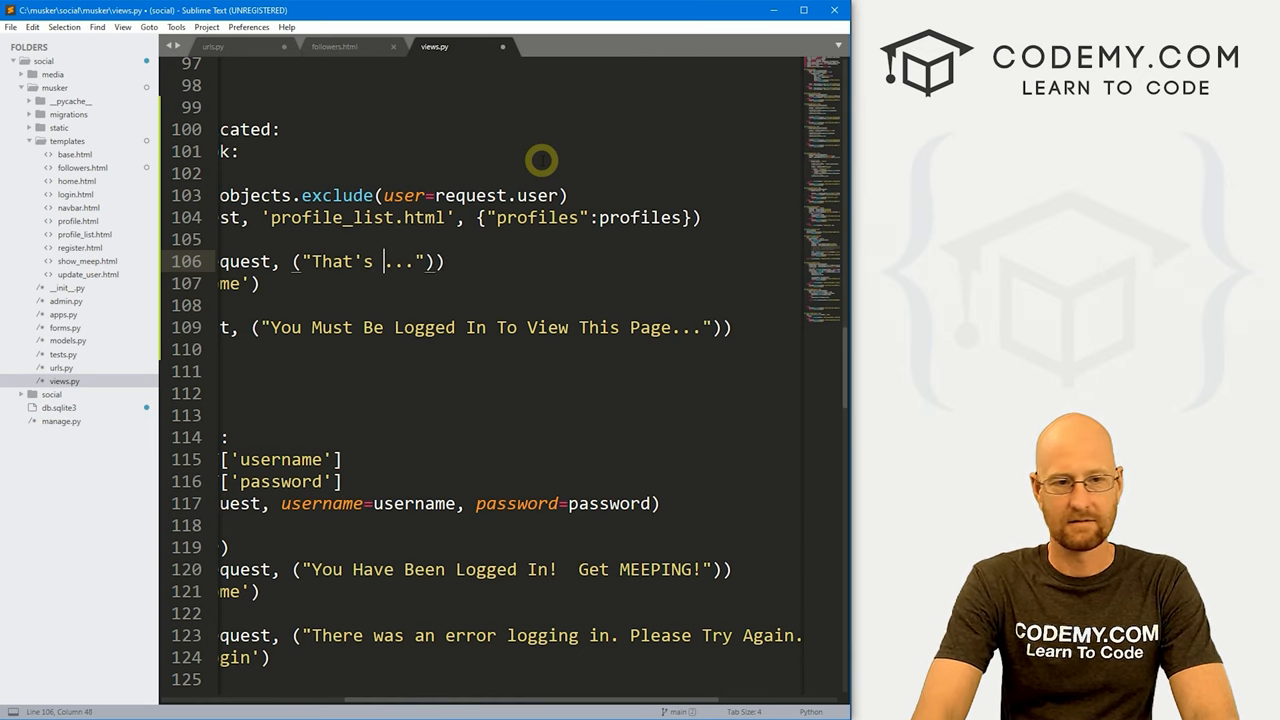
type("Not Your Pro")
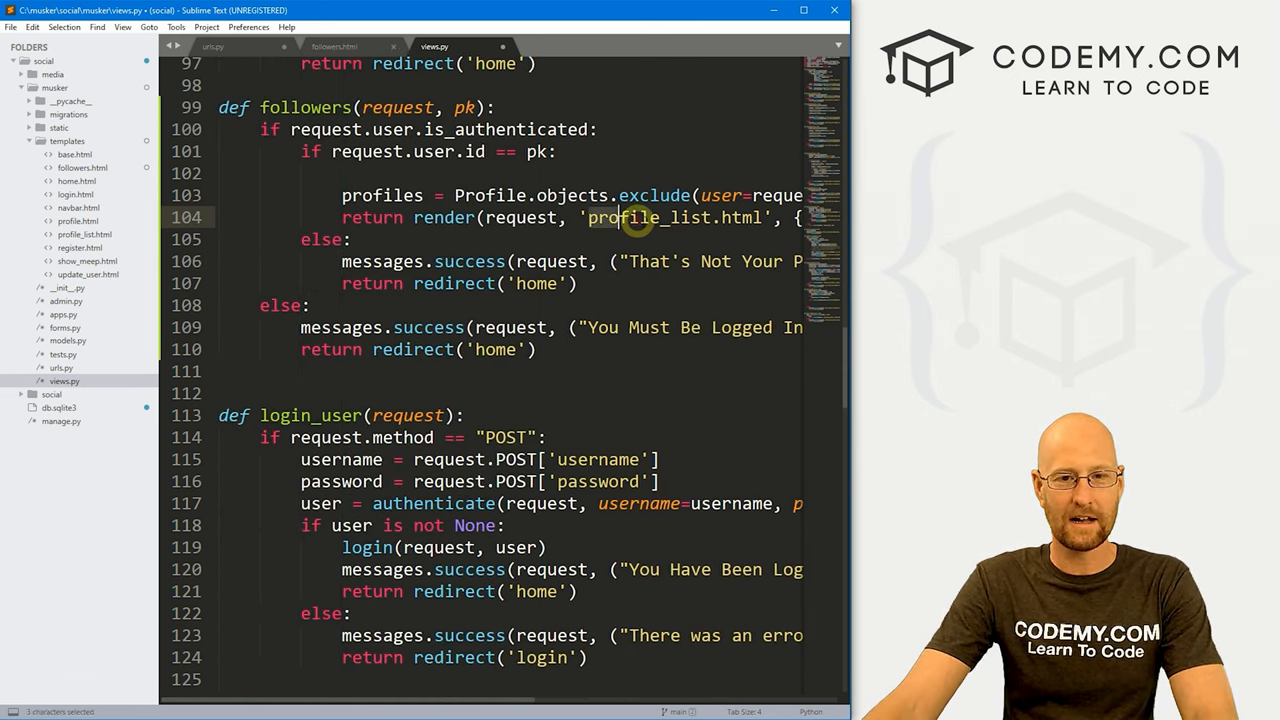
Render followers.html and change the profiles query to exclude(user_id=pk), then save views.py
double_click(644, 216)
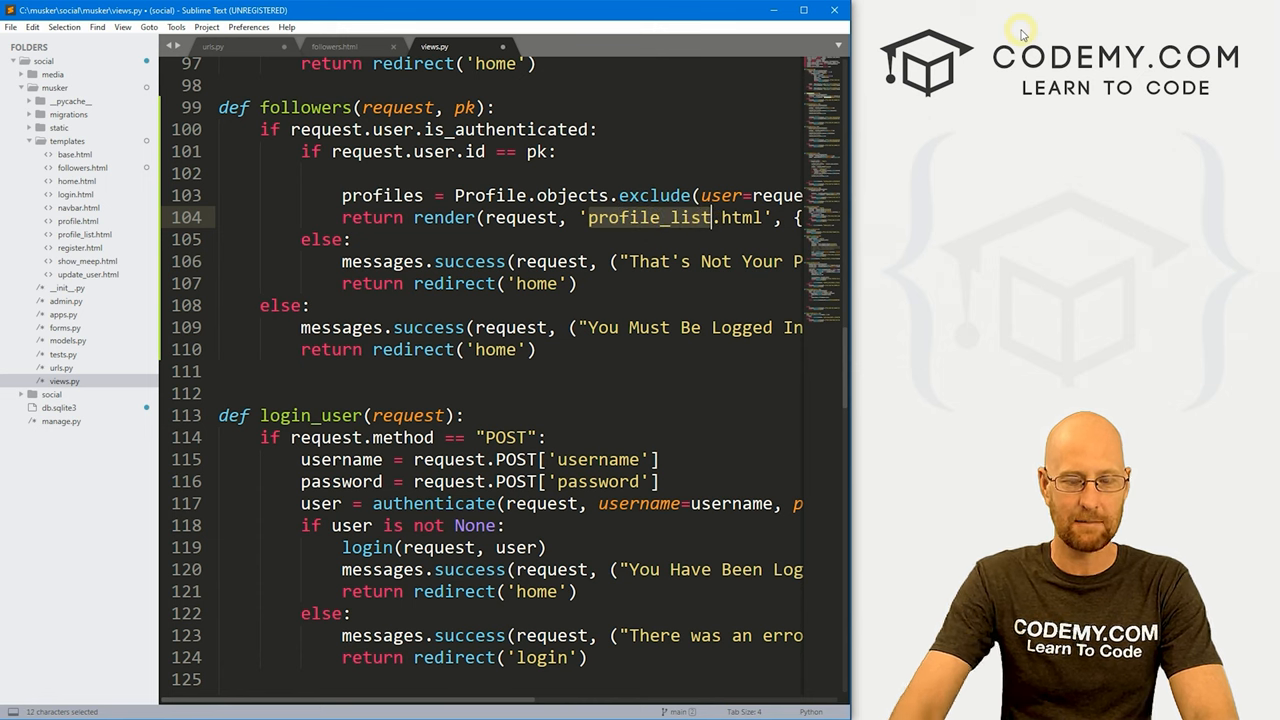
type("followe")
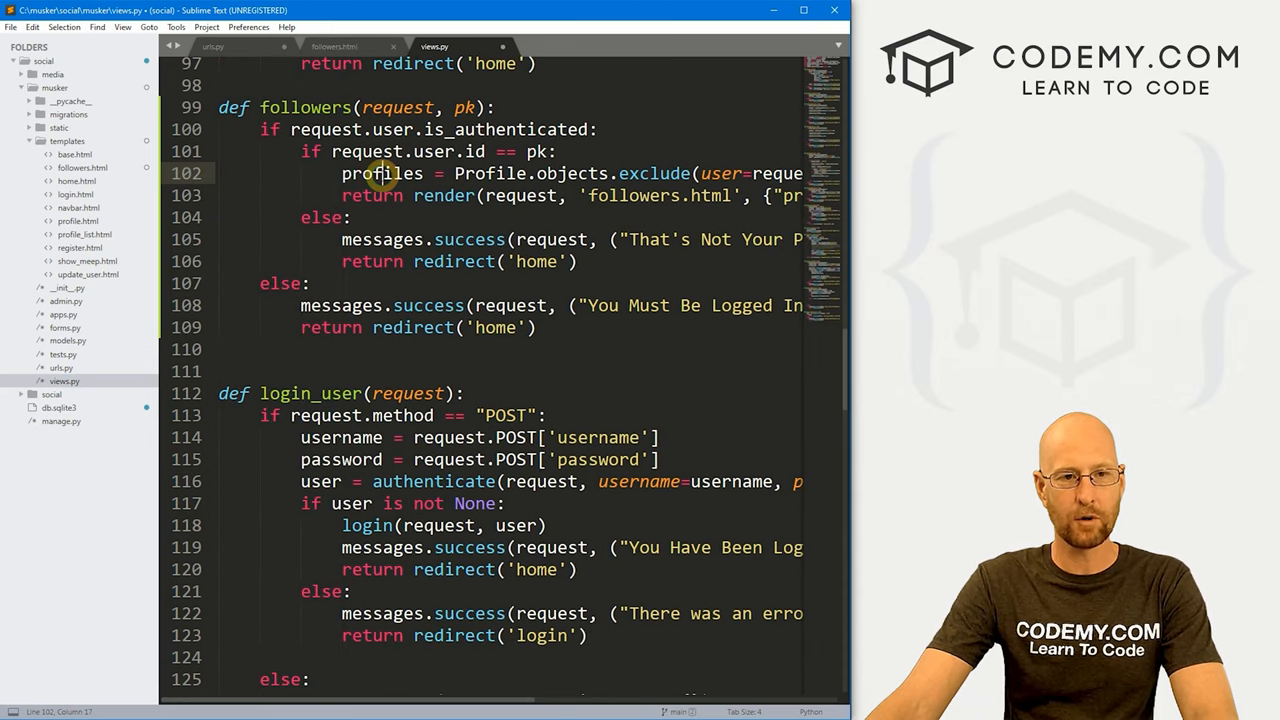
double_click(382, 172)
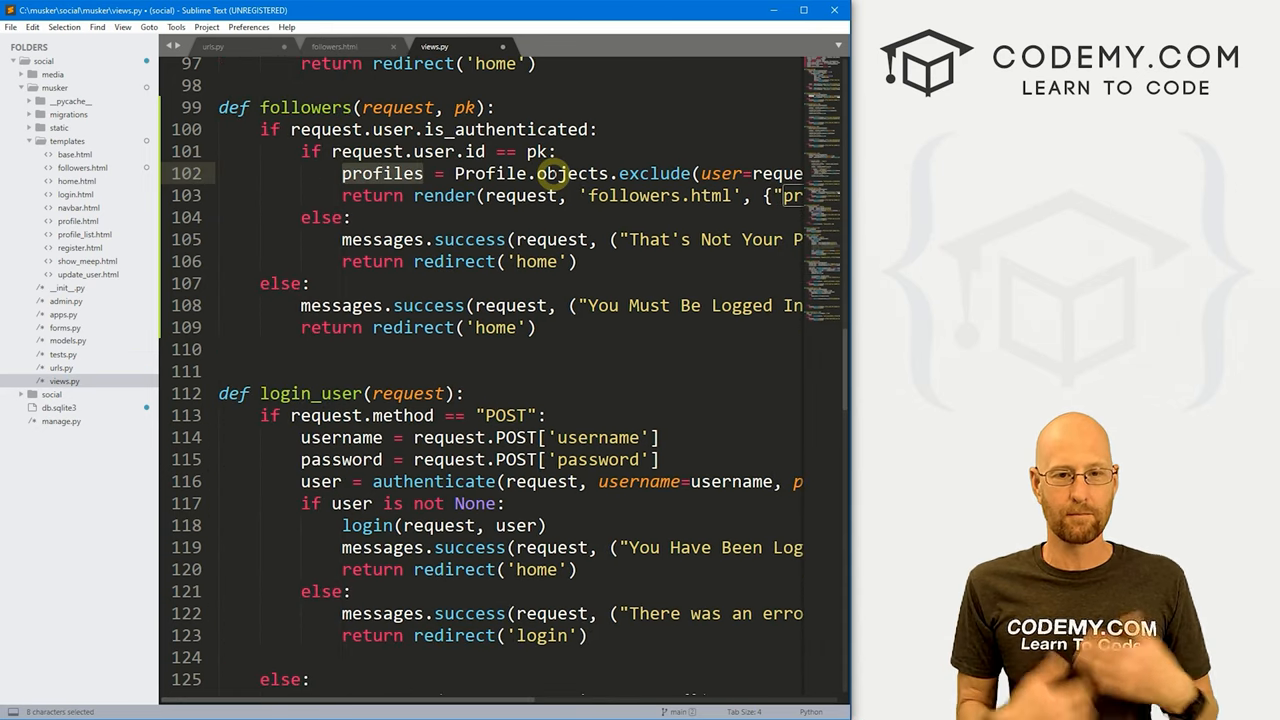
scroll("right", 3)
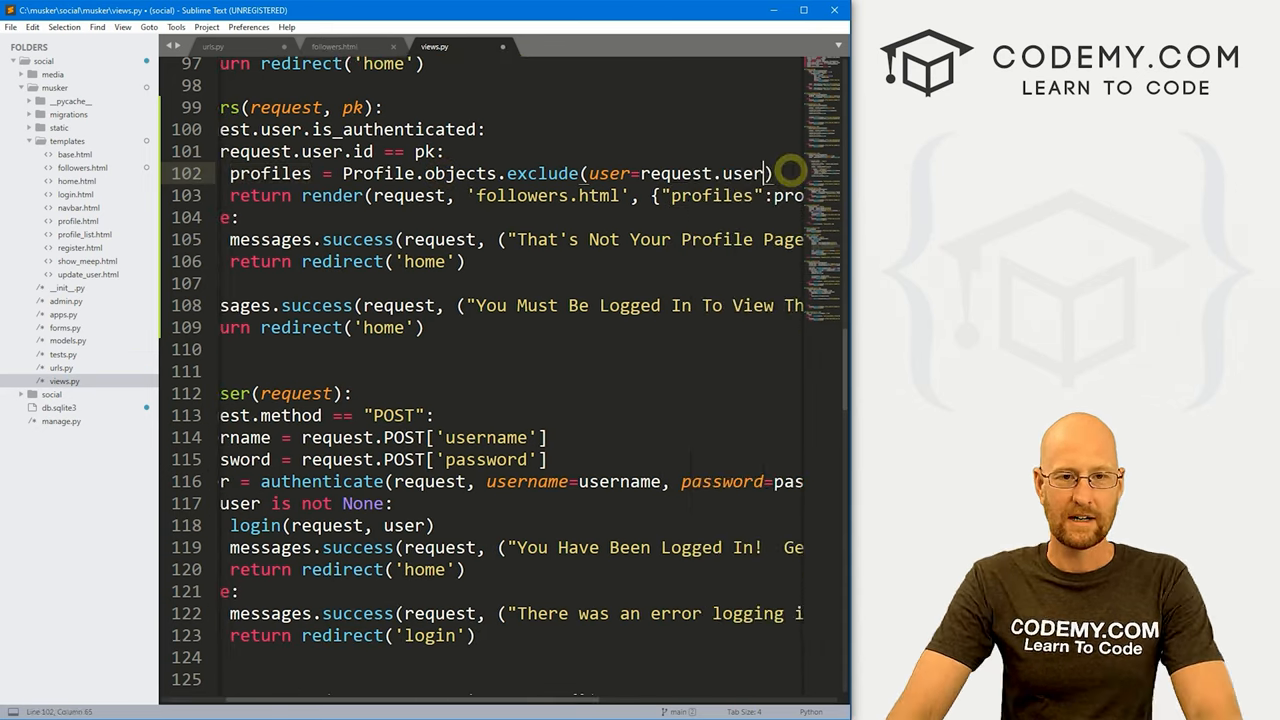
double_click(700, 172)
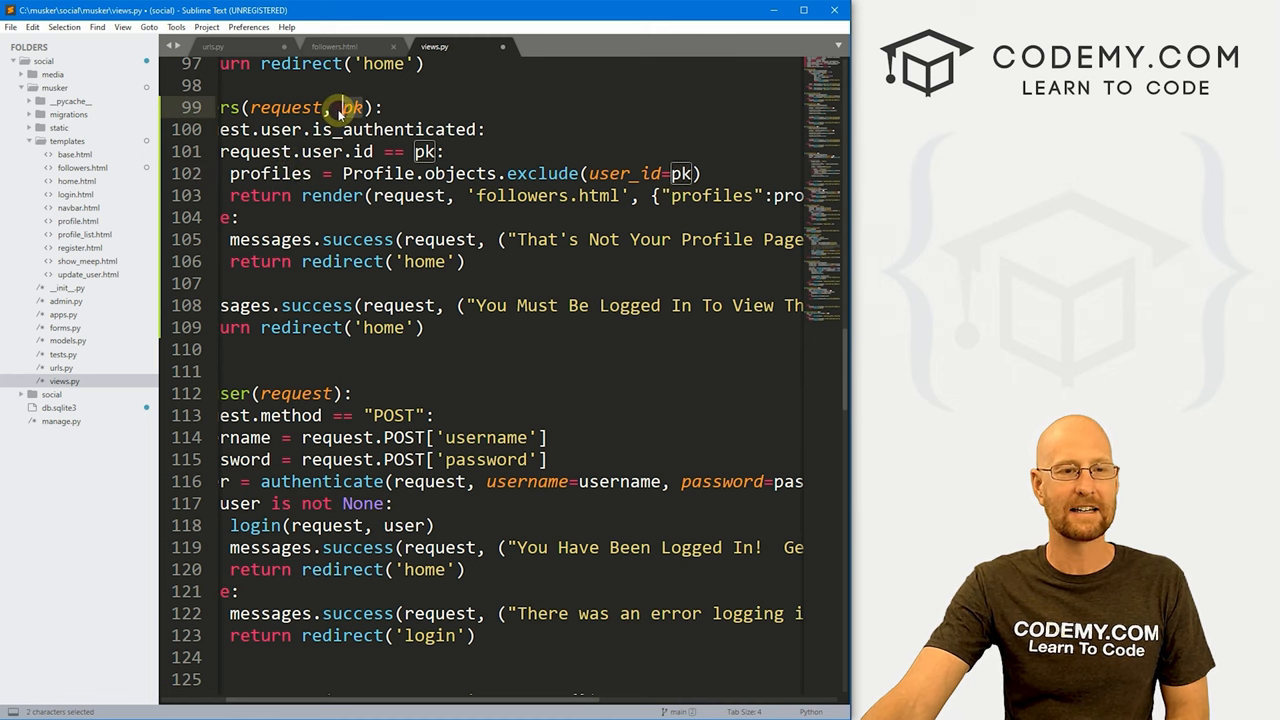
mouse_move(428, 108)
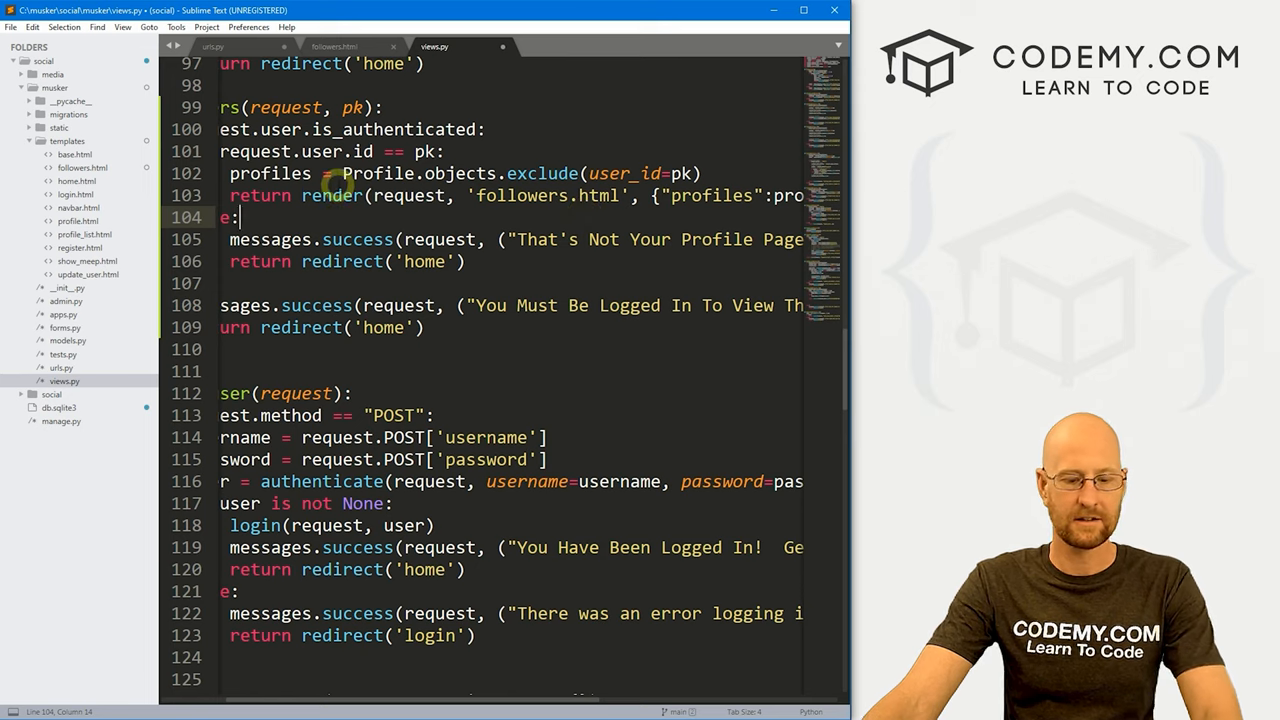
key("ctrl+s")
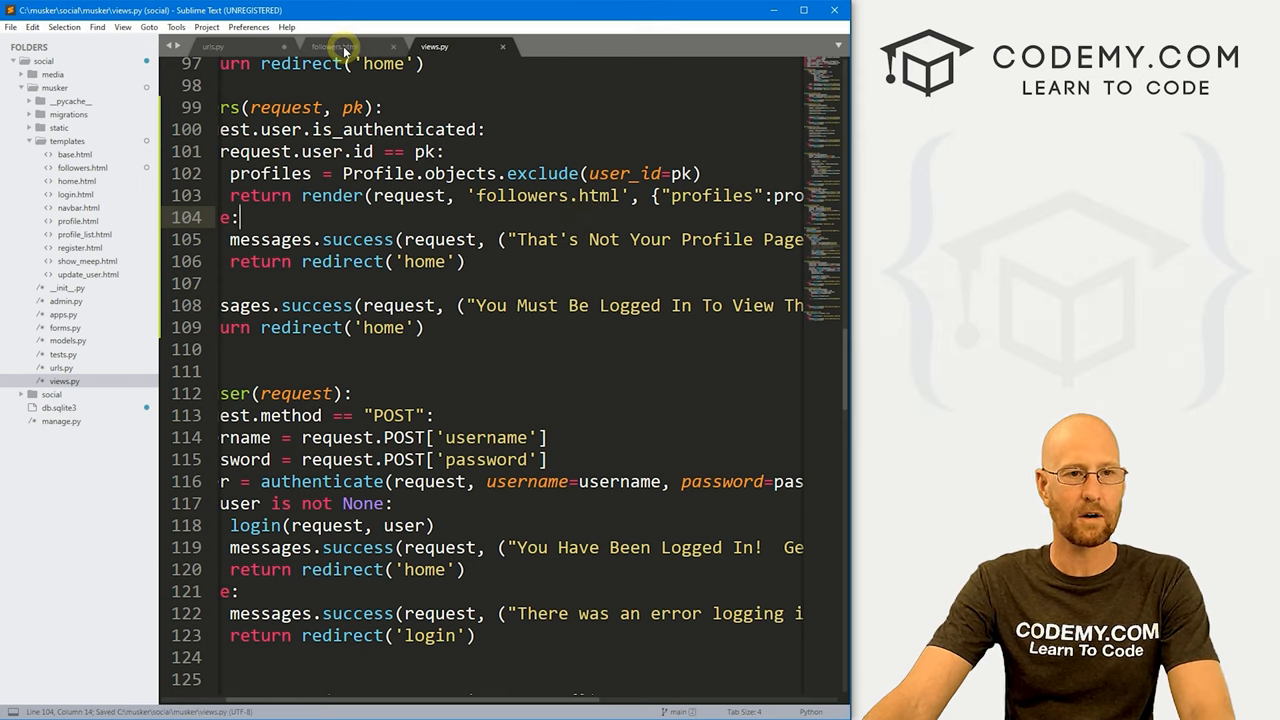
Fill followers.html with the profile list template, looping over profiles.followed_by.all
left_click(332, 46)
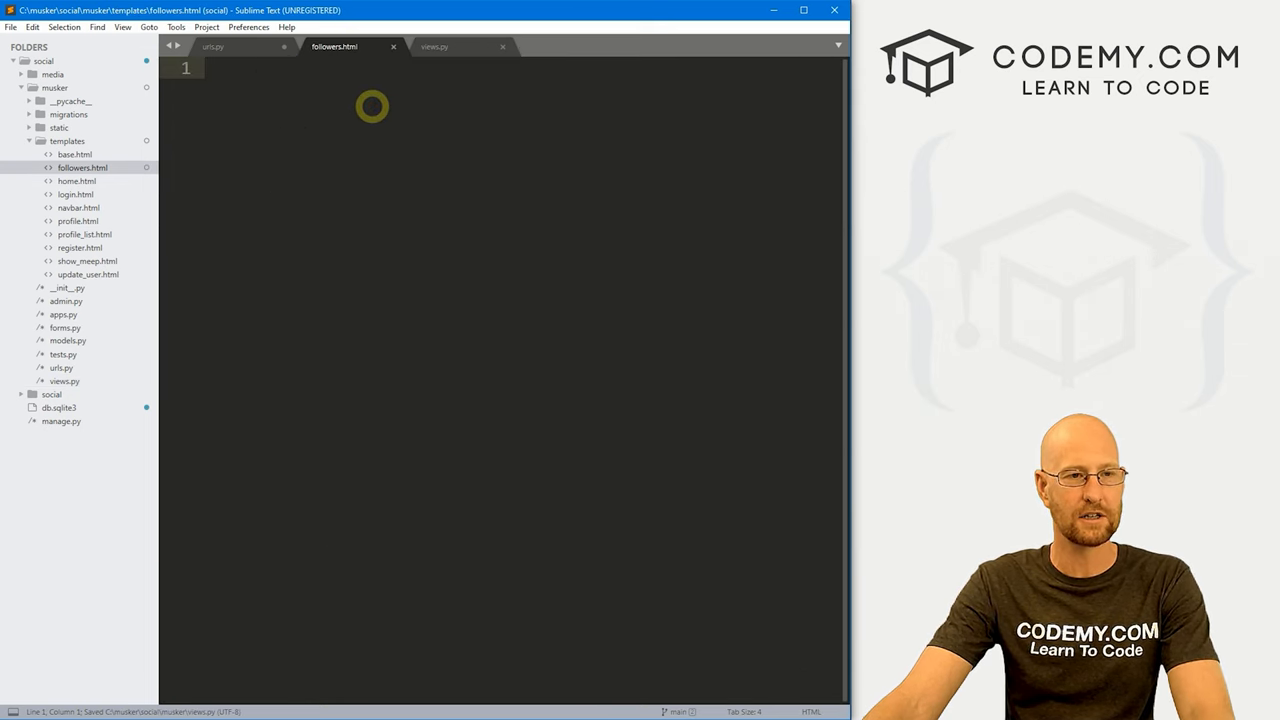
mouse_move(112, 220)
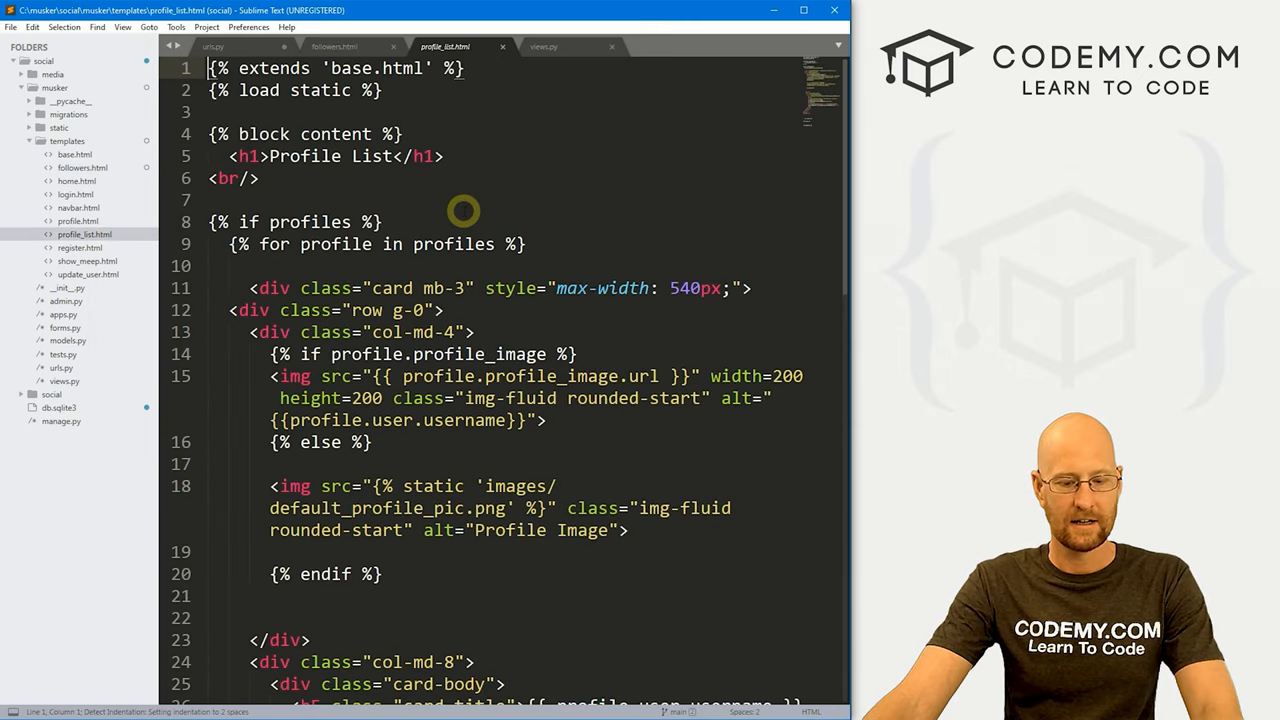
left_click(544, 46)
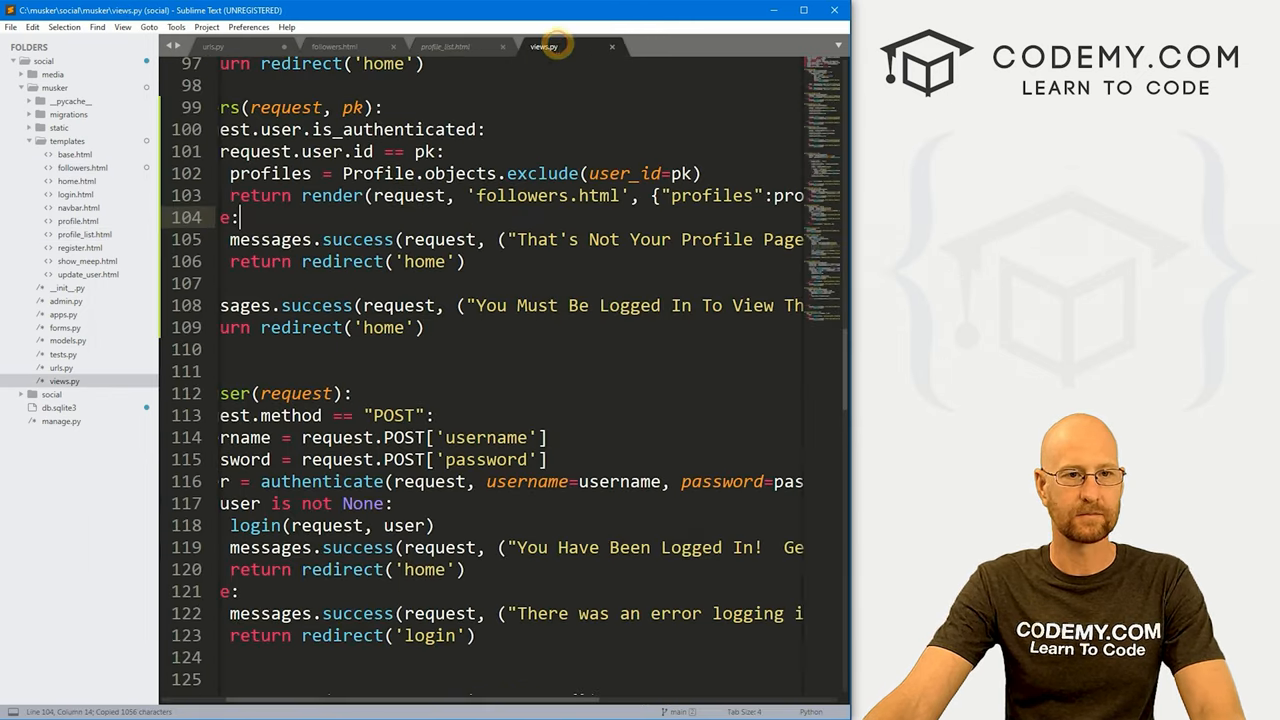
left_click(334, 46)
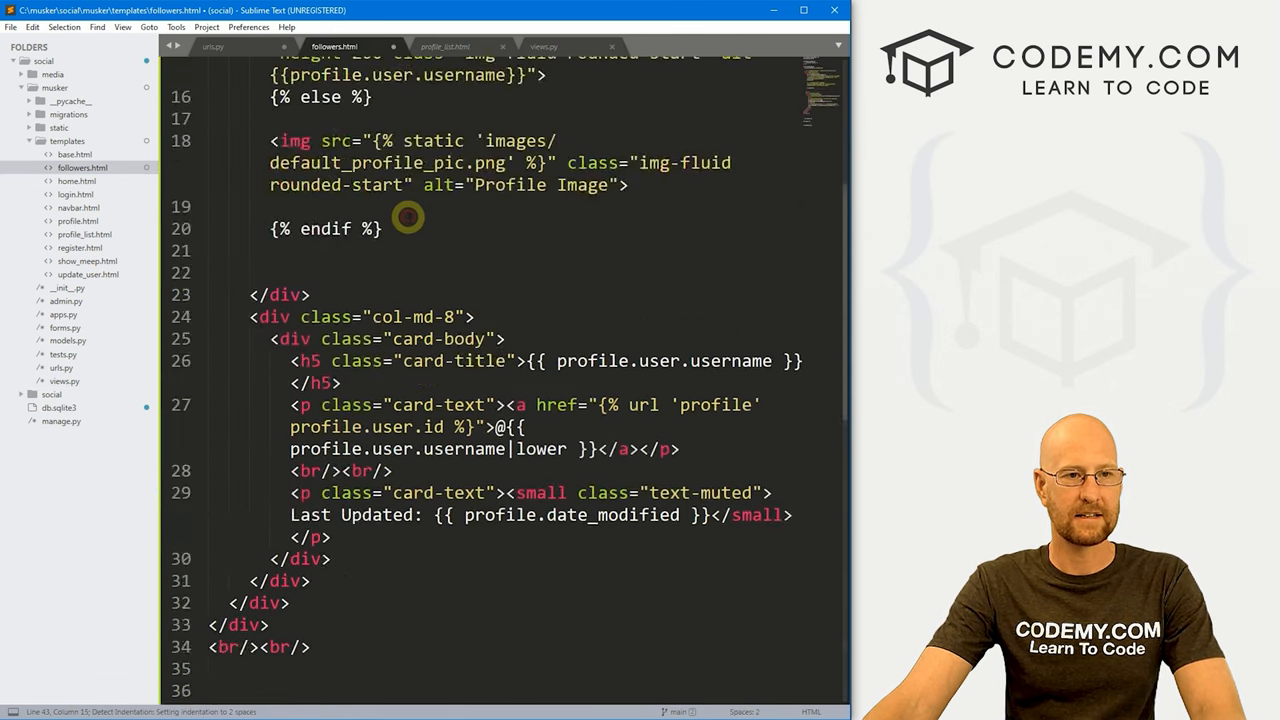
scroll("down", 3)
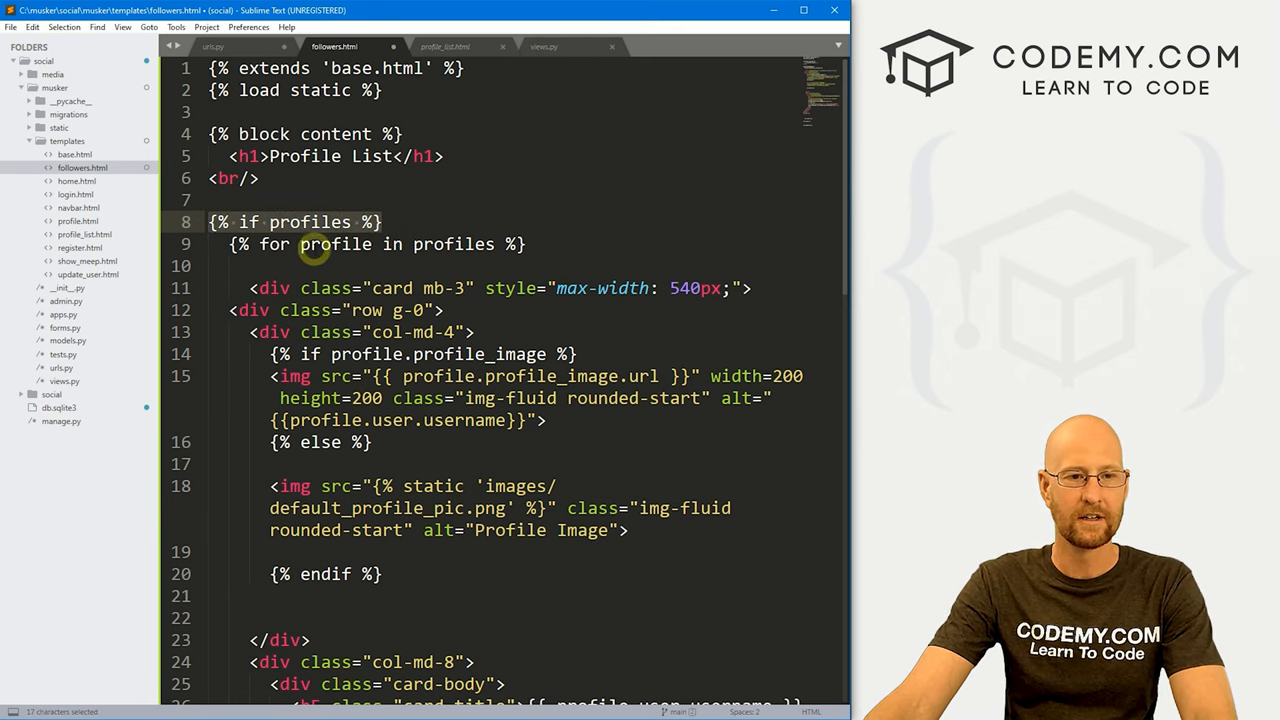
double_click(452, 244)
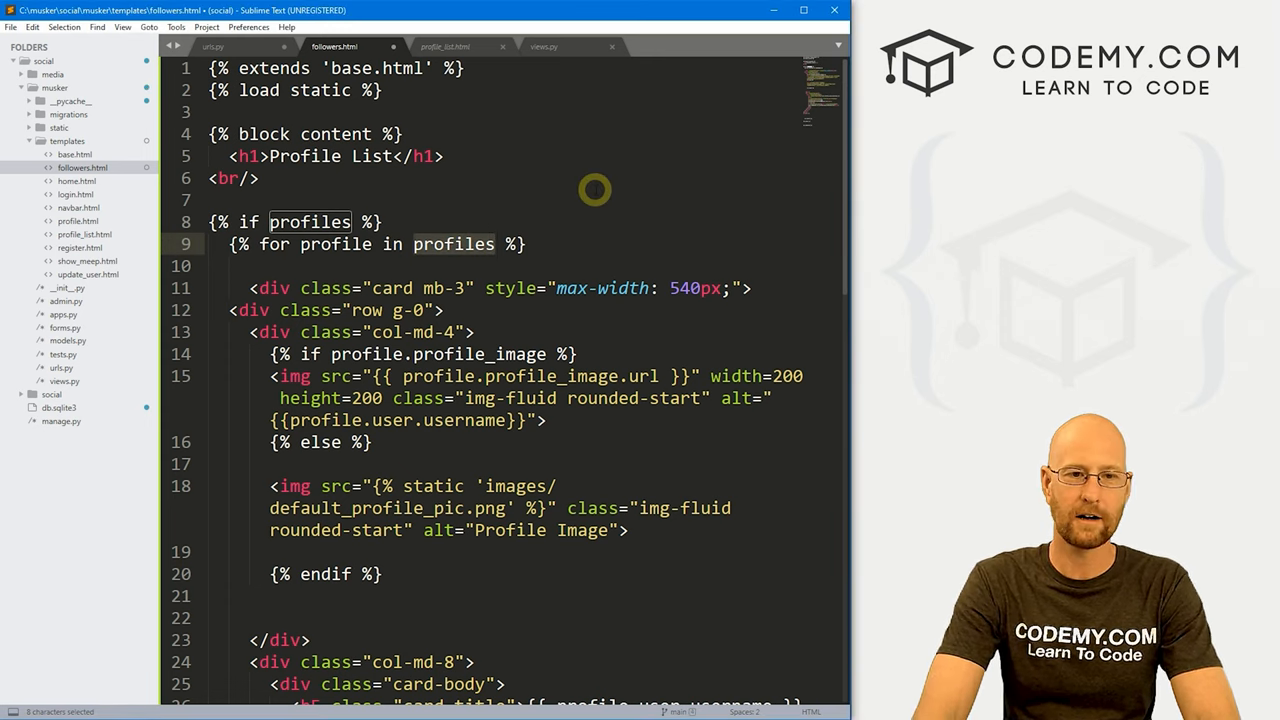
type(".followed_b")
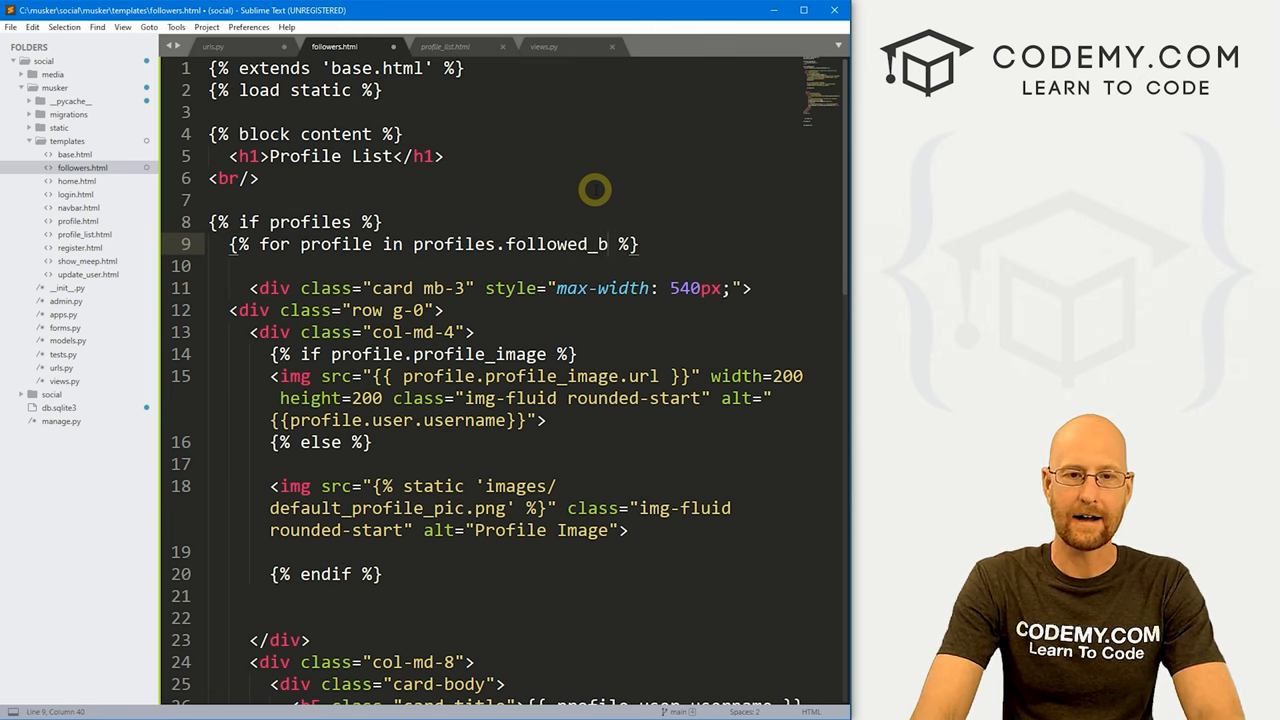
type("y.all")
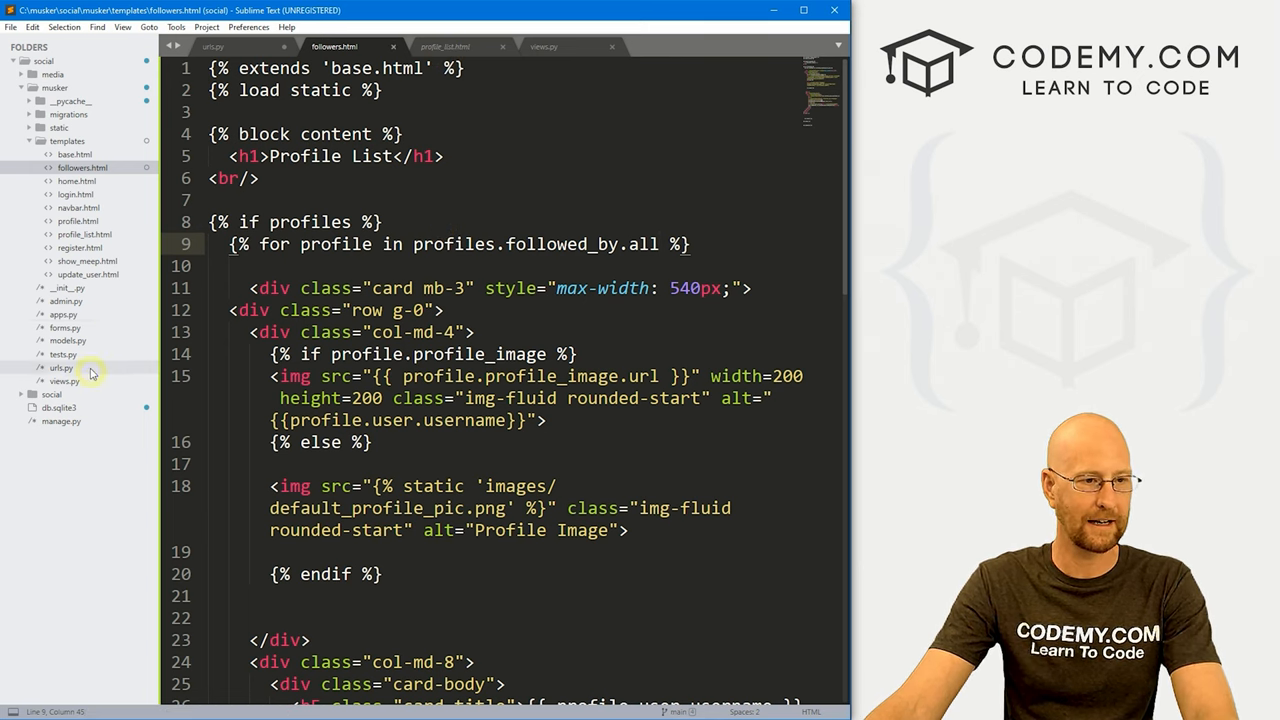
Insert <br/>TEST after the Followed By endfor in profile.html and save it
left_click(440, 46)
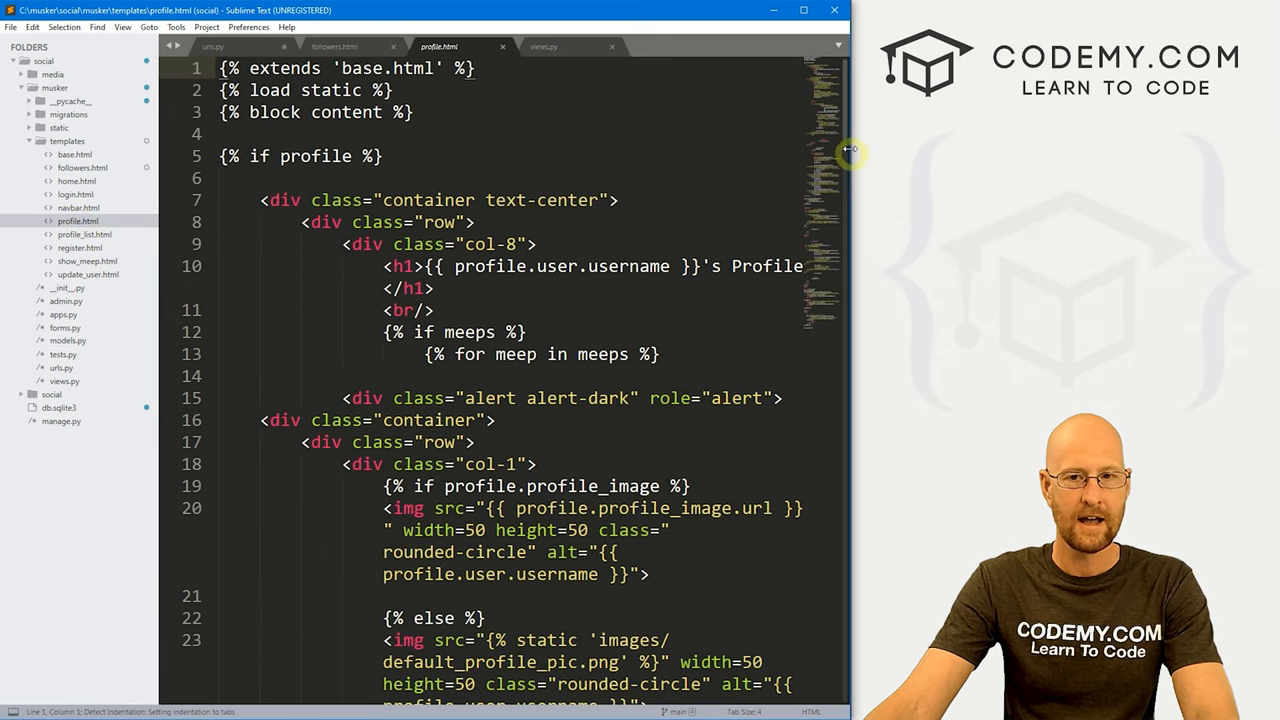
scroll("down", 3)
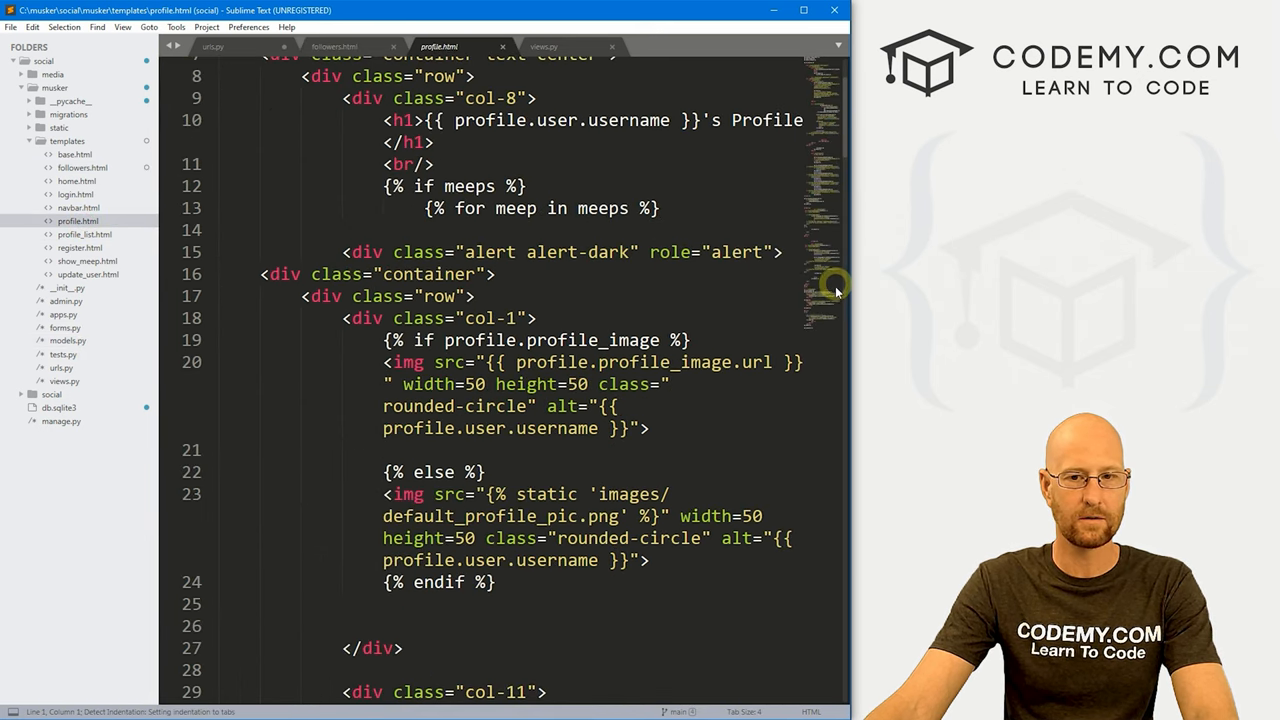
scroll("down", 3)
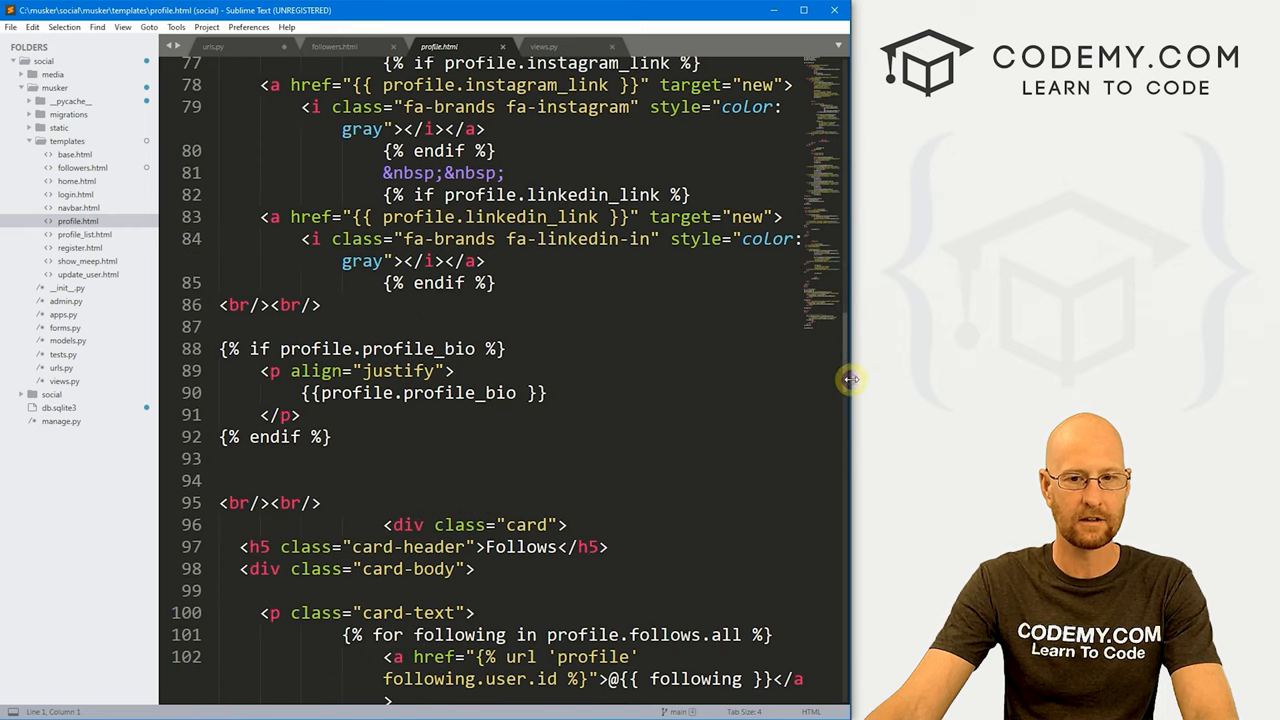
scroll("down", 3)
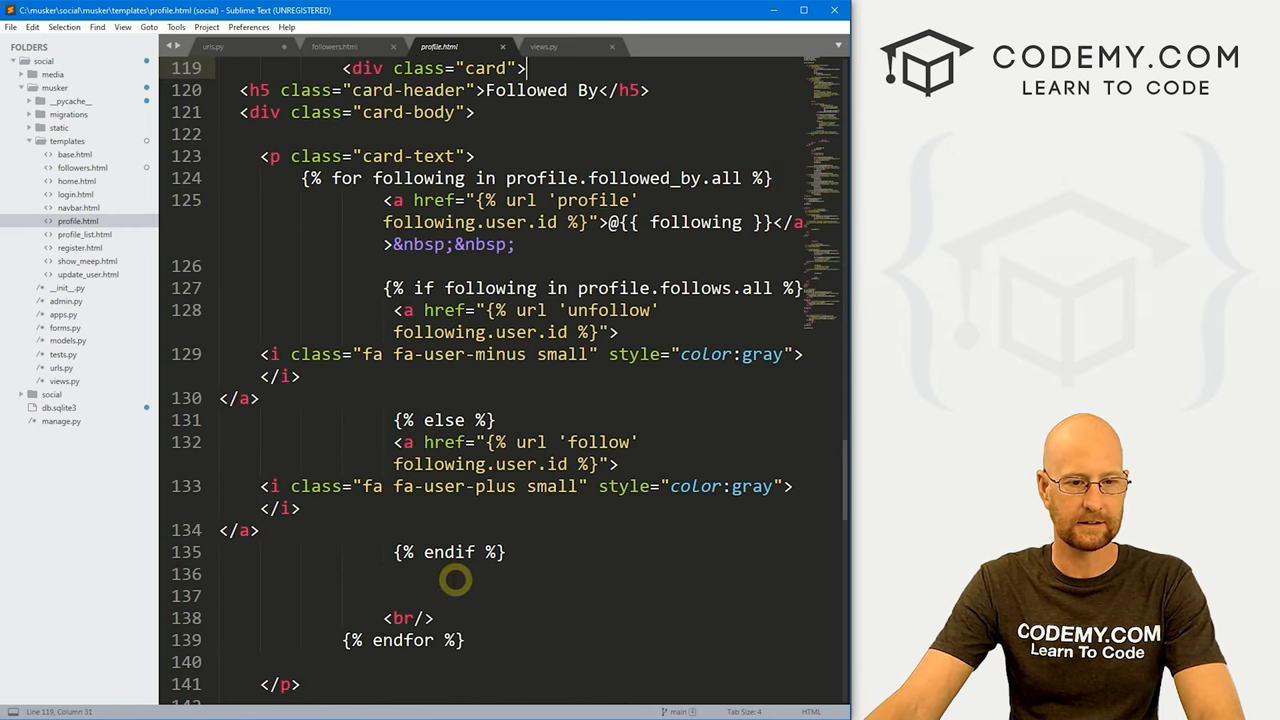
left_click(498, 640)
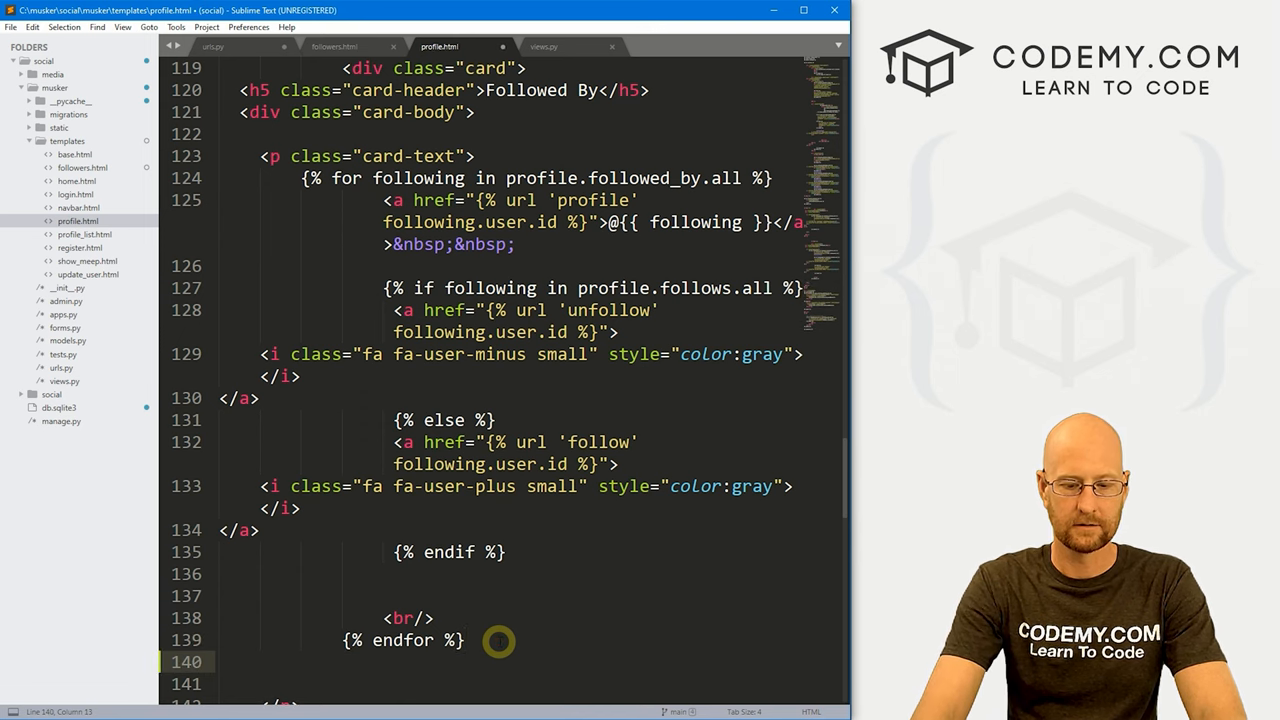
type("<br/>TEST")
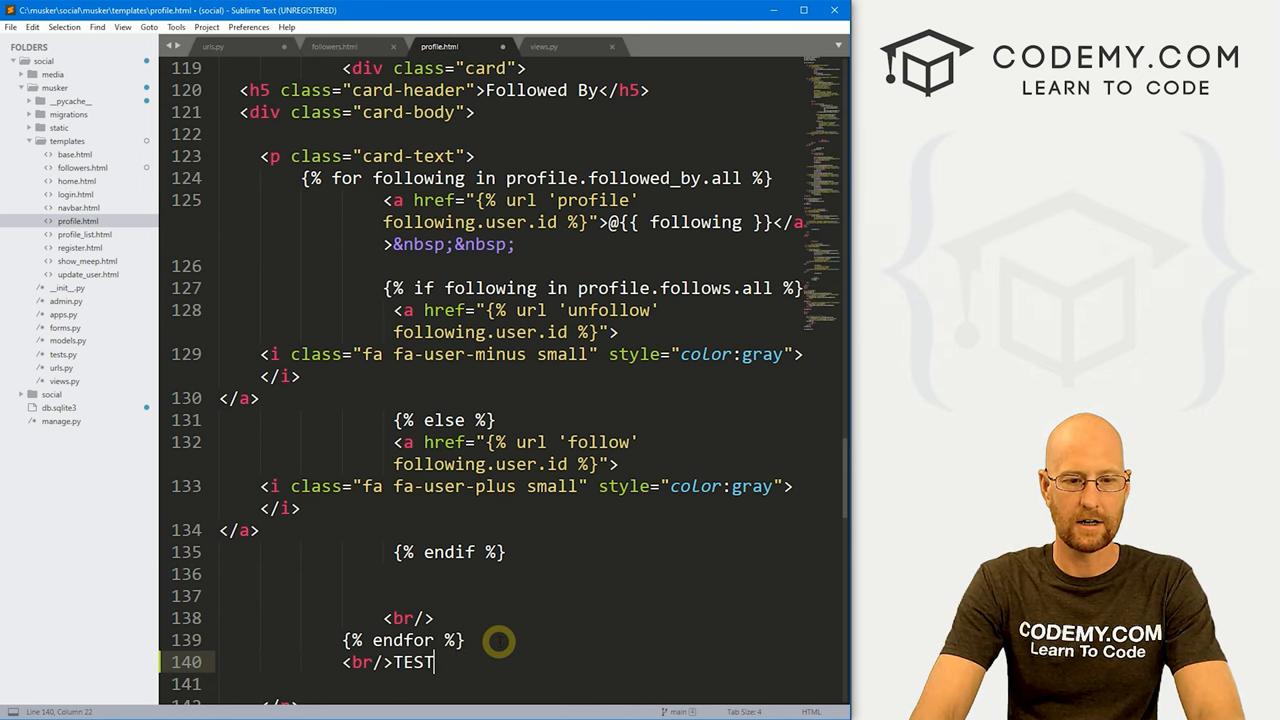
key("ctrl+s")
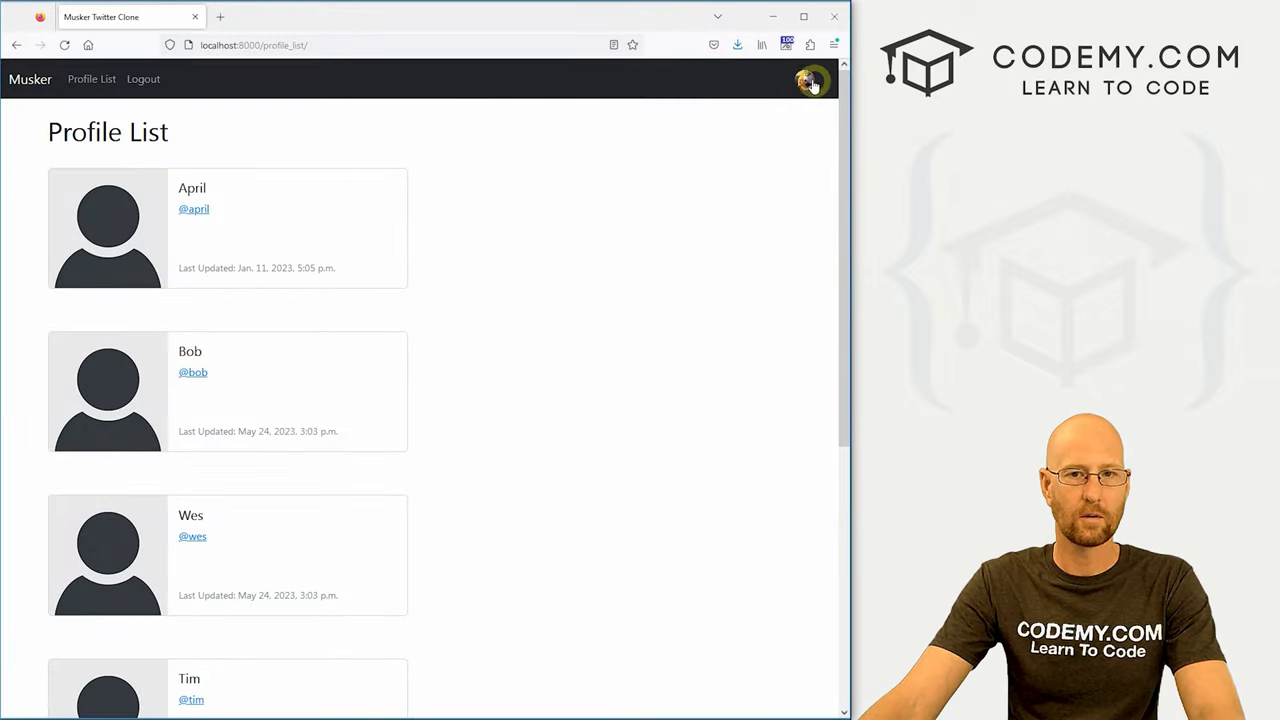
Go to the admin's profile page and check the Followed By card showing TEST
left_click(812, 82)
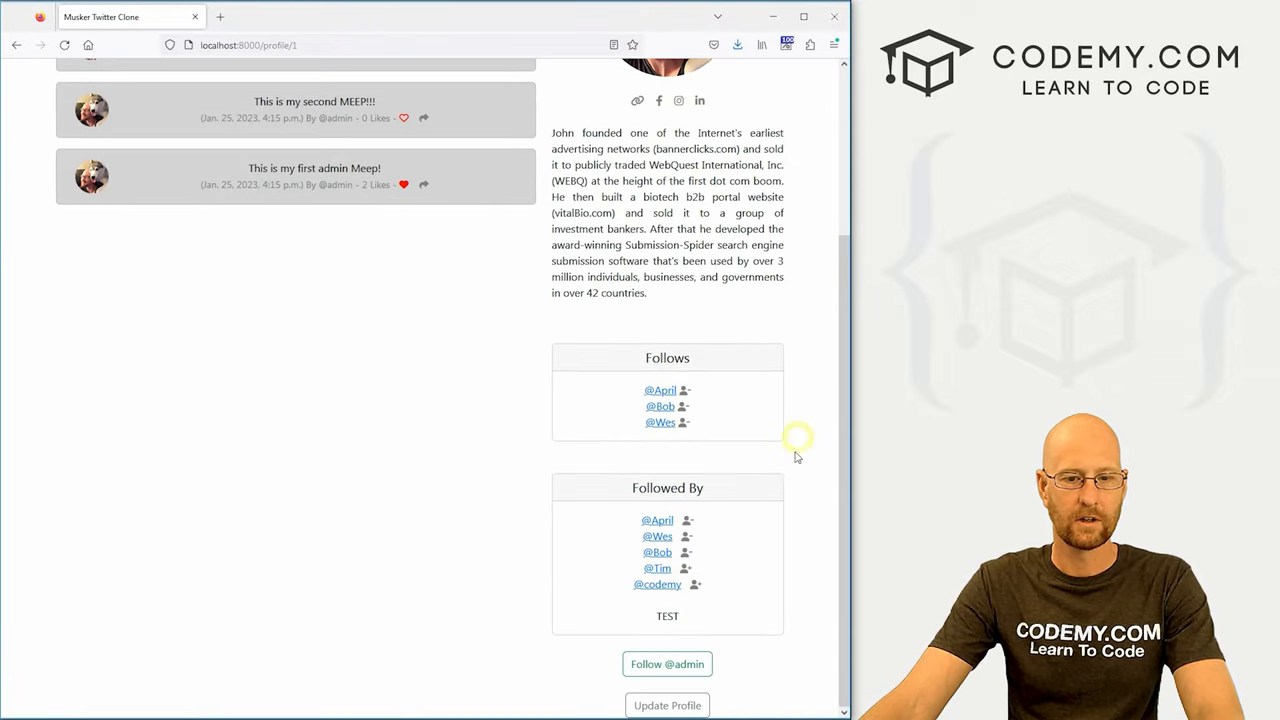
double_click(668, 616)
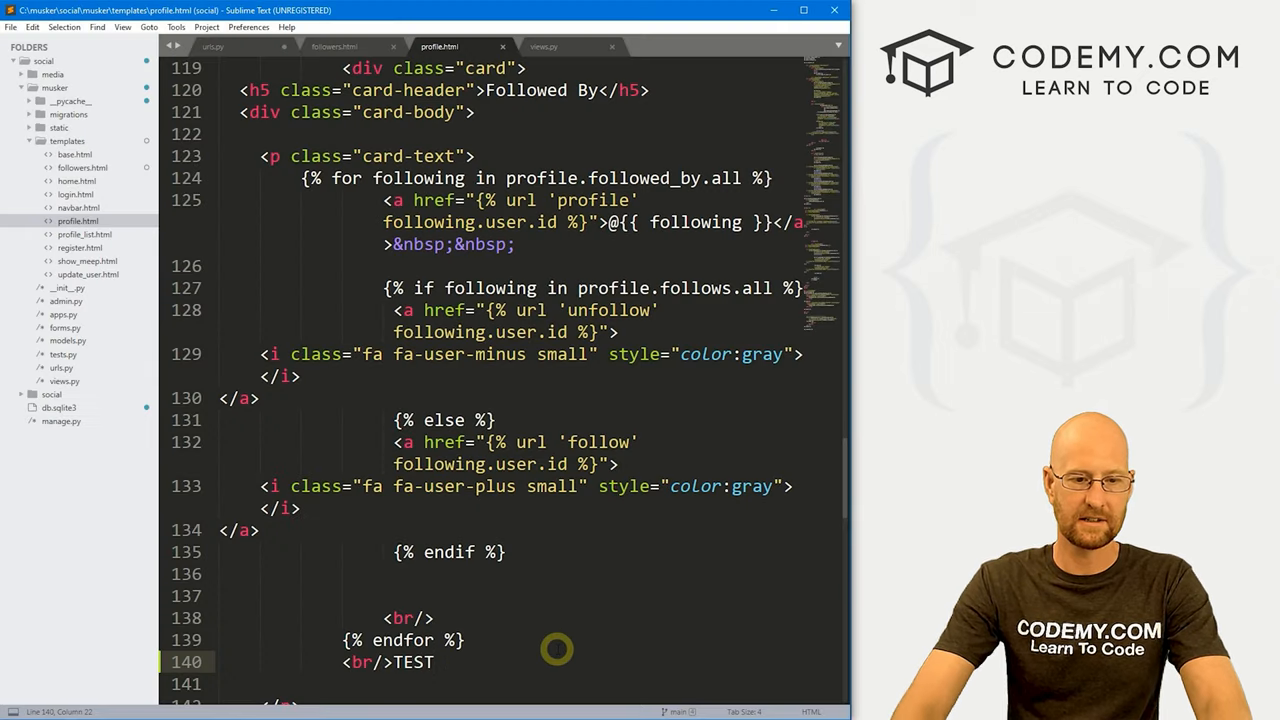
Replace TEST with a See All... link to {% url 'followers' profile.user.id %} and save
type("<a href=\"\">See S")
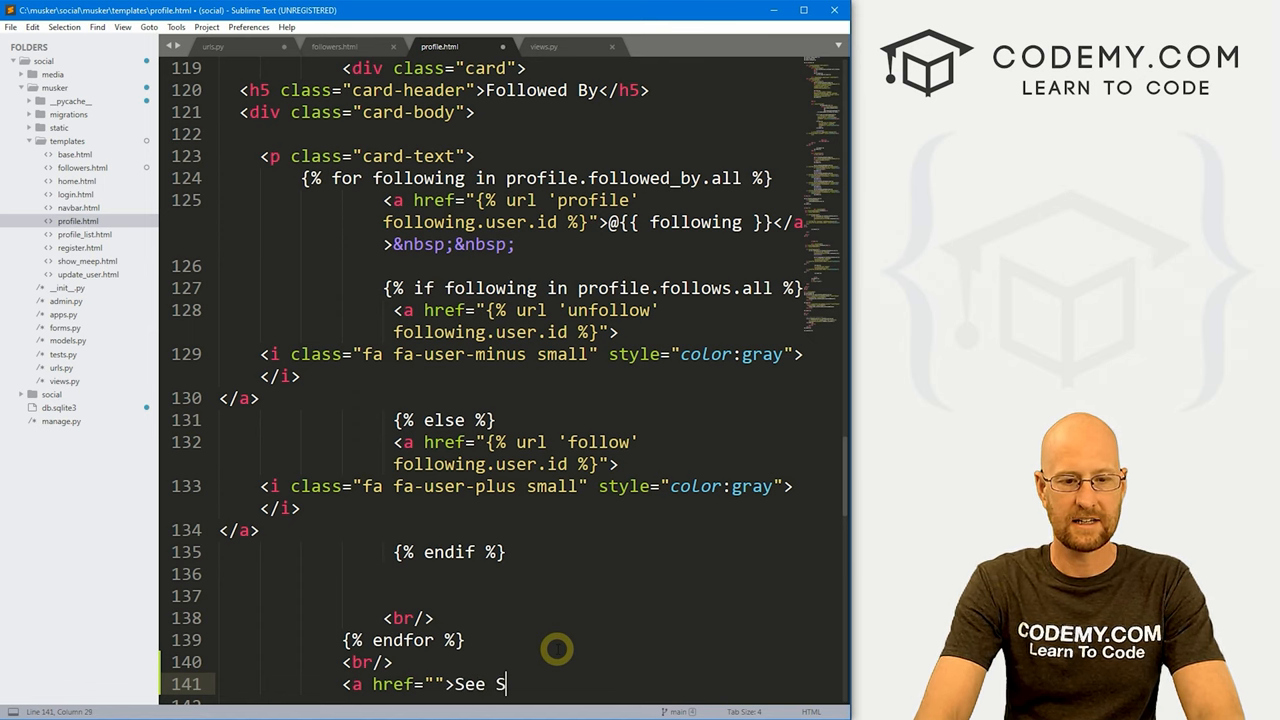
type("All...</a>")
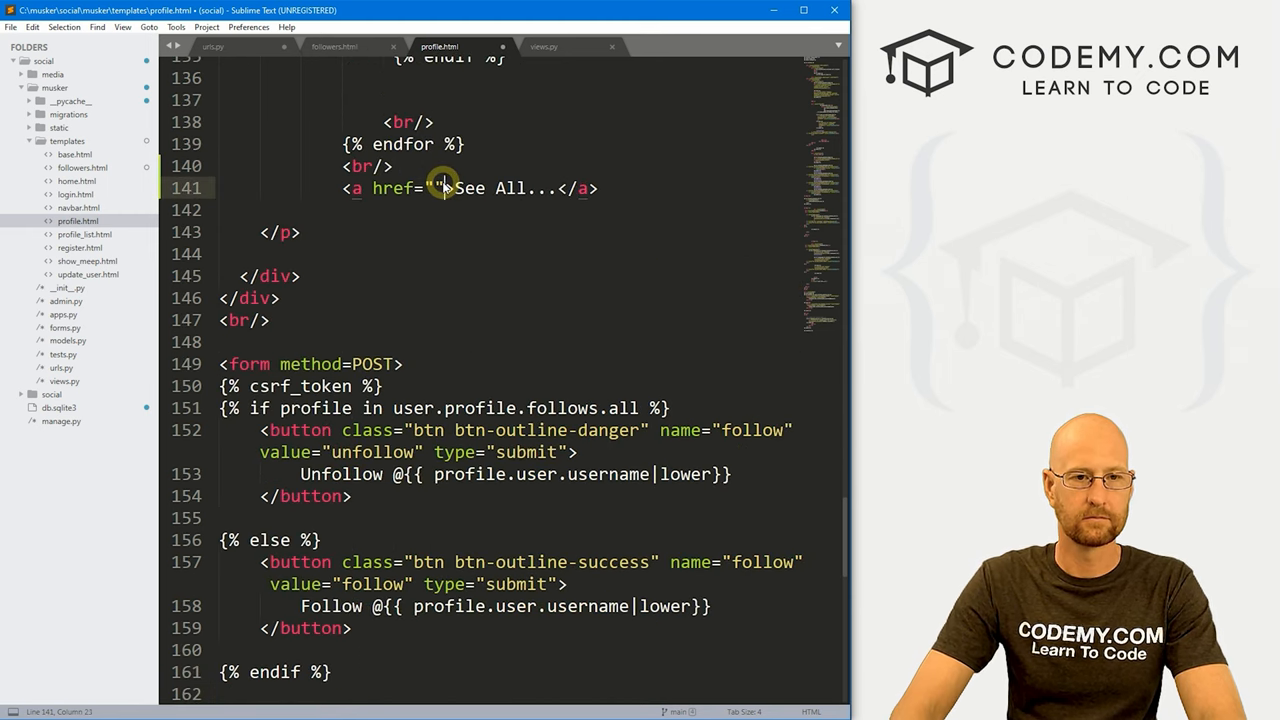
type("{% url %}")
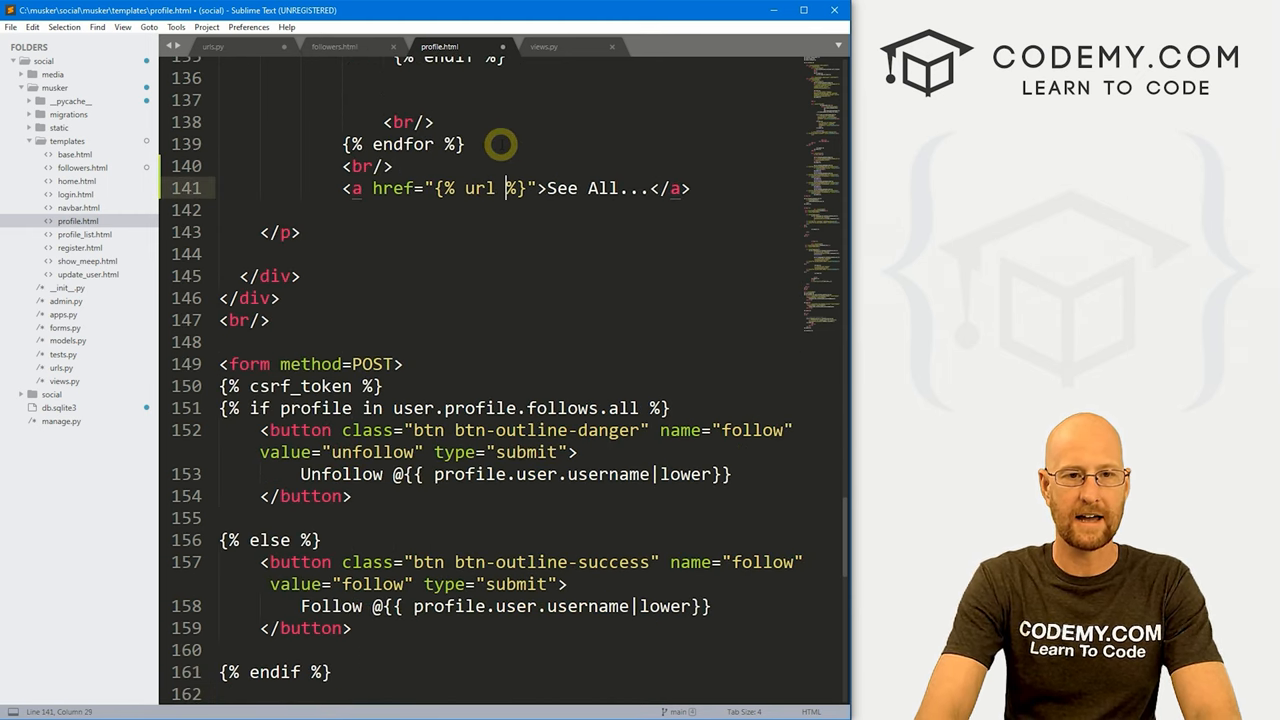
type("'followers' profile")
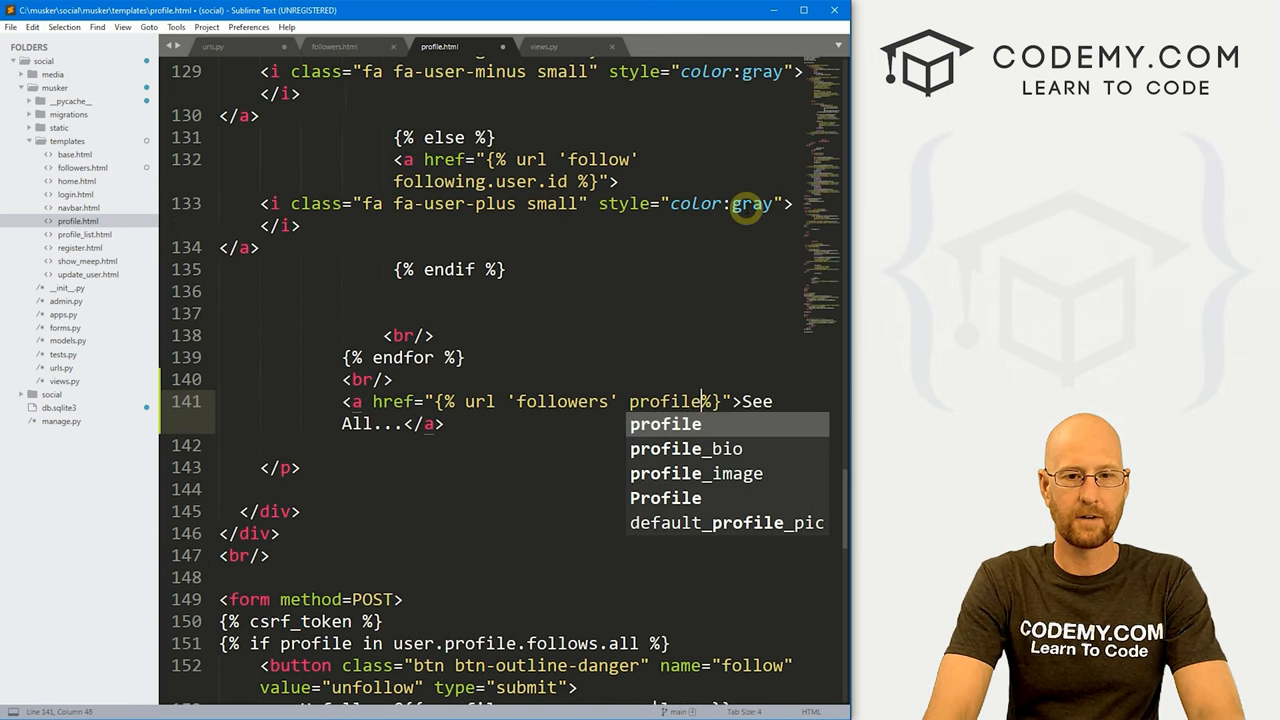
type(".user.id")
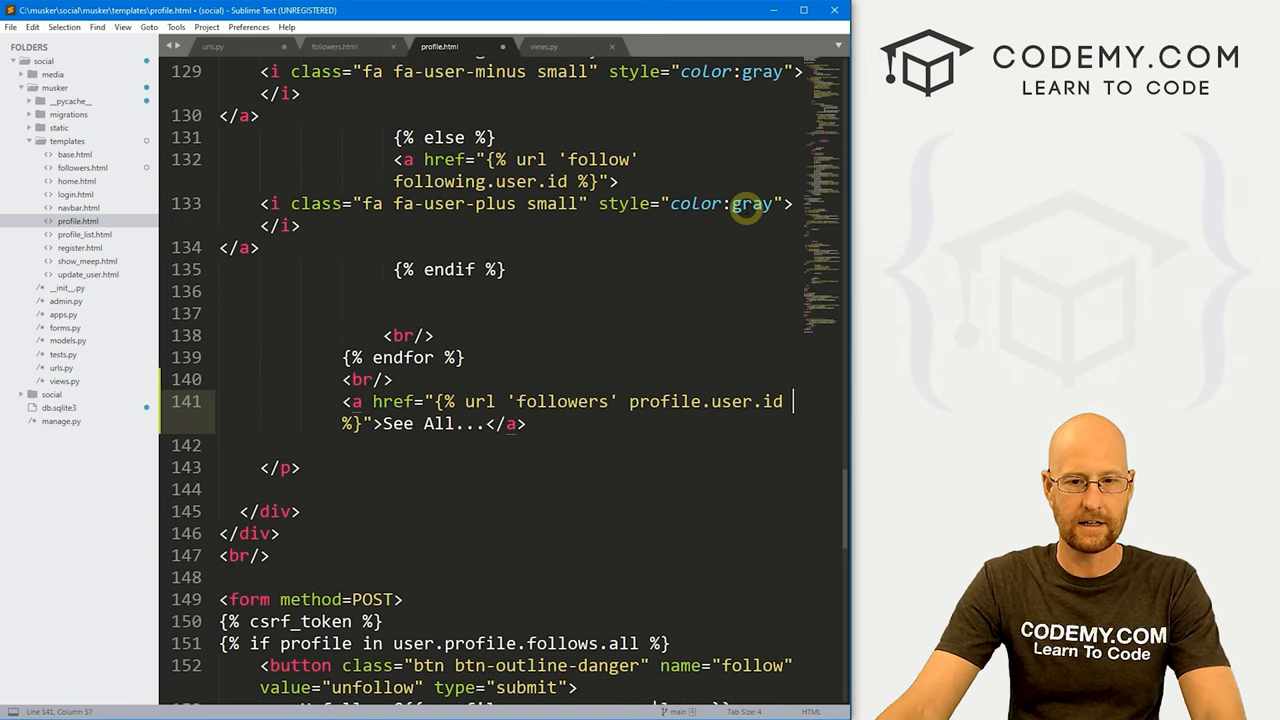
key("ctrl+s")
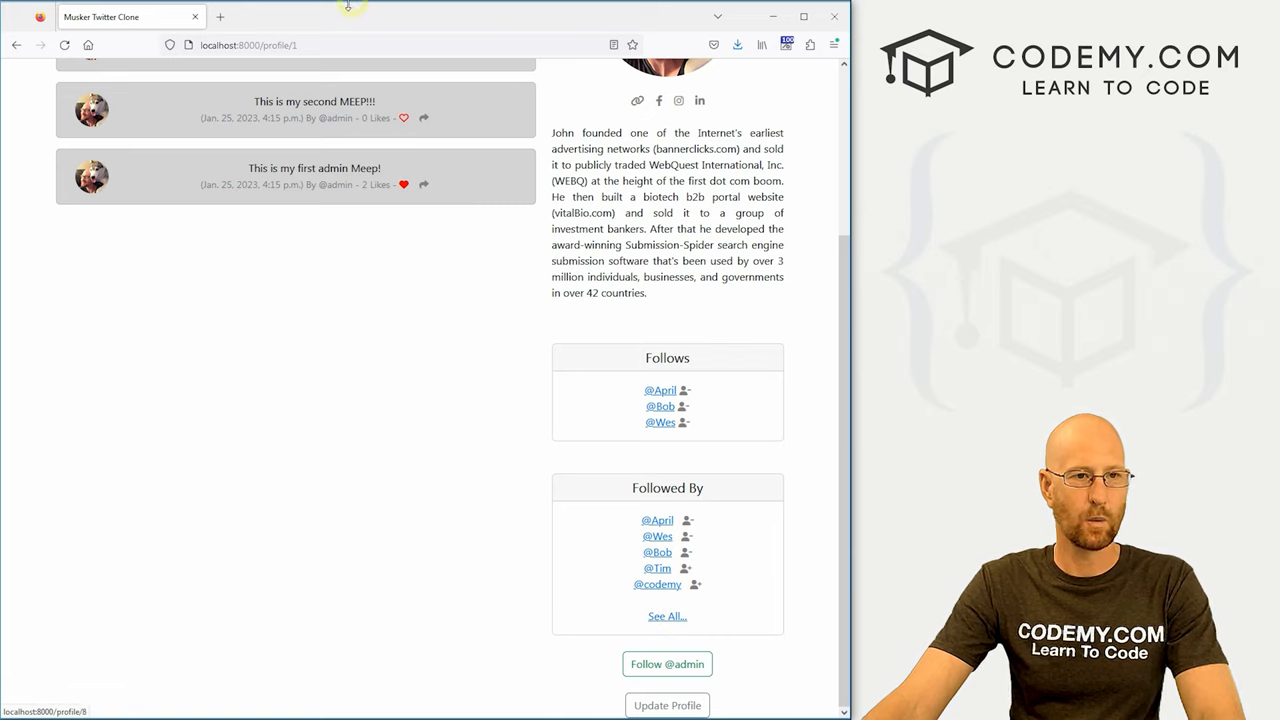
Follow the See All... link, see the not-your-profile warning, and return to the admin profile
left_click(248, 44)
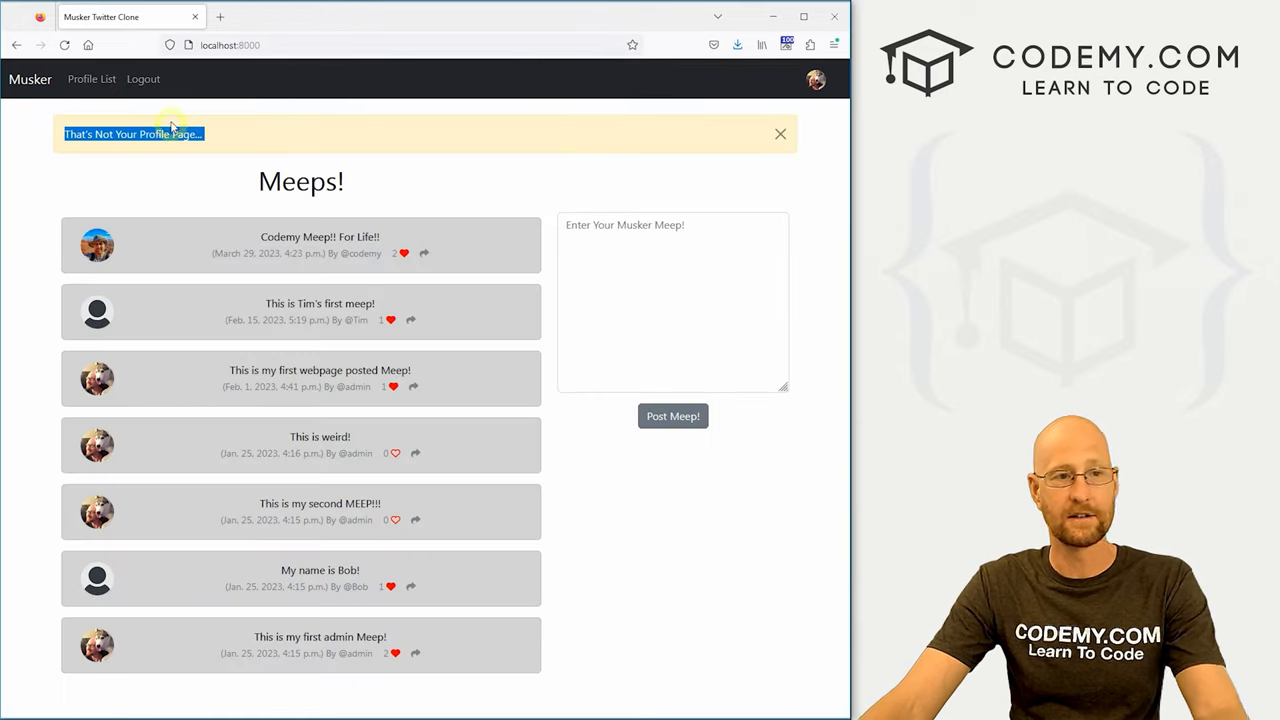
left_click(816, 80)
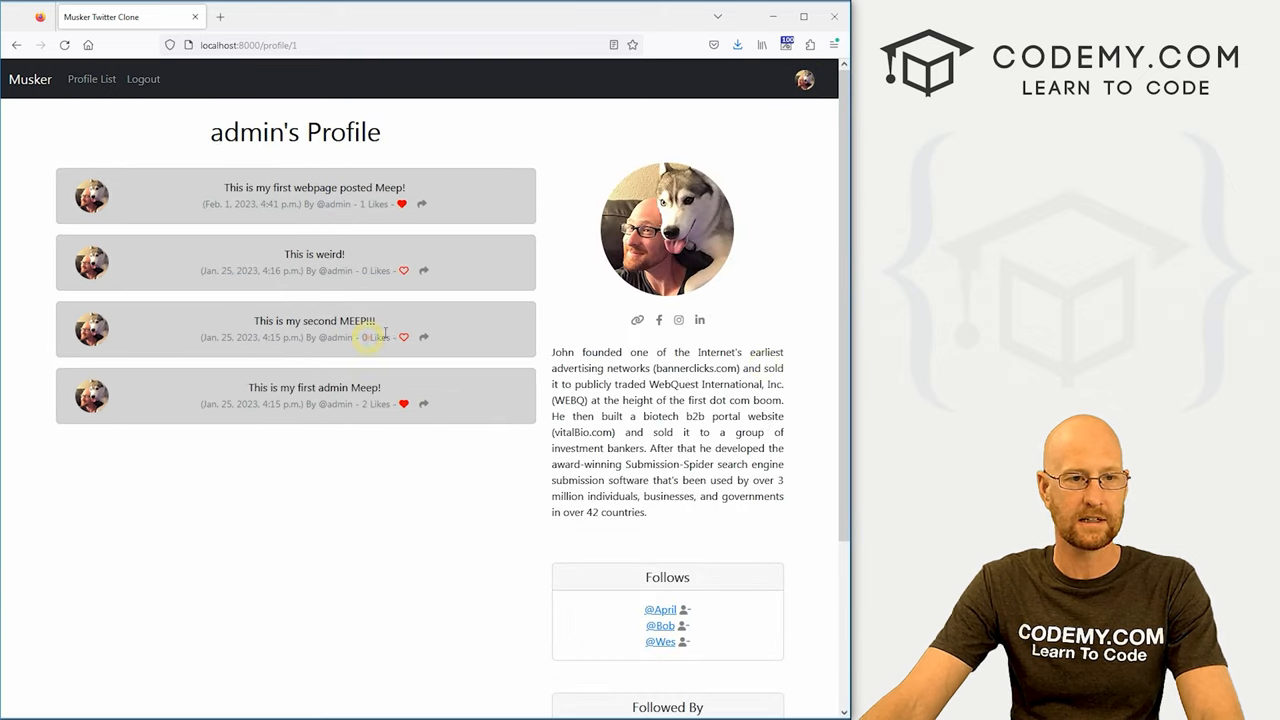
scroll("down", 3)
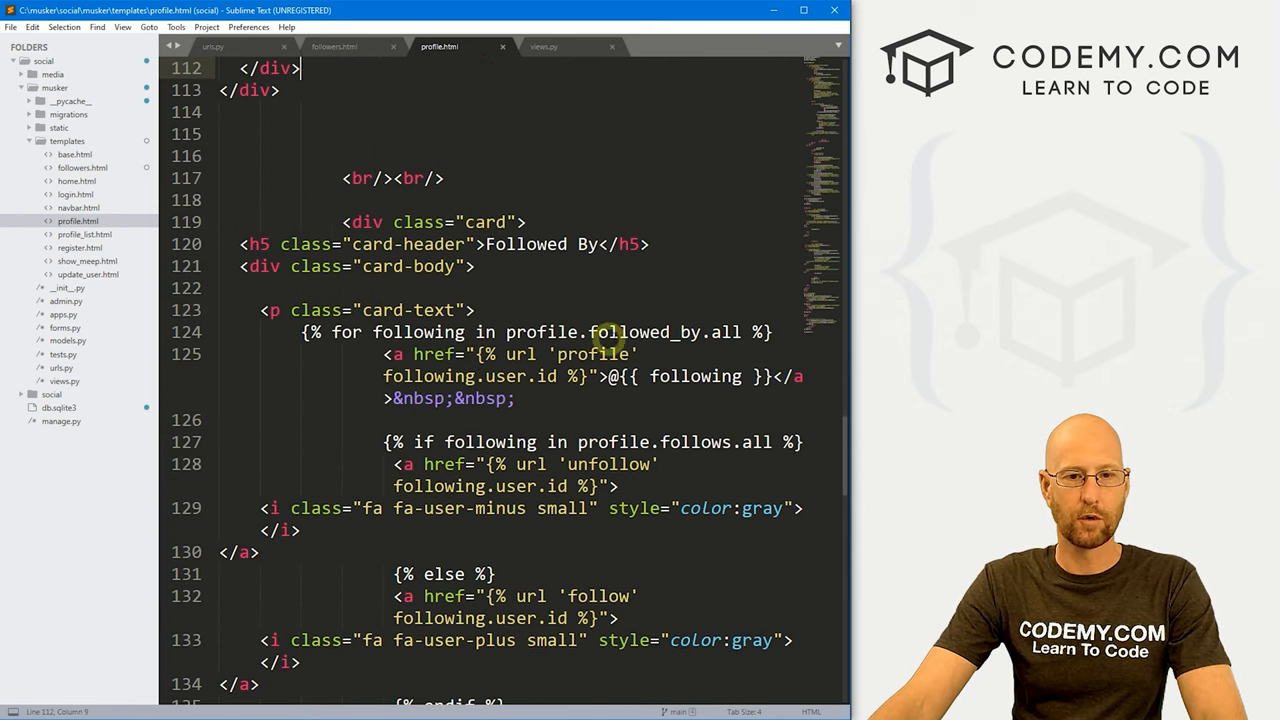
Limit the Followed By loop to profile.followed_by.all|slice:3
left_click(740, 332)
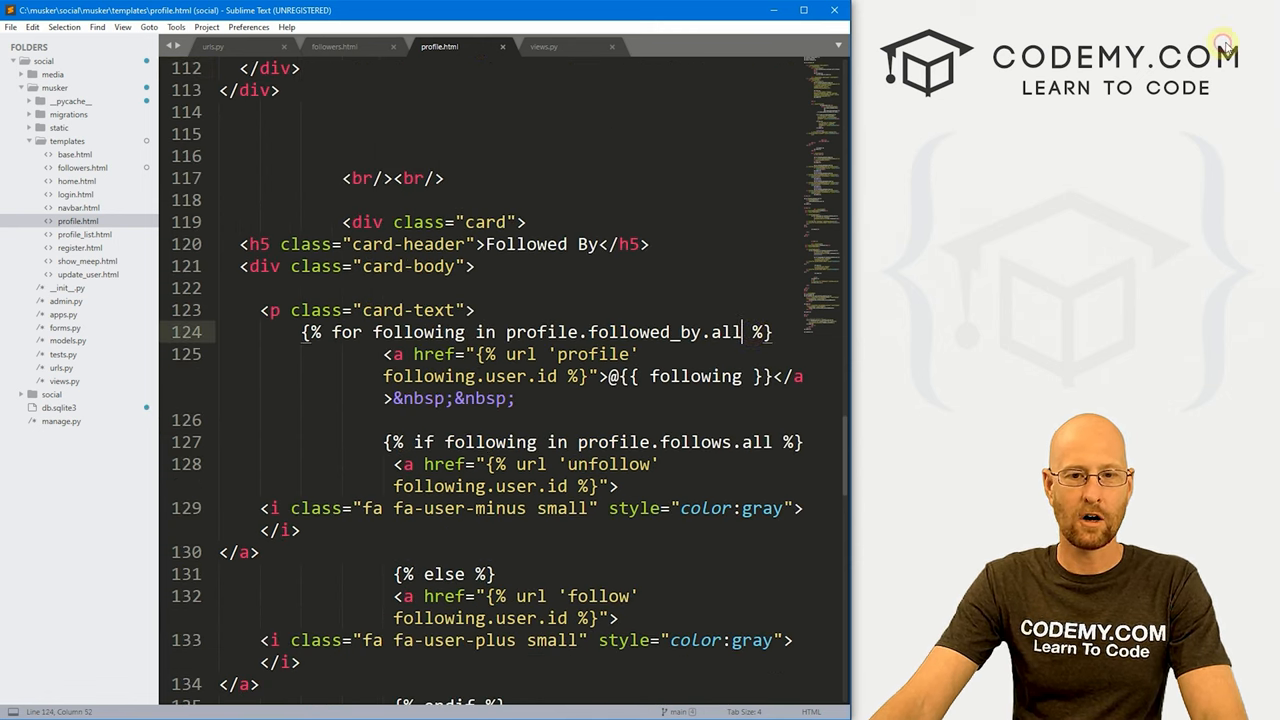
type("|s")
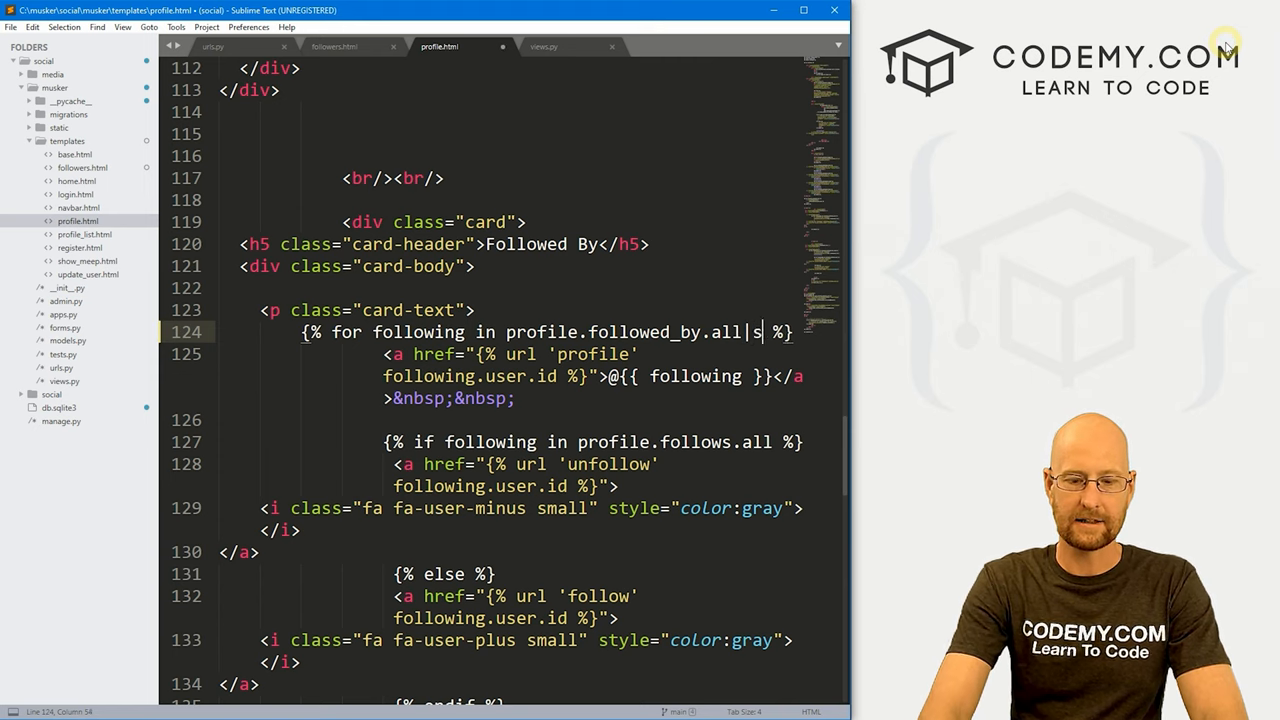
type("lice:")
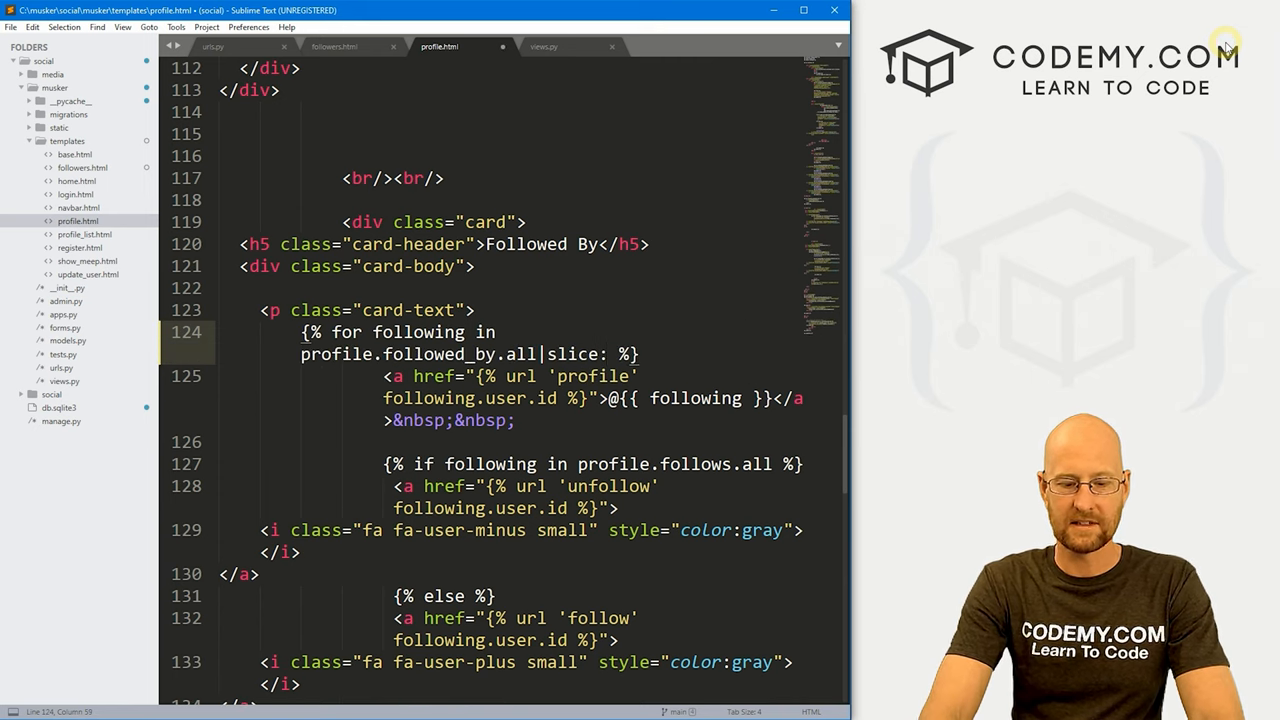
type("3")
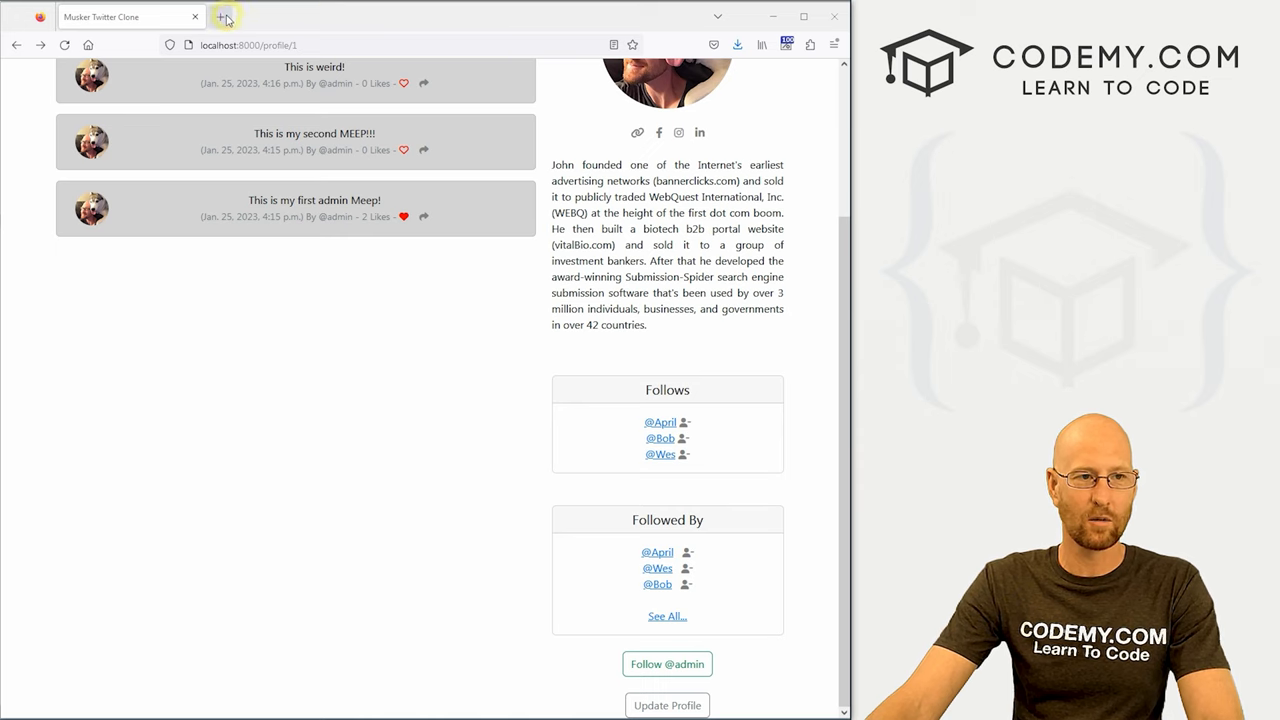
Browse the Bootstrap Cards documentation in a new tab down to the list group examples
left_click(224, 18)
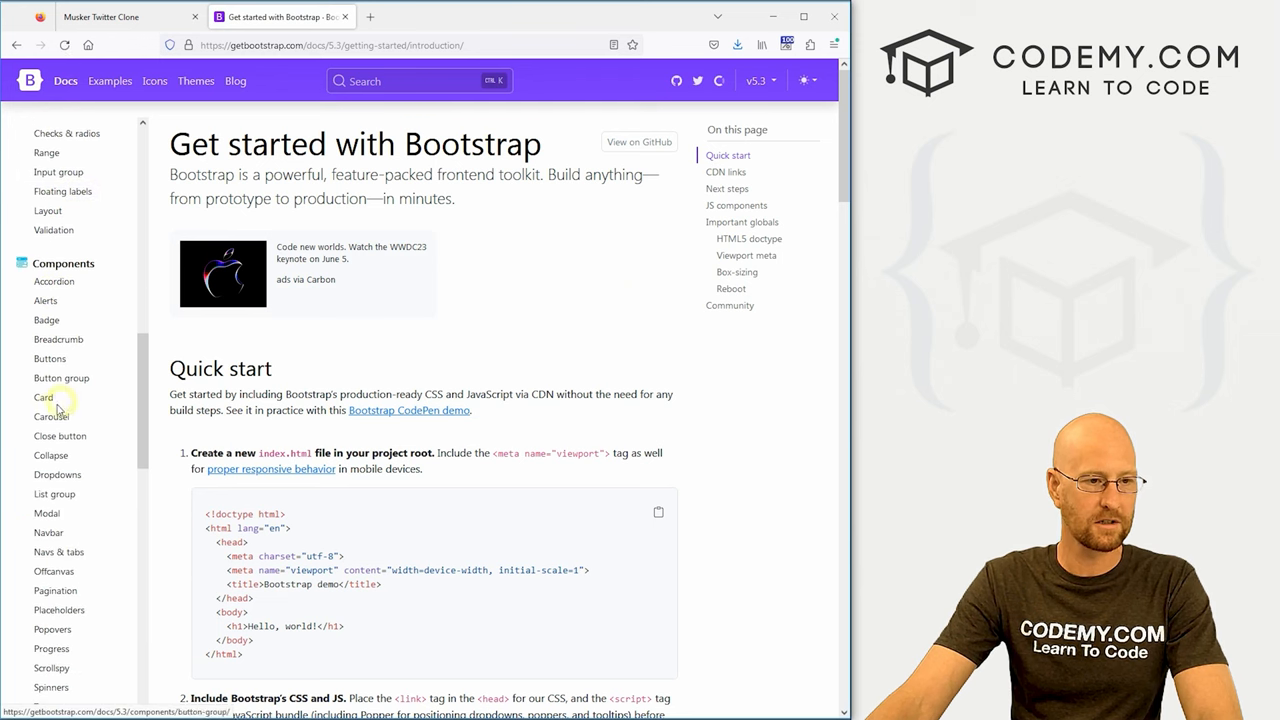
left_click(44, 396)
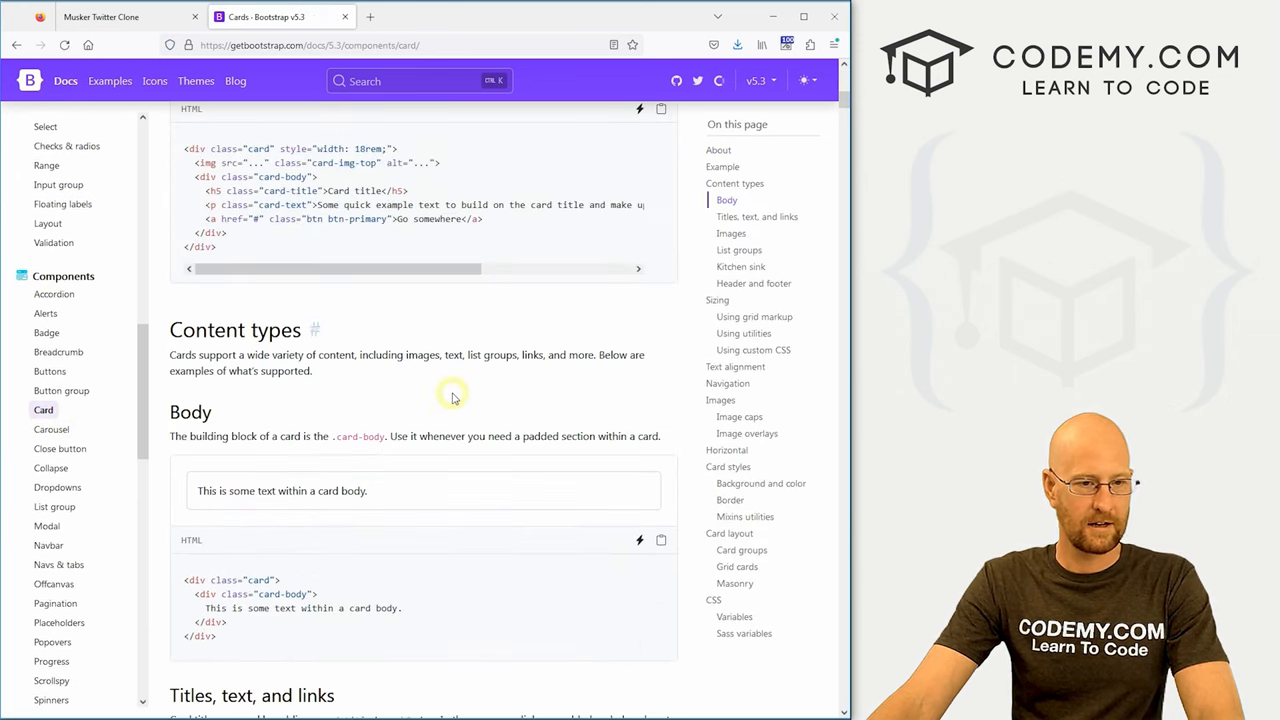
scroll("down", 3)
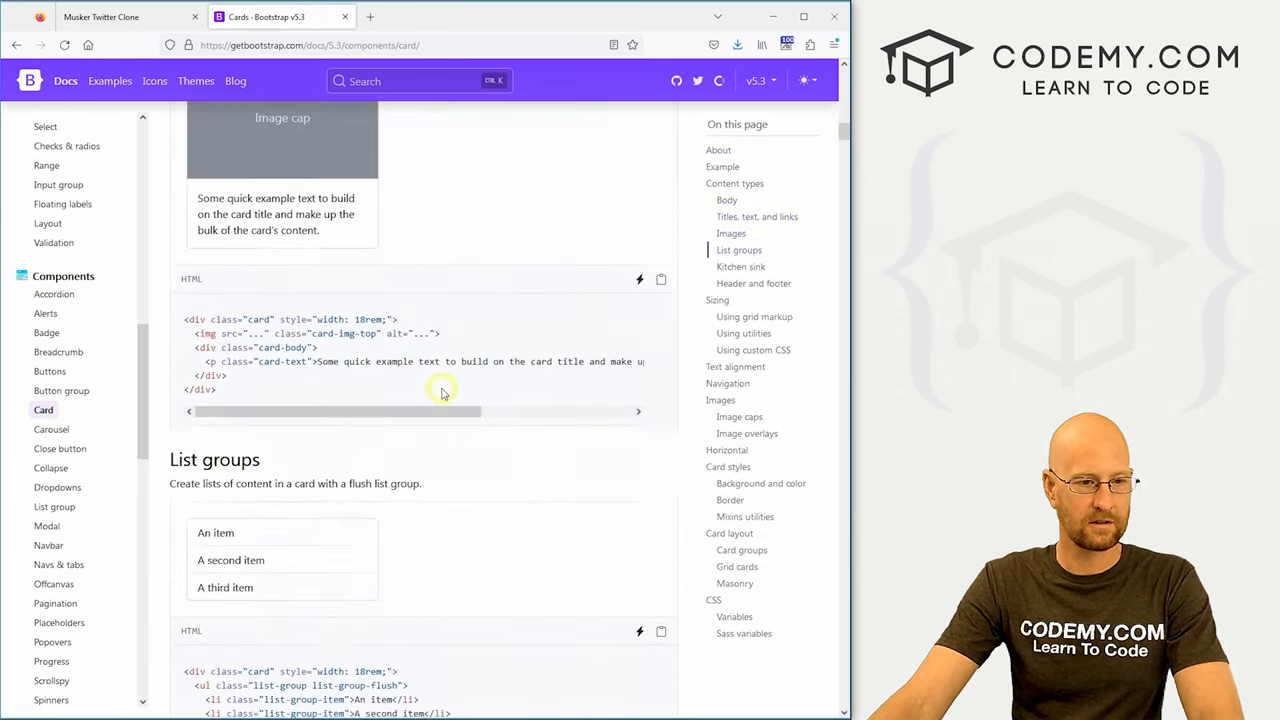
scroll("down", 3)
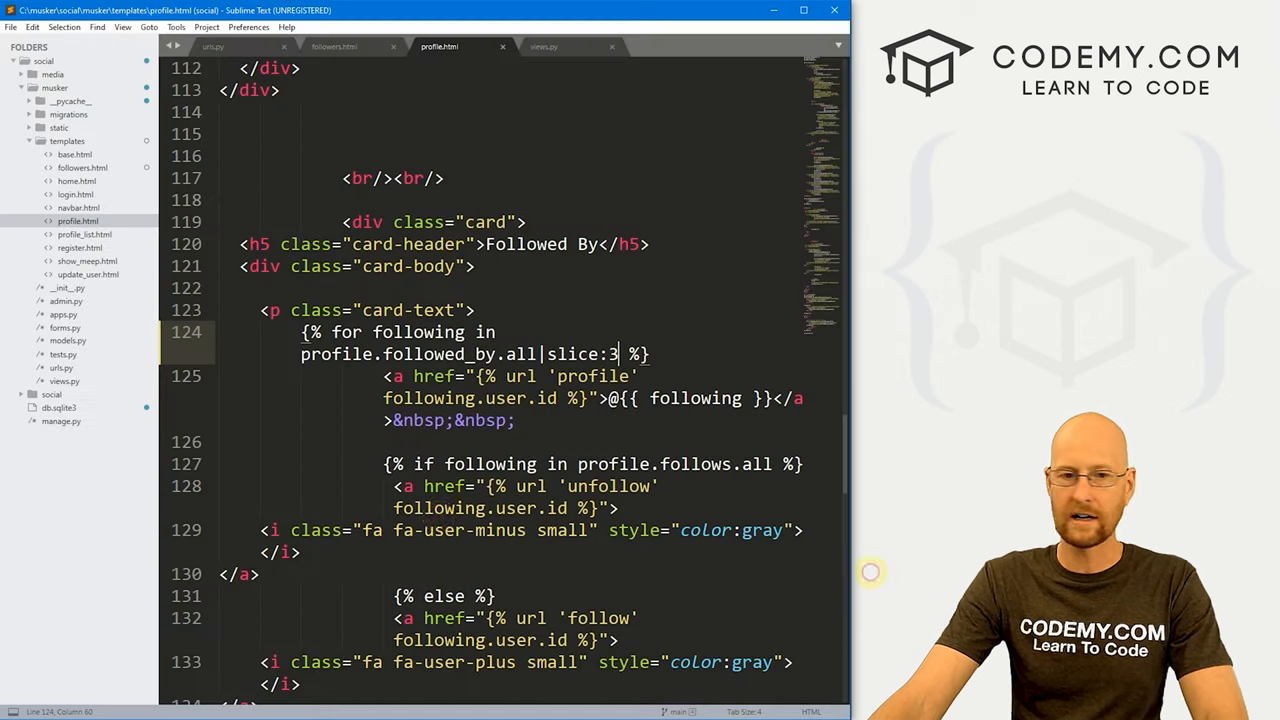
Review the card-footer example, return to the Musker profile and open the full followers list
scroll("down", 3)
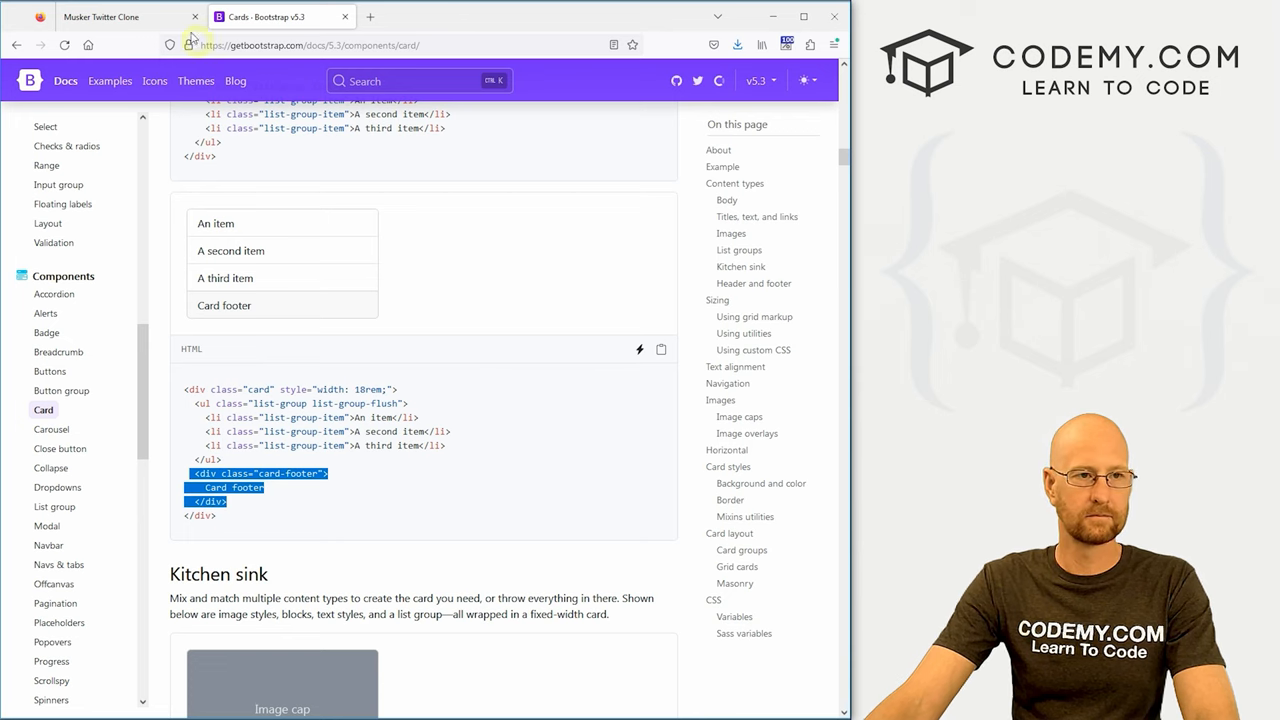
left_click(100, 16)
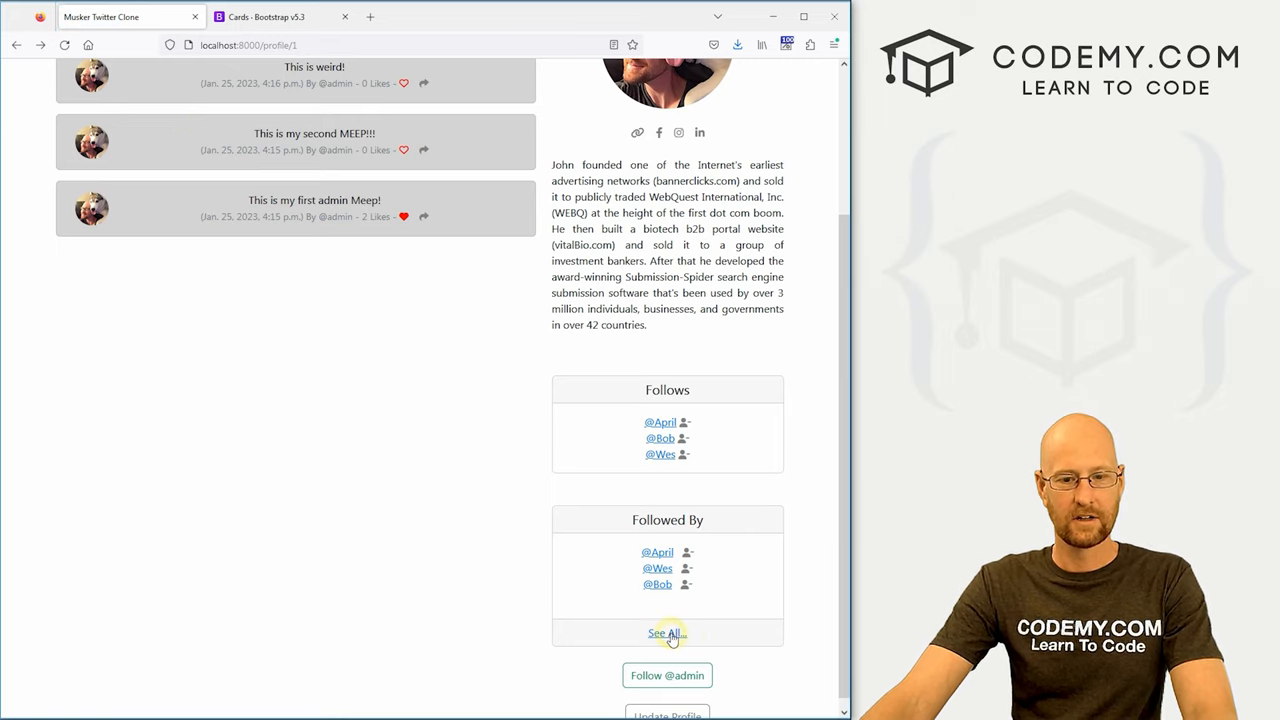
left_click(664, 632)
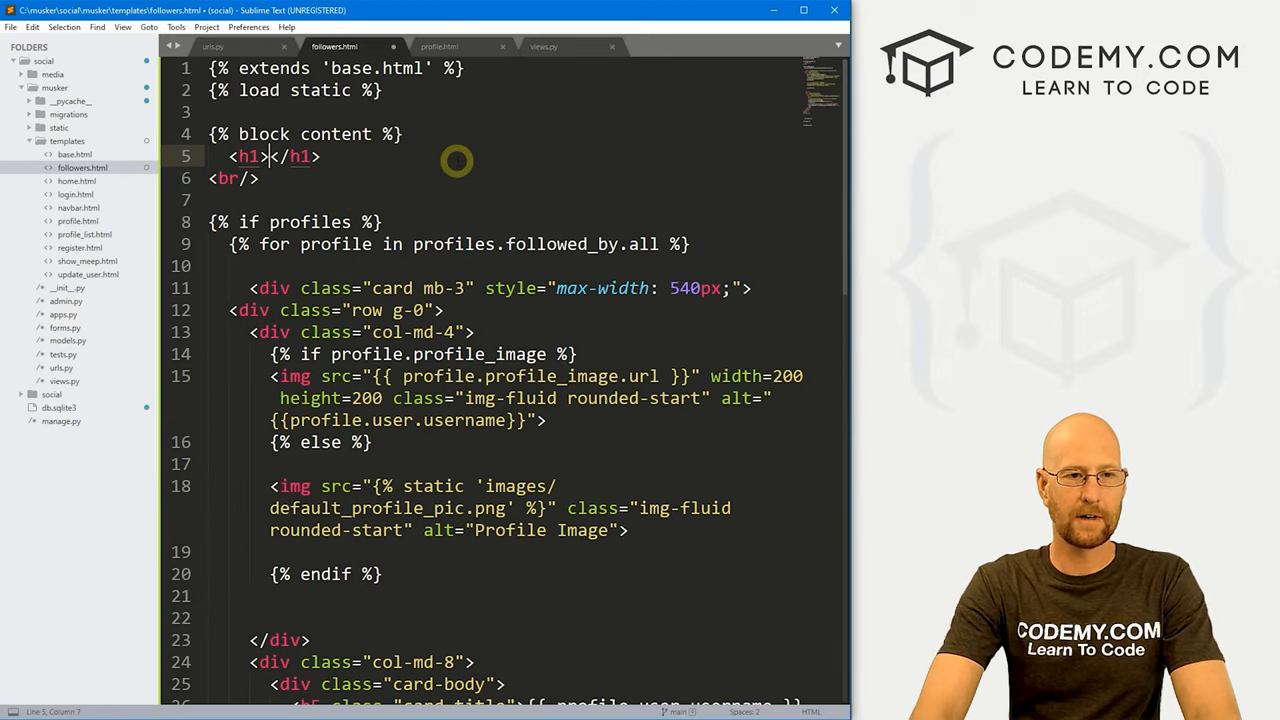
Fill the h1 with {{ request.user.username }}'s Followers and check it in the browser
type("{{ }}")
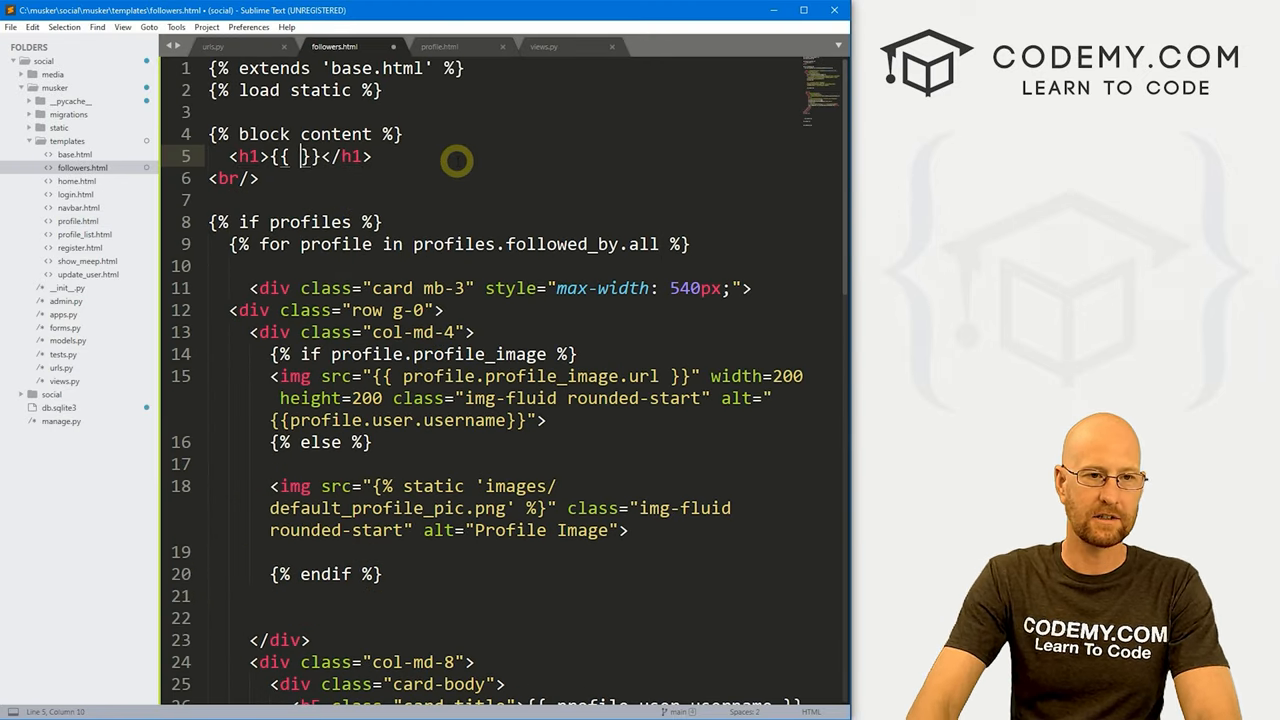
type("request.")
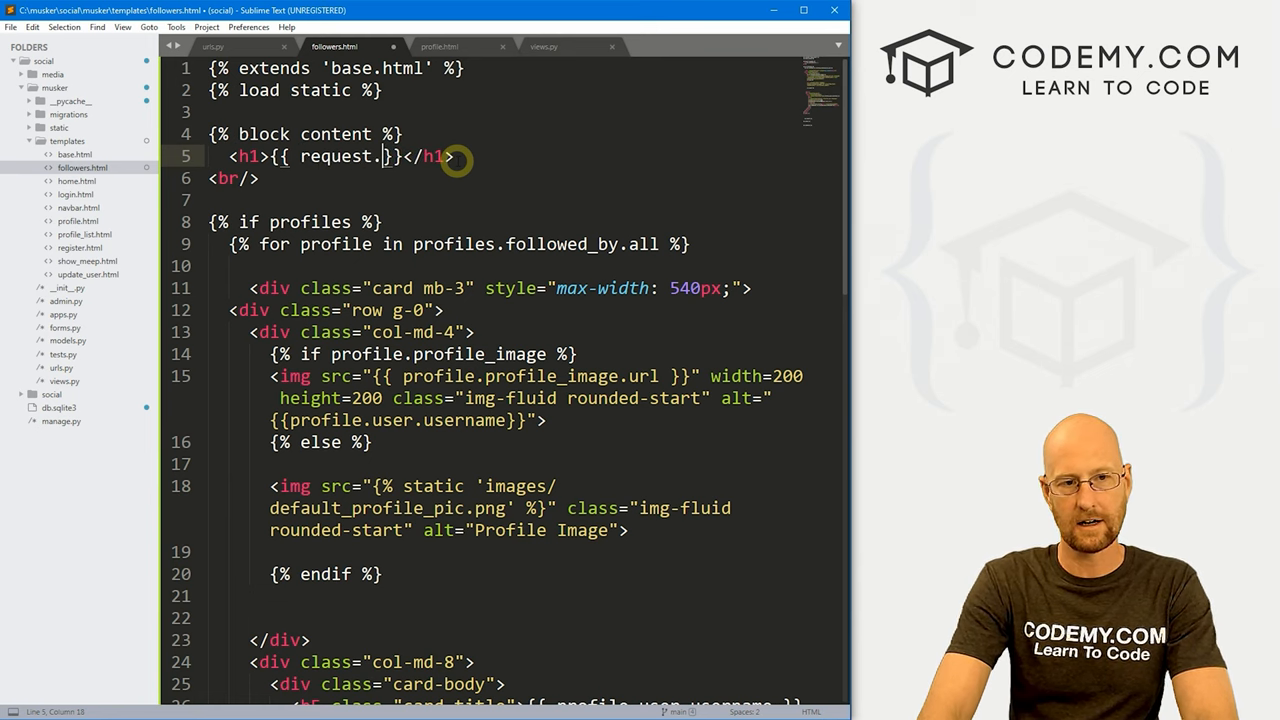
type("user.u")
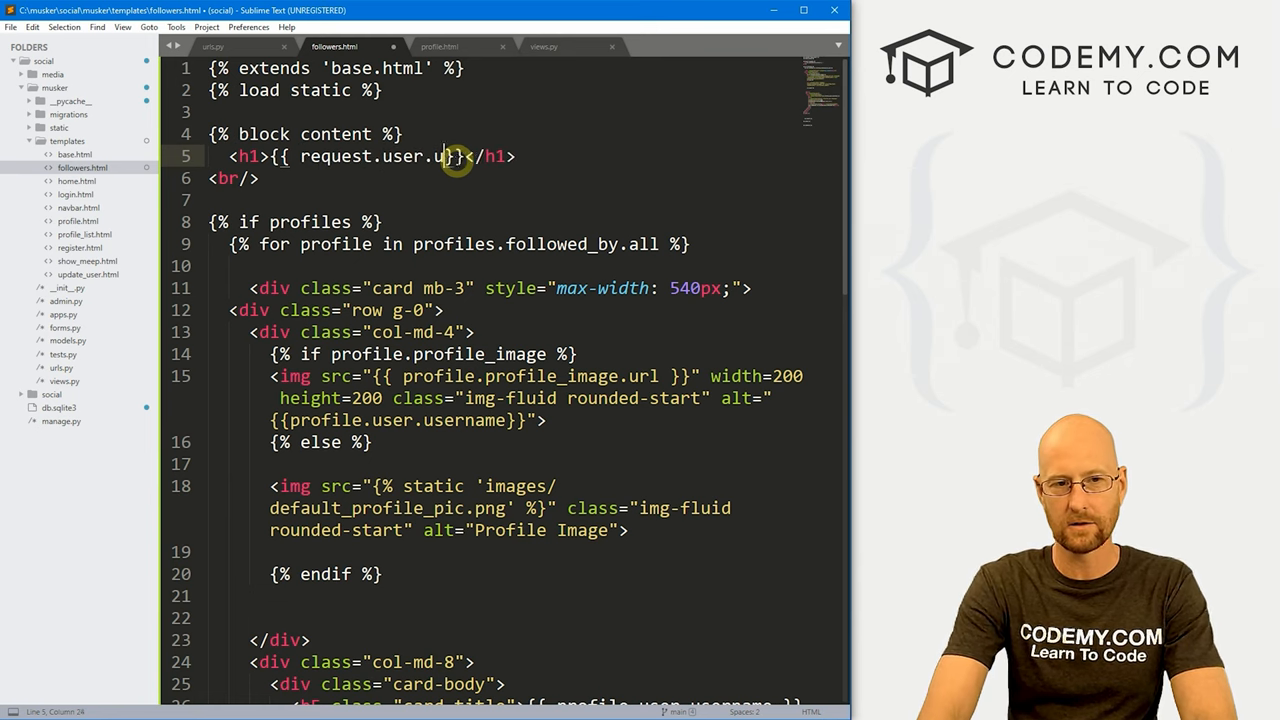
type("sername")
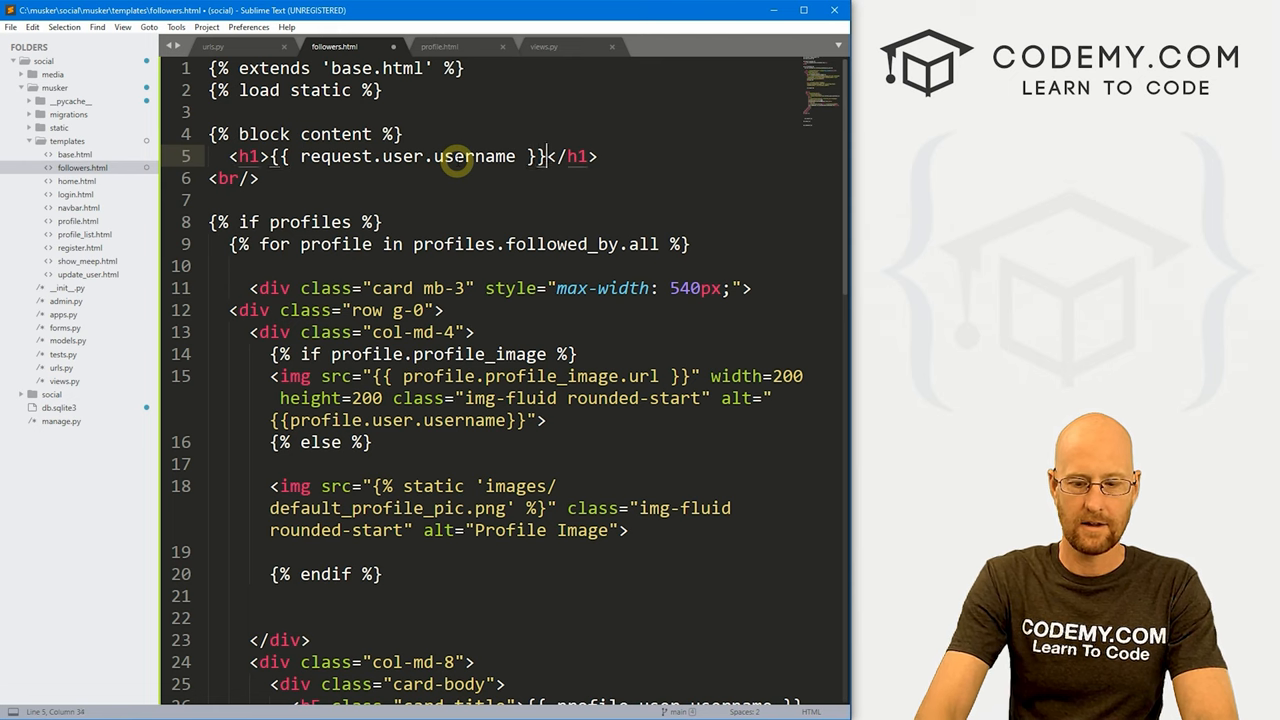
type("'s F")
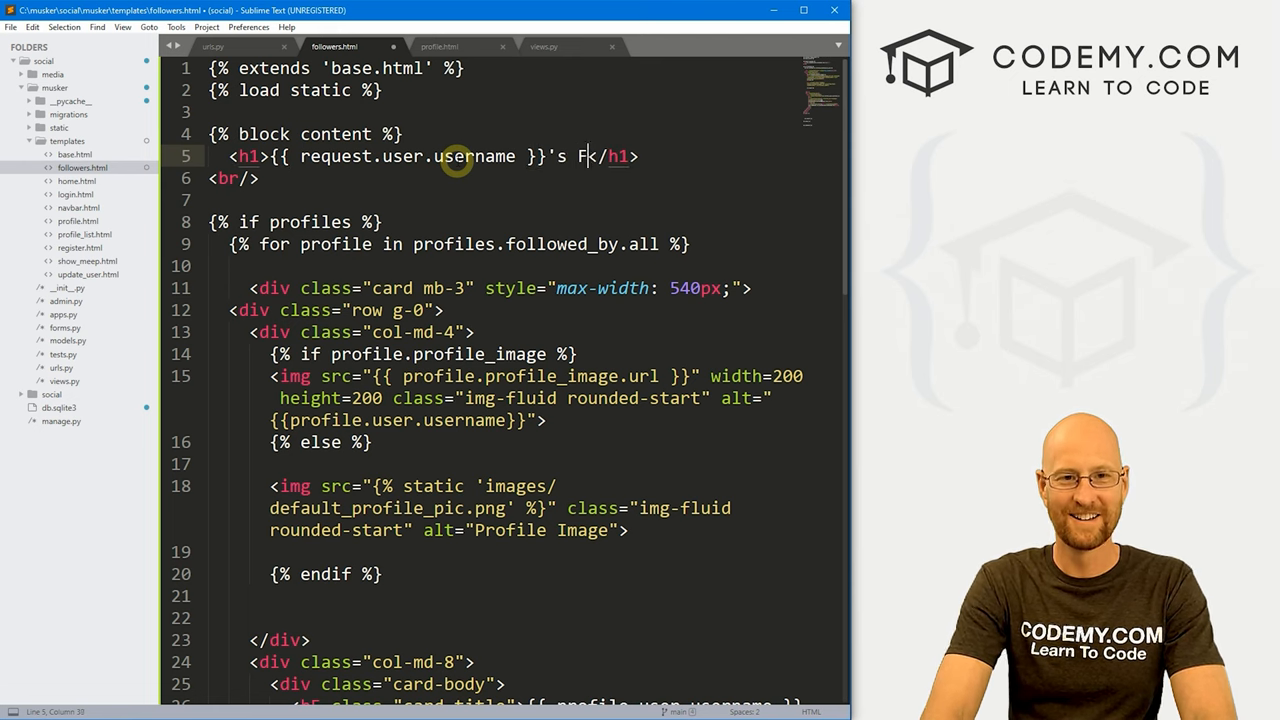
type("ollowers")
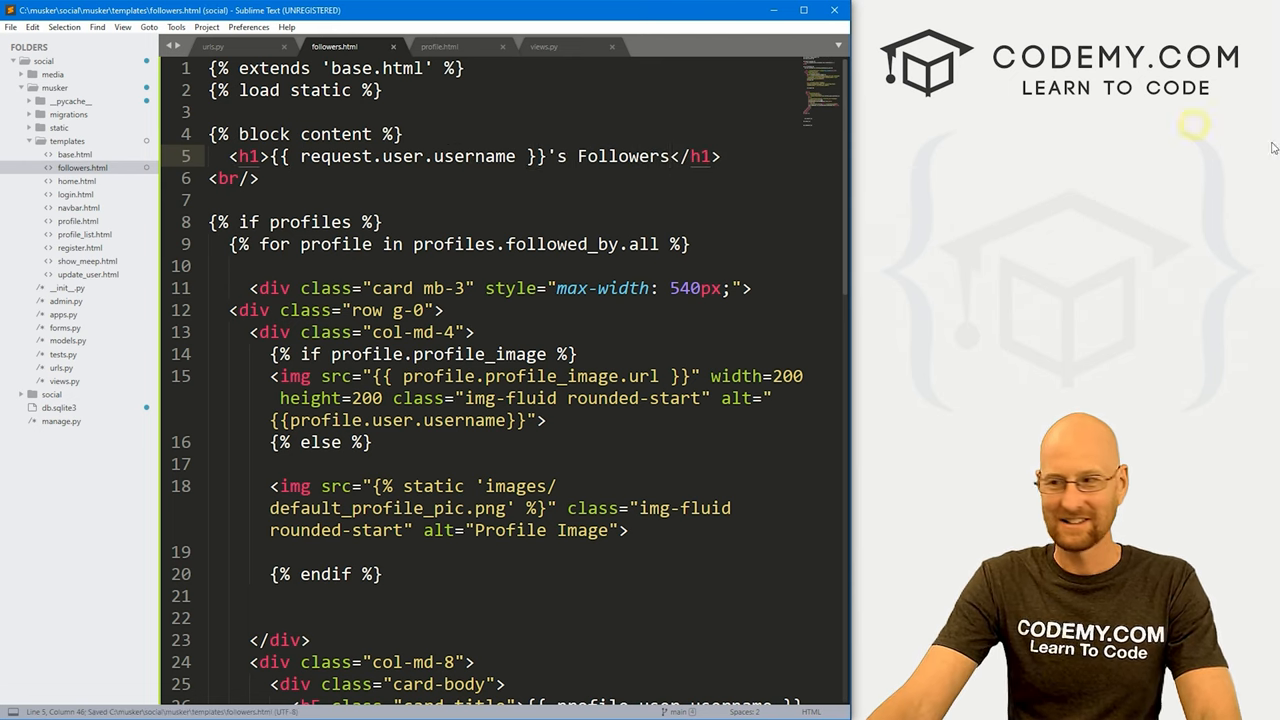
left_click(68, 44)
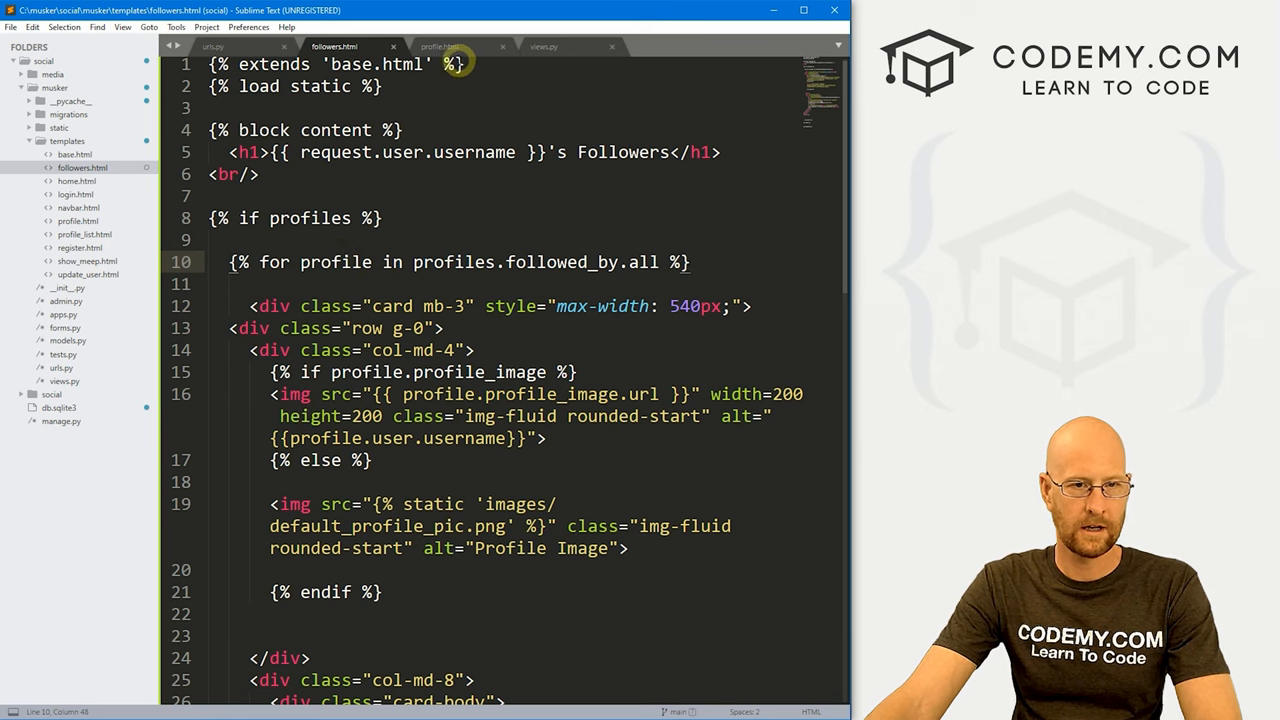
left_click(544, 46)
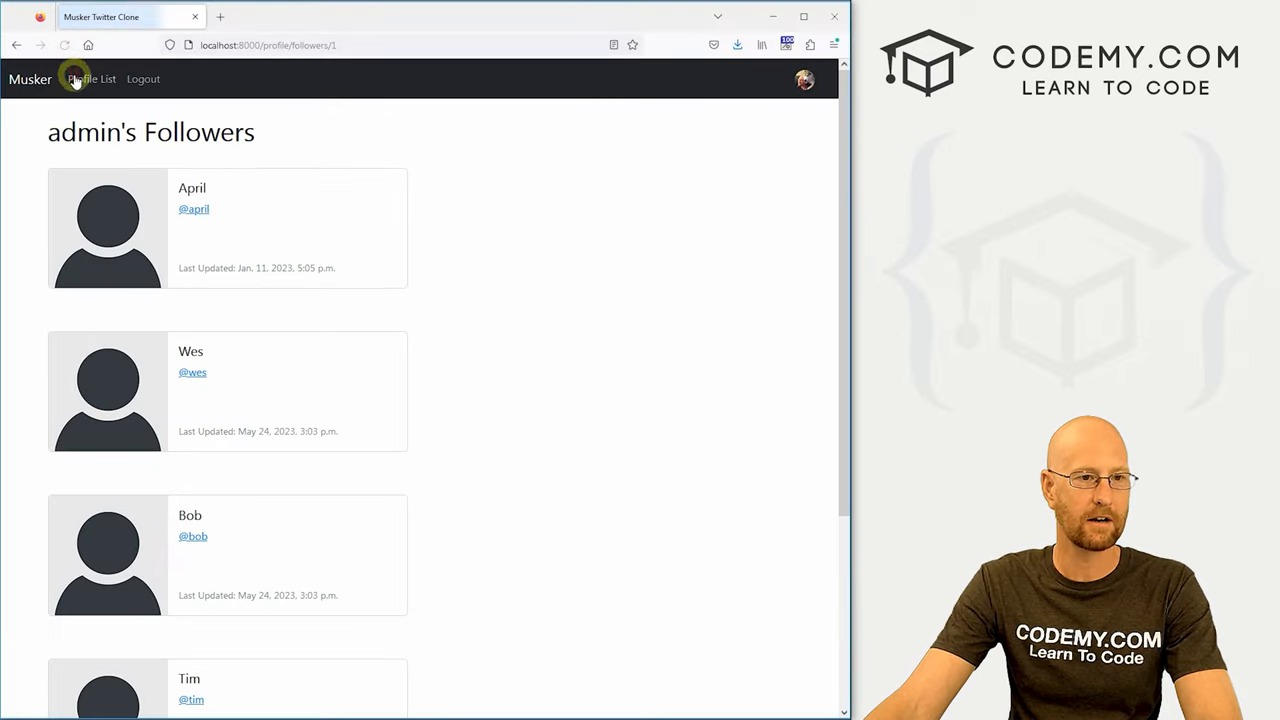
Scroll through the follower cards for April, Wes, Bob and Tim on the followers page
scroll("down", 3)
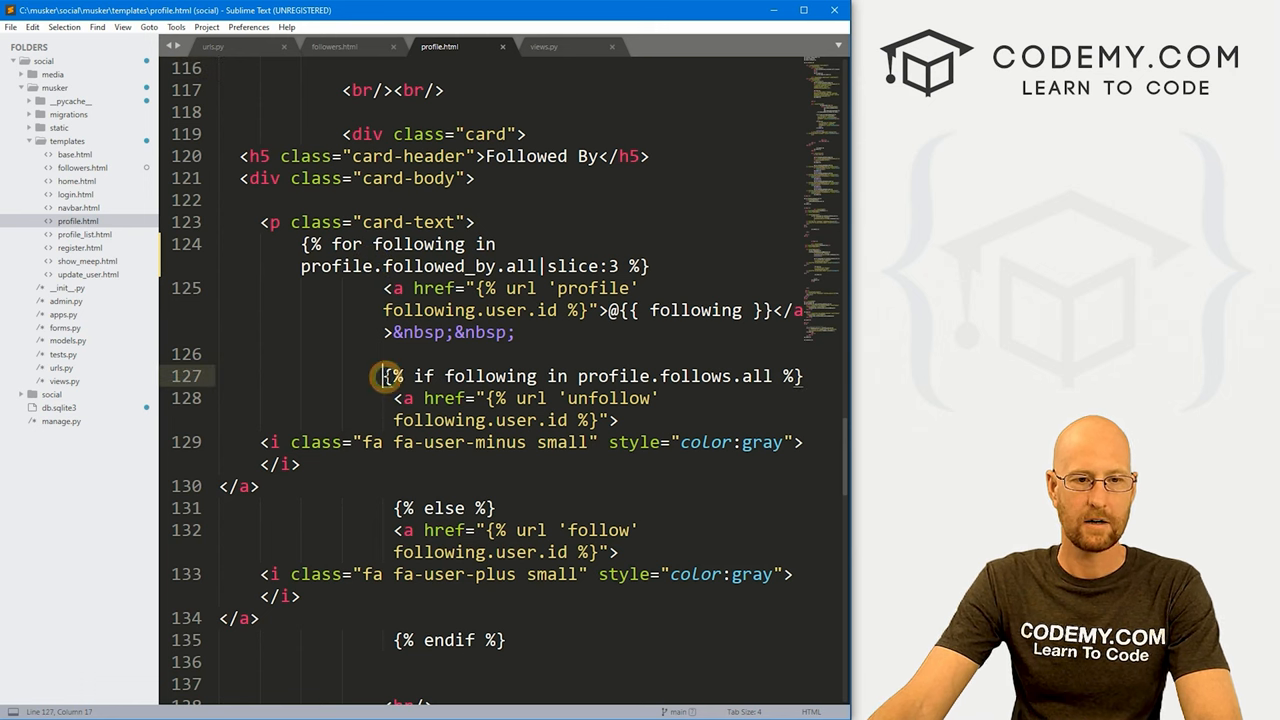
Copy the follow/unfollow icon block from profile.html into the followers.html card title
left_click_drag(388, 376, 300, 464)
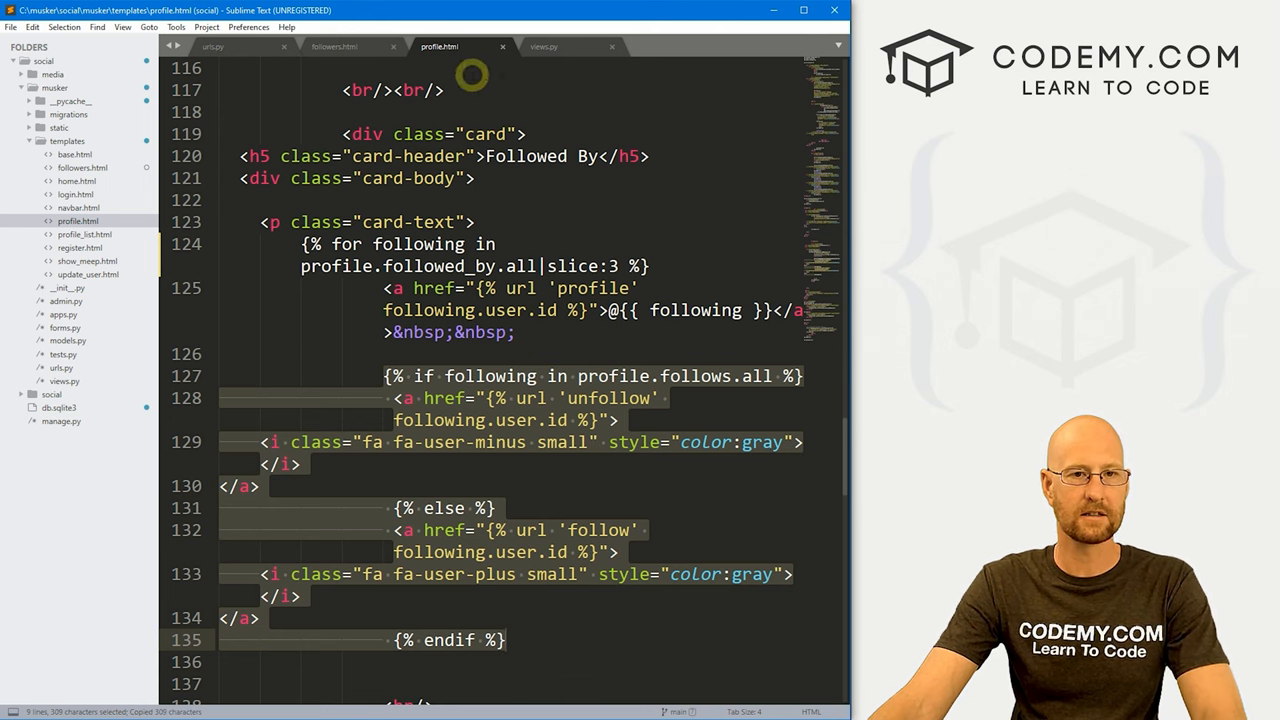
left_click(334, 46)
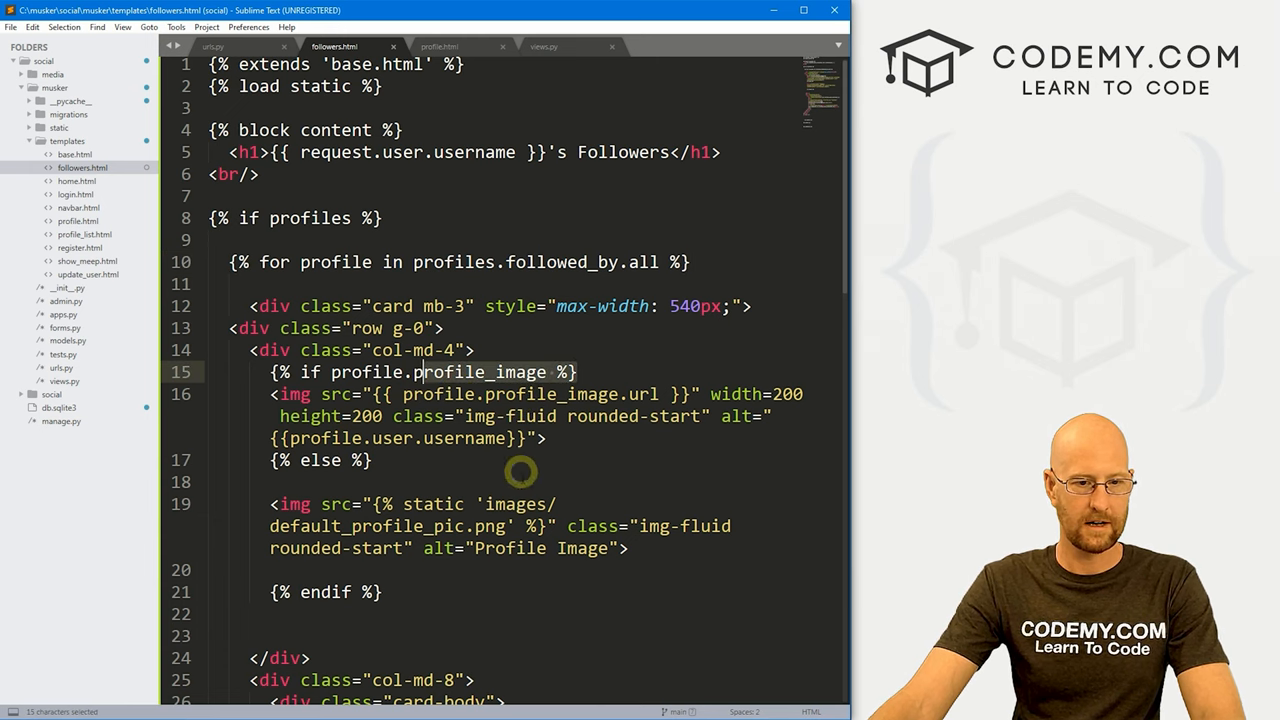
scroll("down", 3)
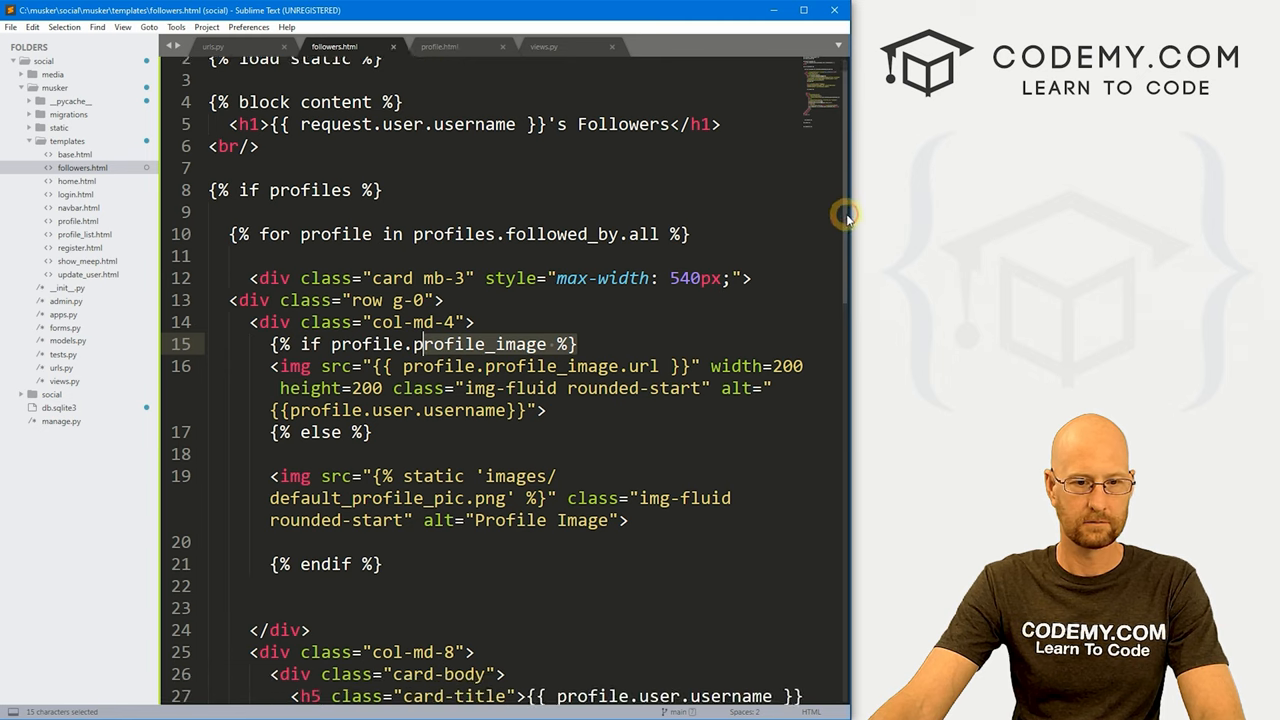
scroll("down", 3)
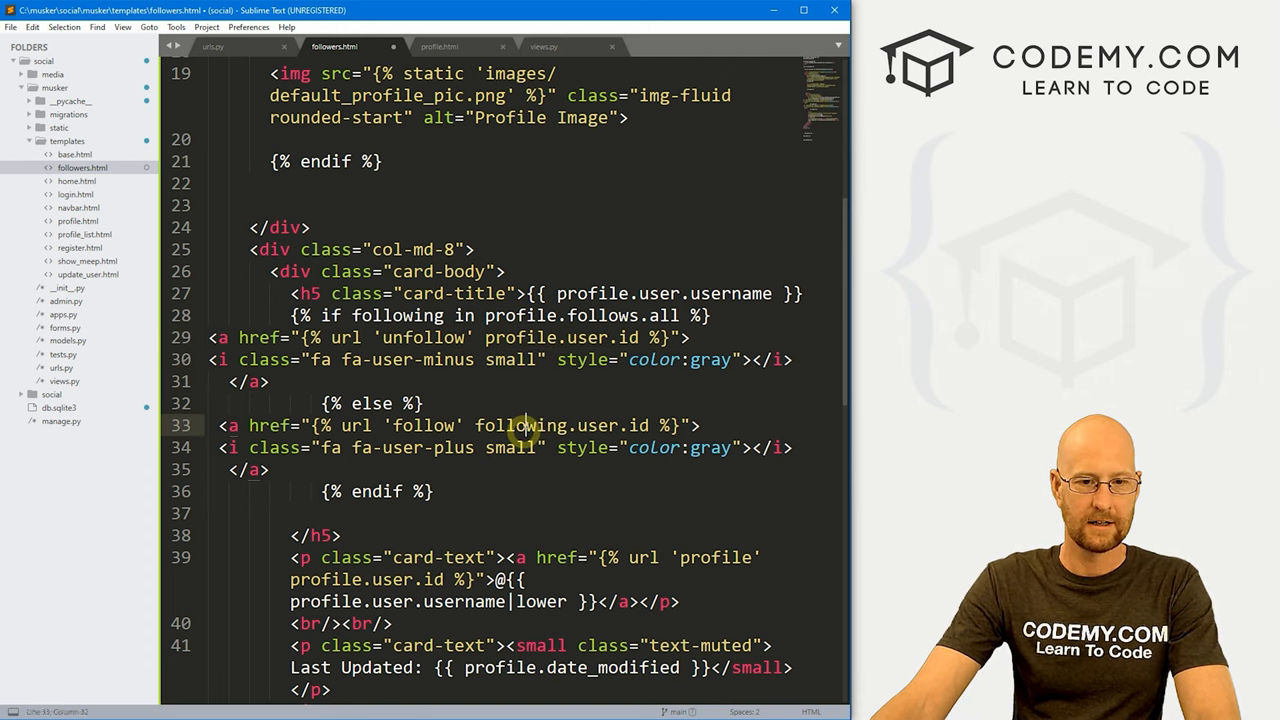
Replace following with profile in the follow URL and if condition, save, and return to Firefox
type("profile")
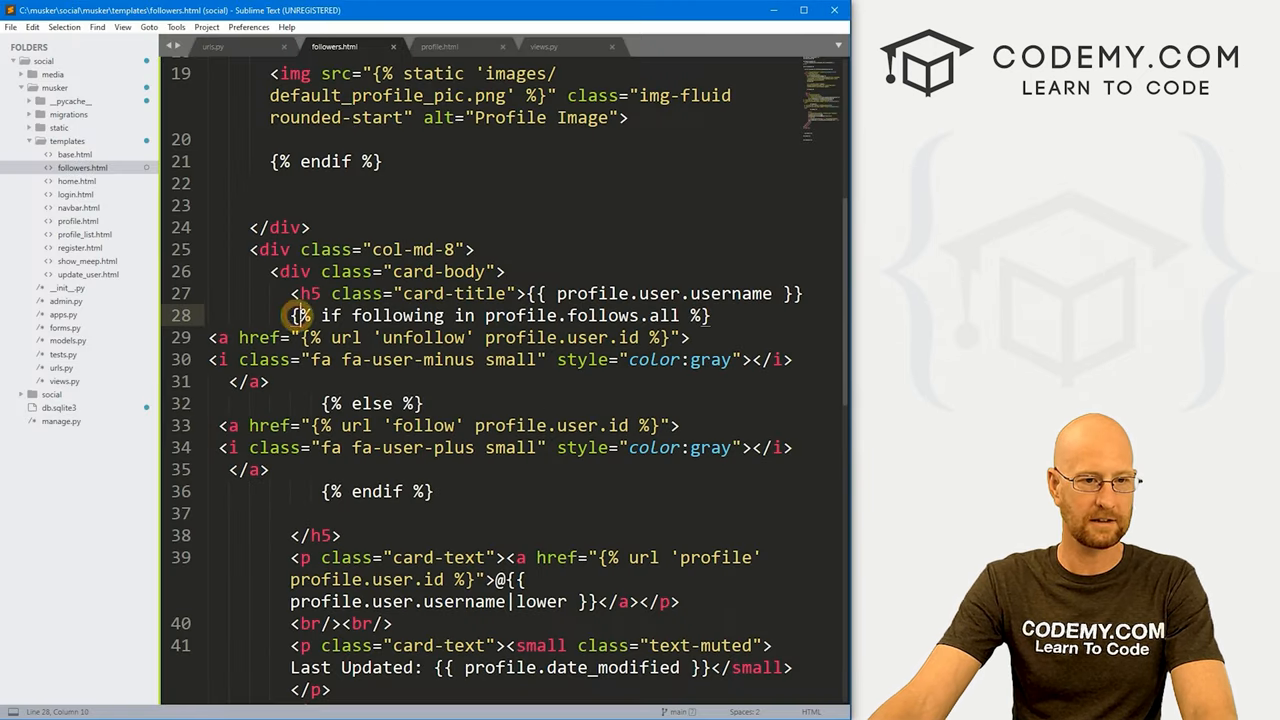
double_click(392, 316)
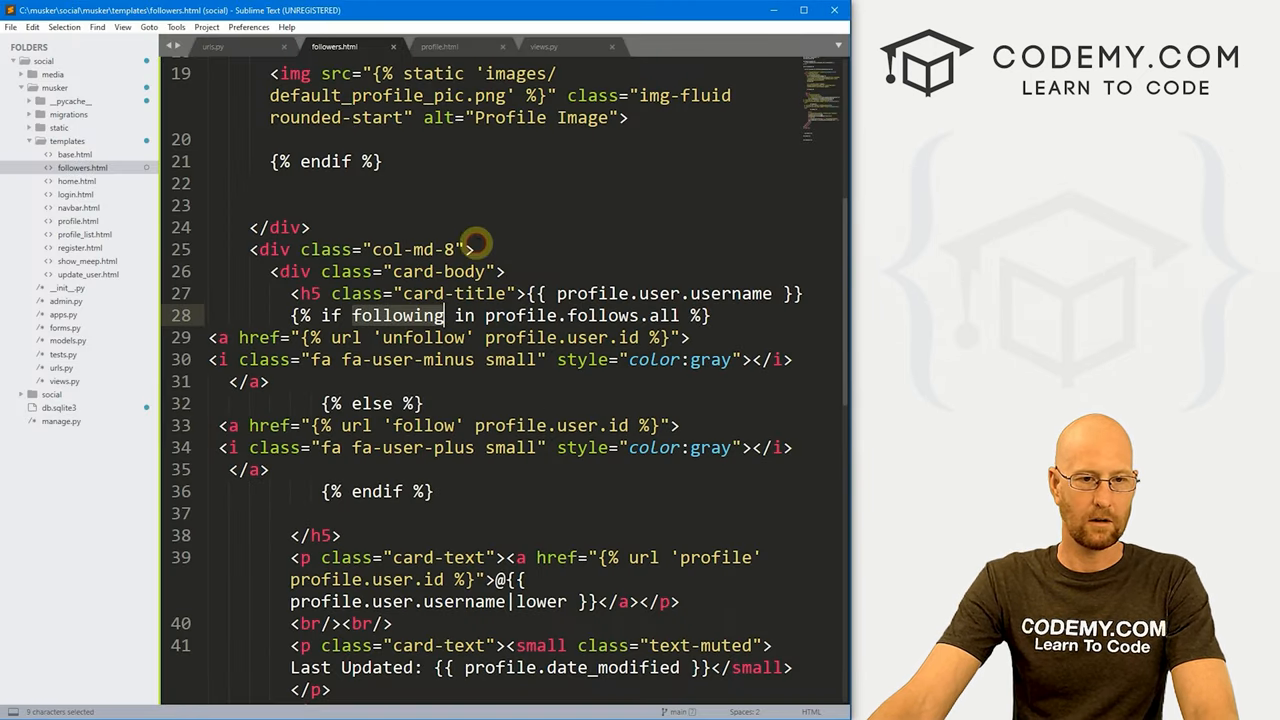
type("profile")
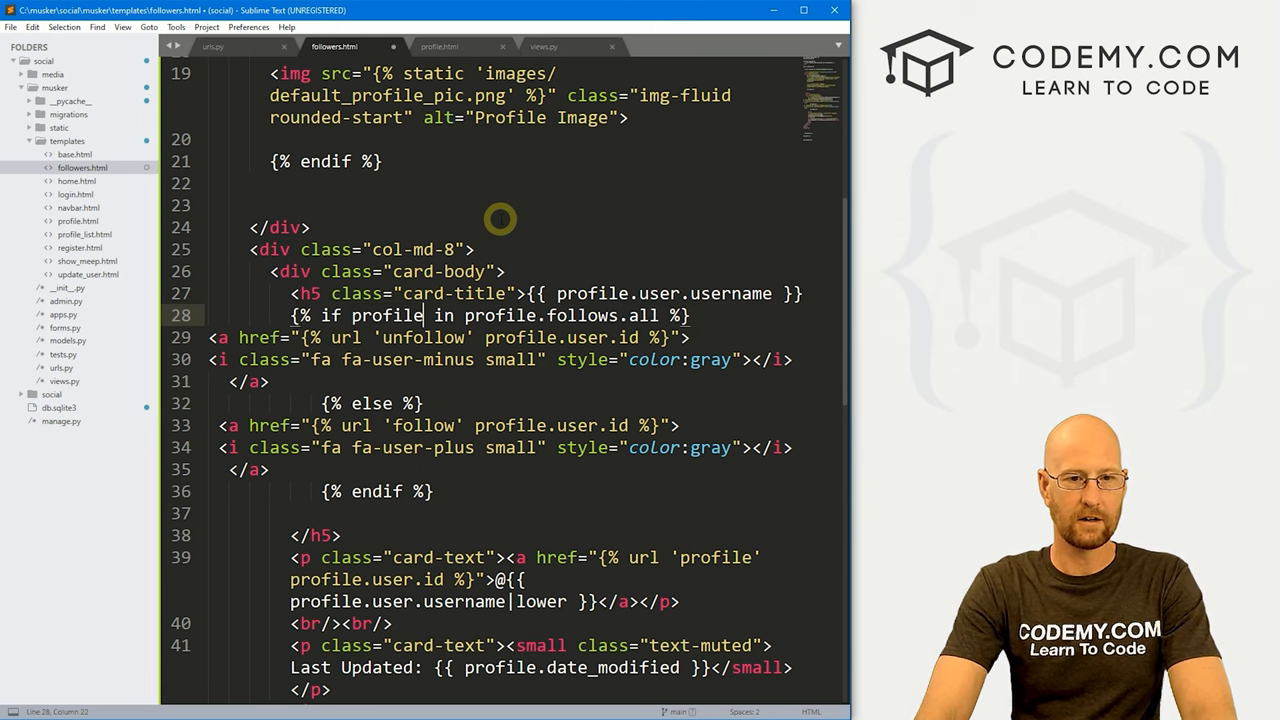
key("ctrl+s")
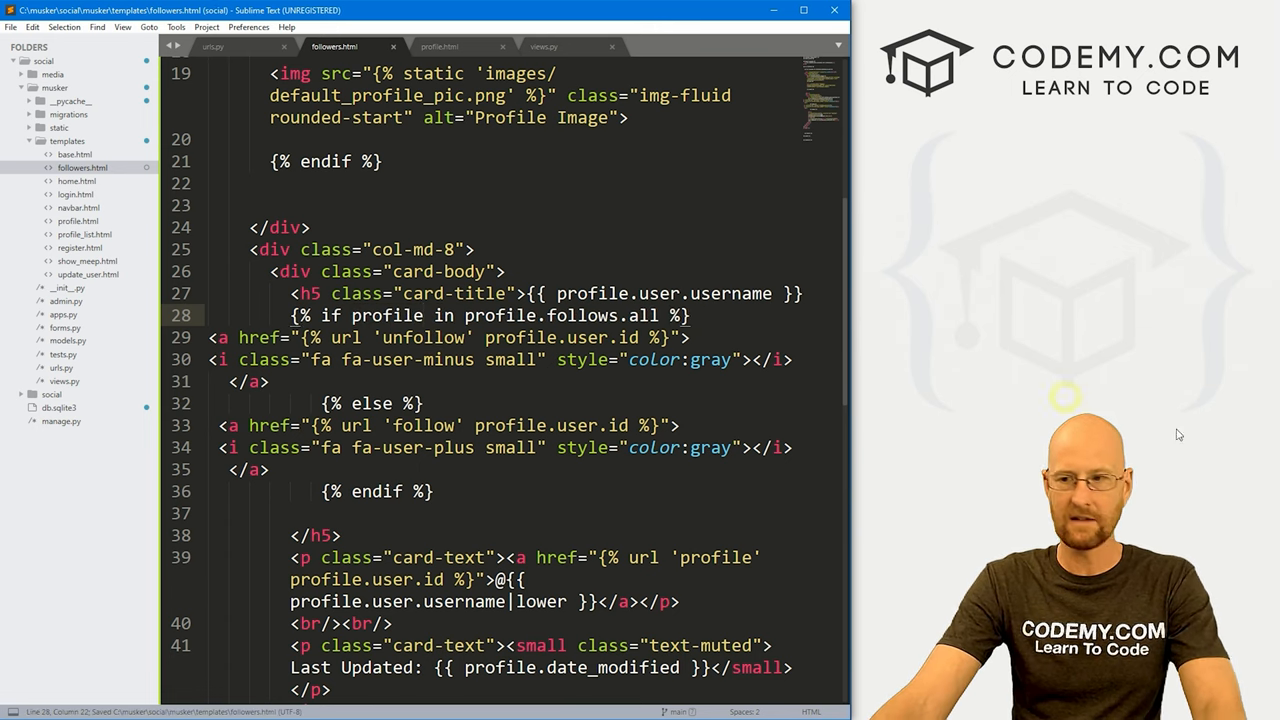
left_click(68, 44)
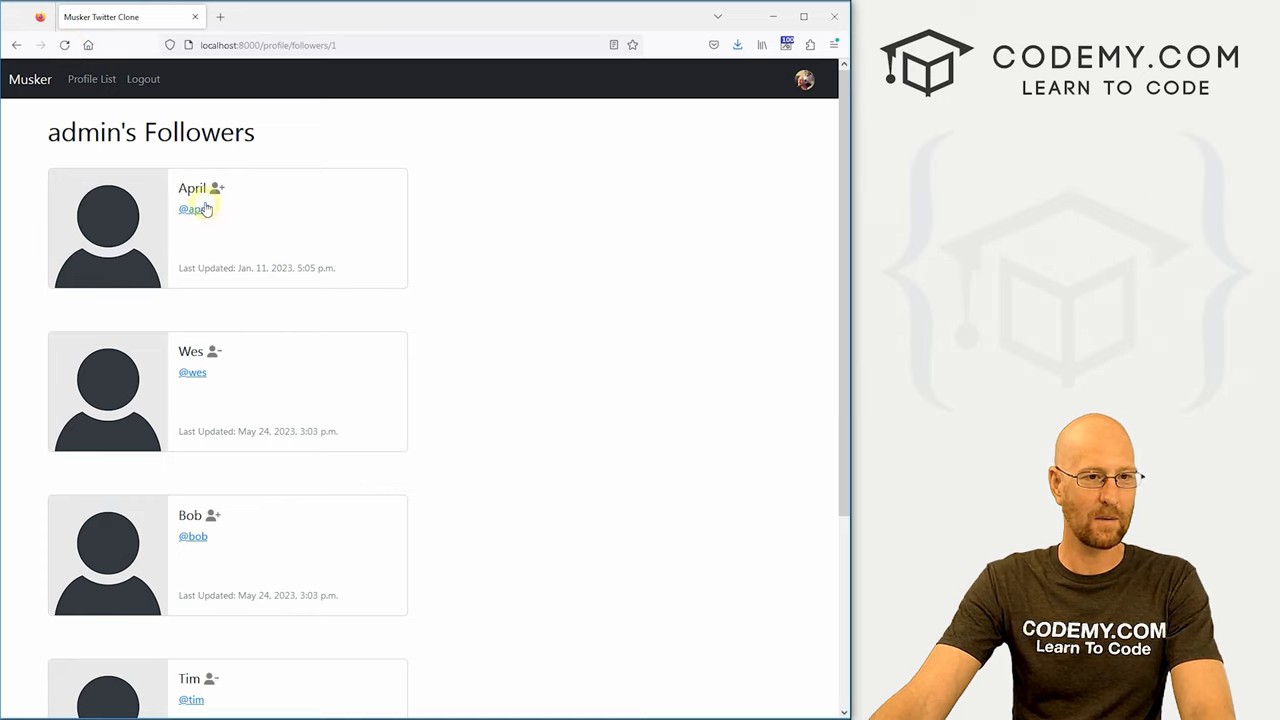
mouse_move(308, 210)
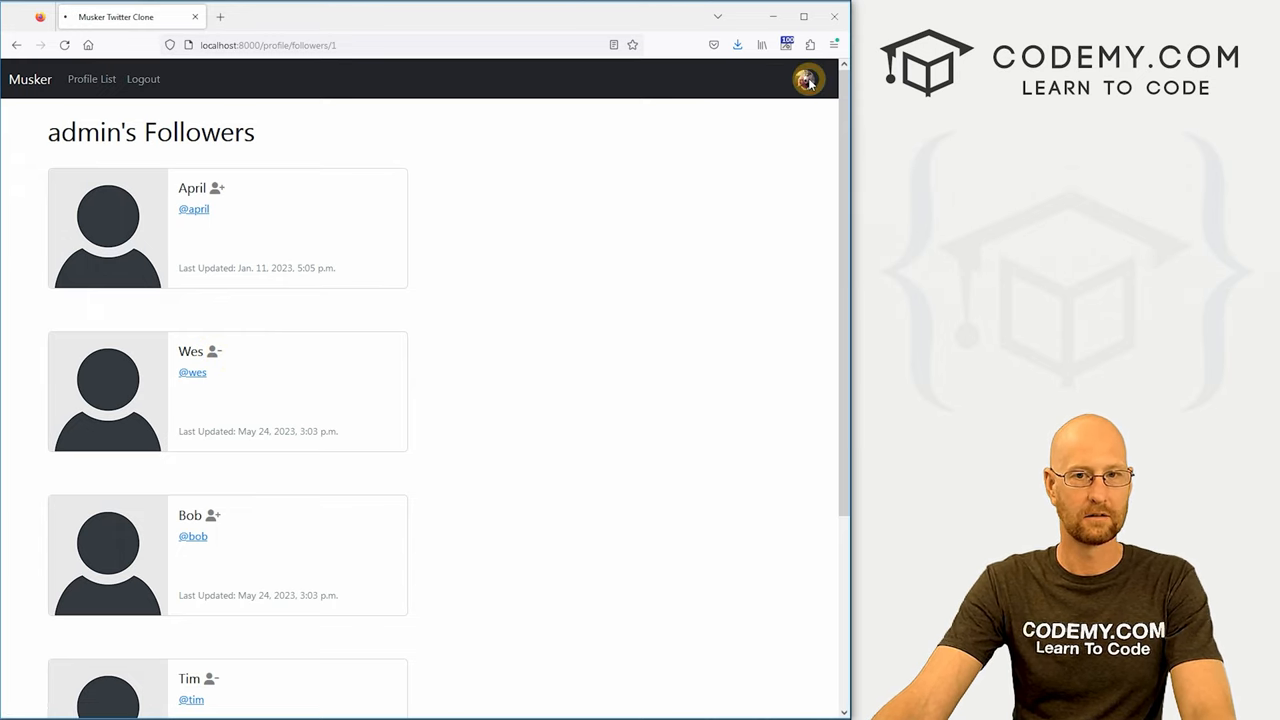
Try Wes's follow icon on the followers page and check admin's Follows list
left_click(808, 80)
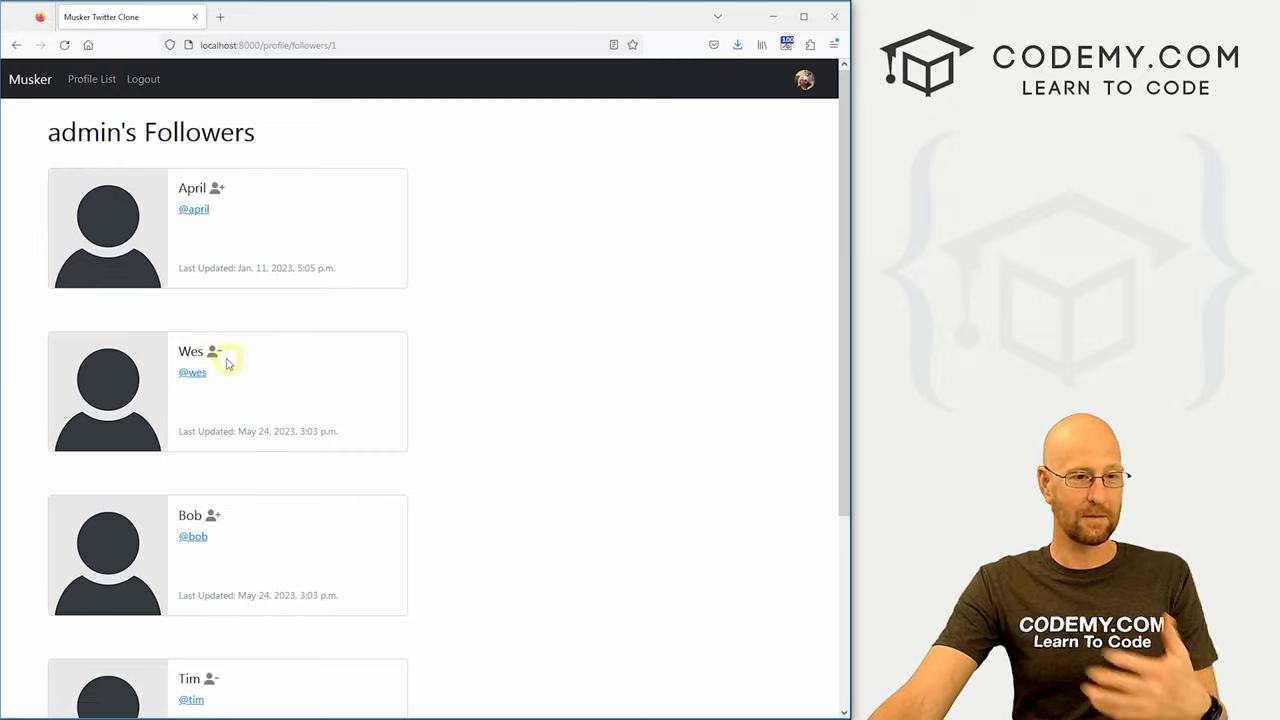
left_click(212, 352)
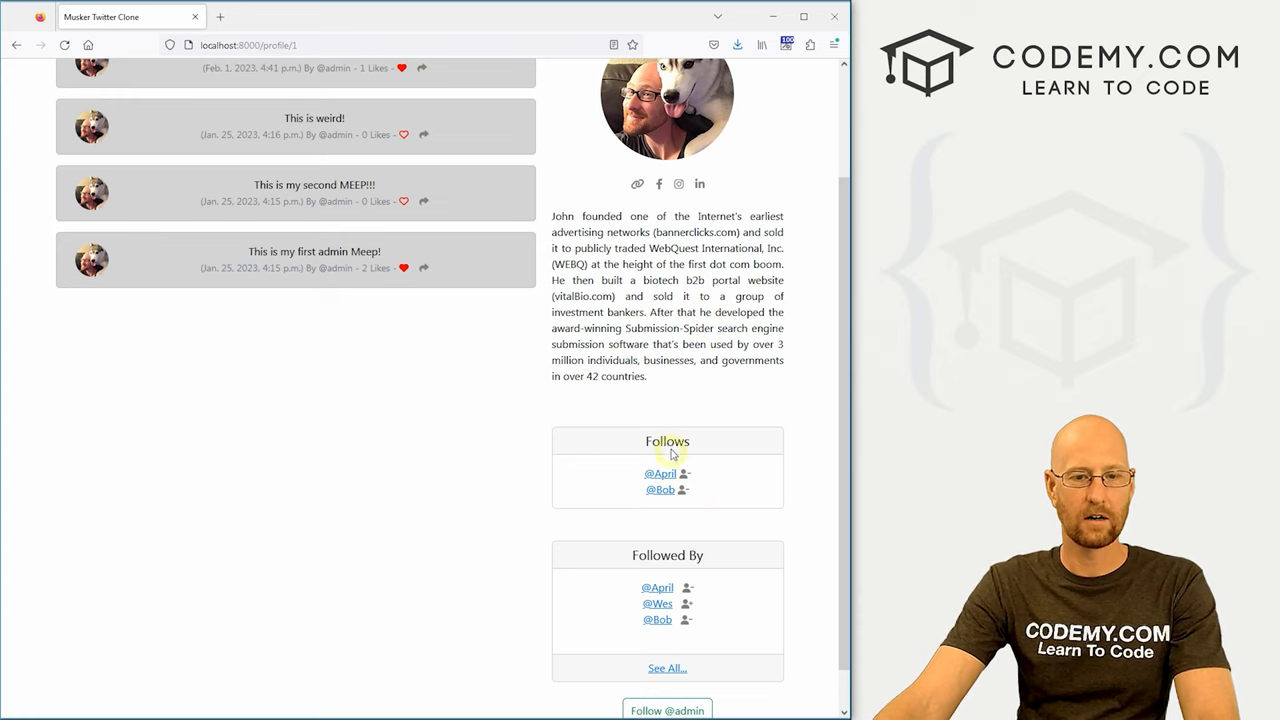
mouse_move(700, 560)
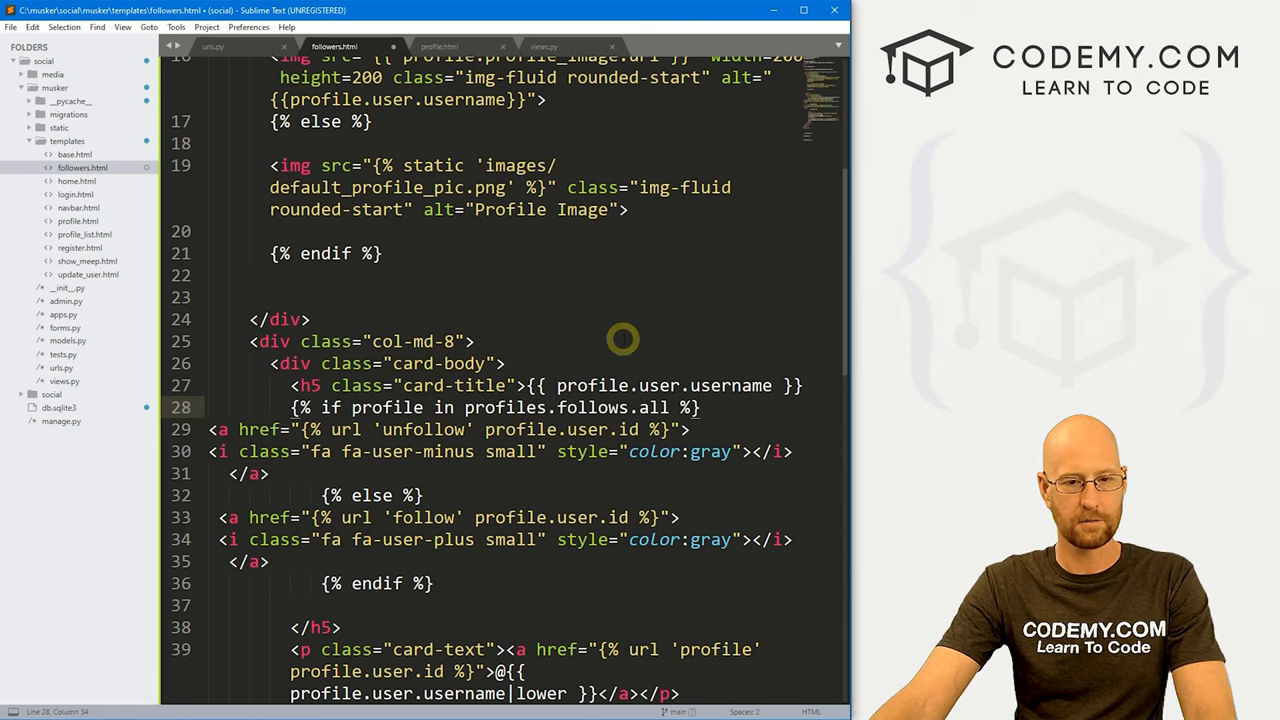
Save the profiles.follows.all condition, then follow Wes from his card and confirm Follows shows April, Bob and Wes
key("ctrl+s")
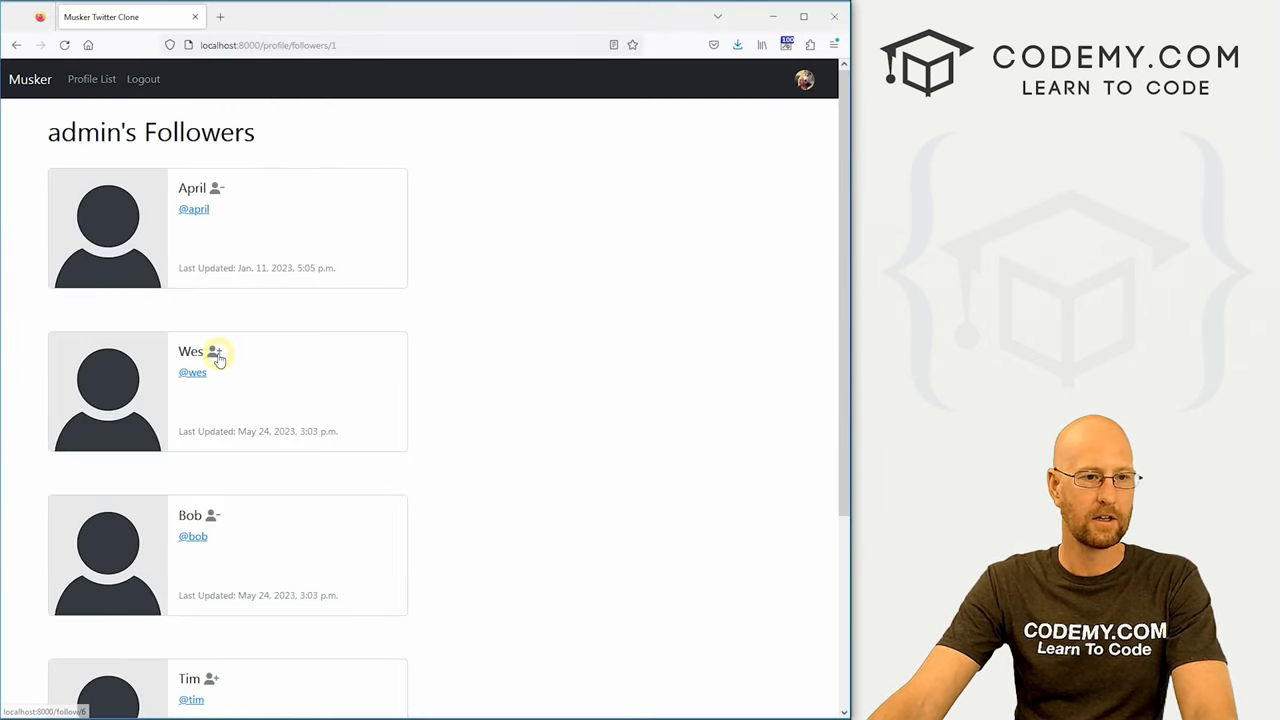
mouse_move(238, 304)
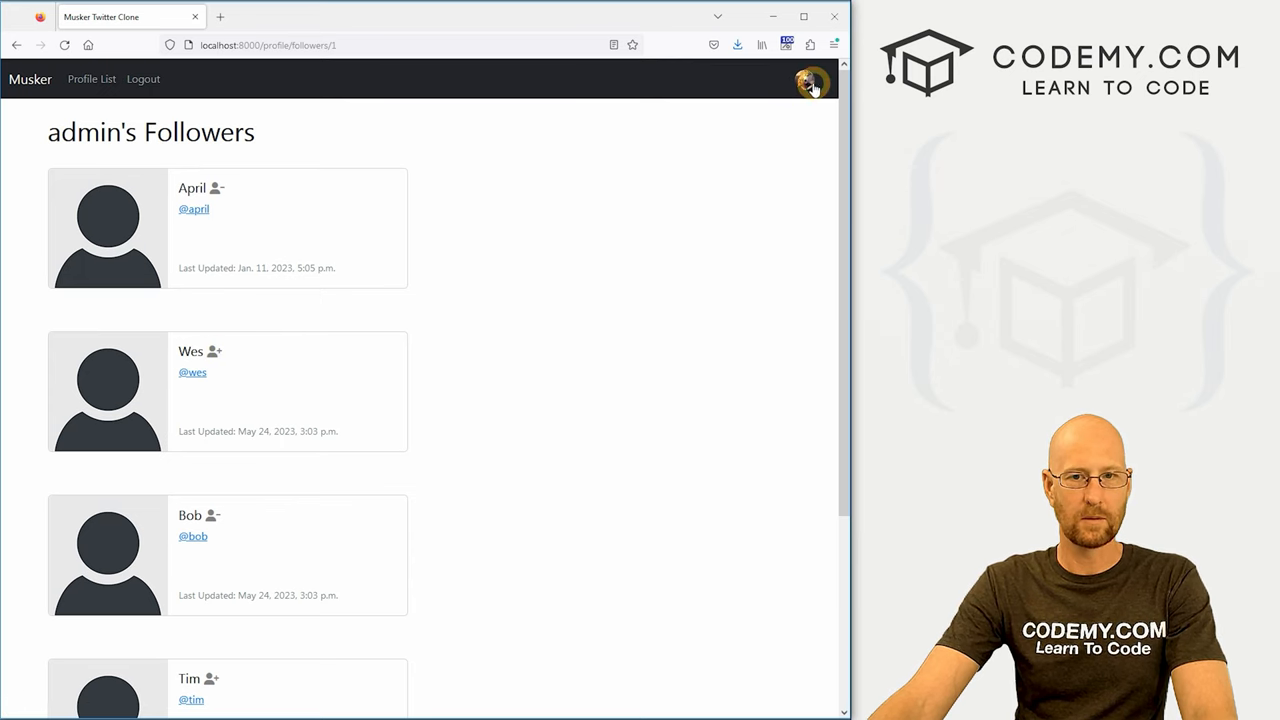
left_click(804, 82)
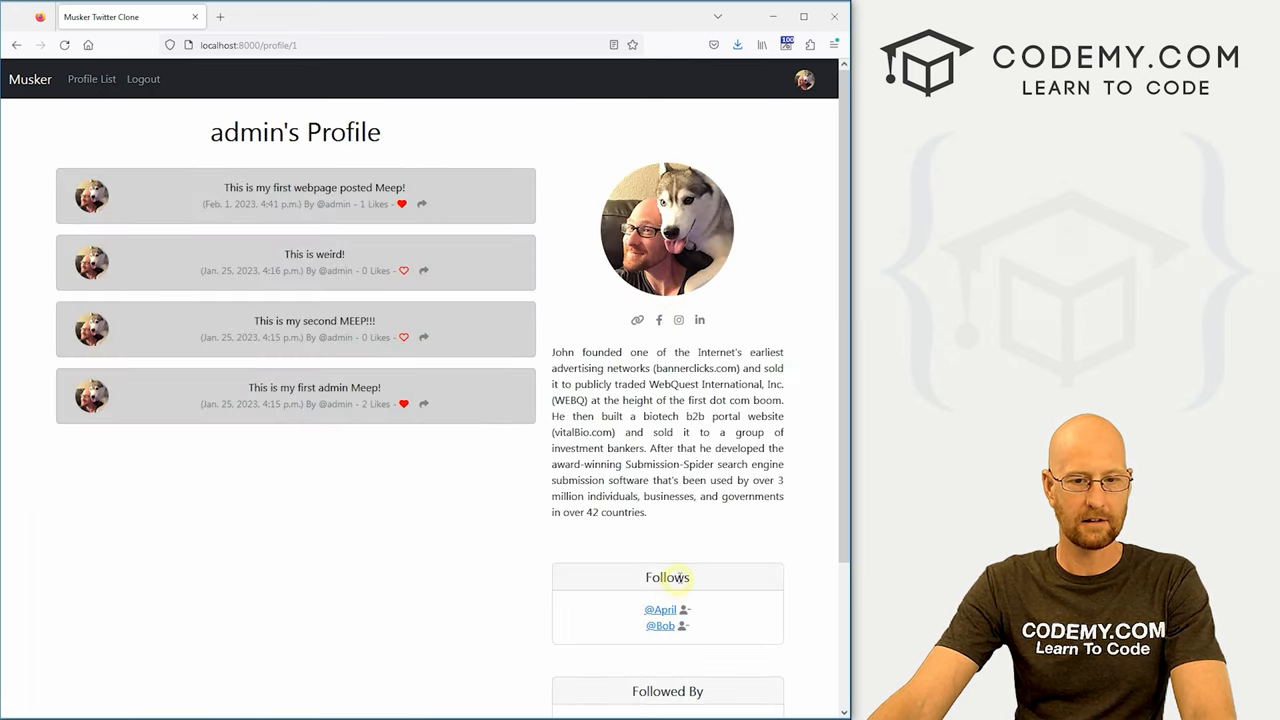
left_click(668, 692)
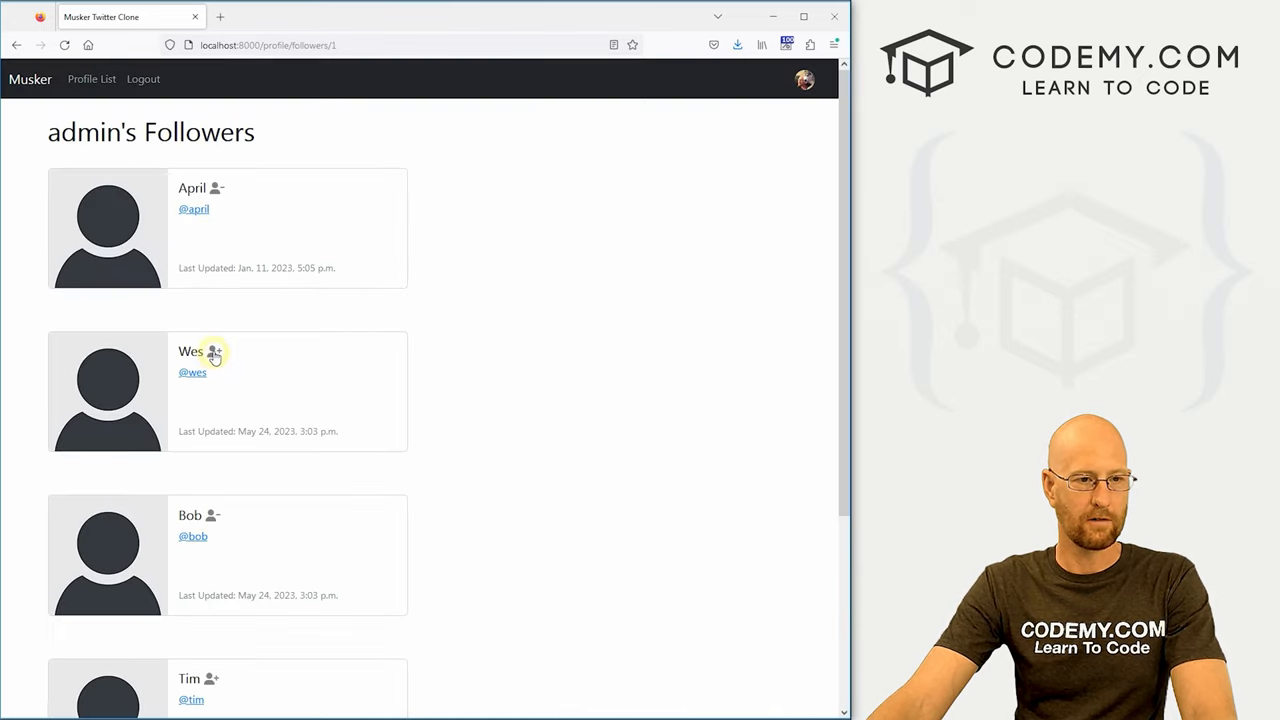
left_click(214, 352)
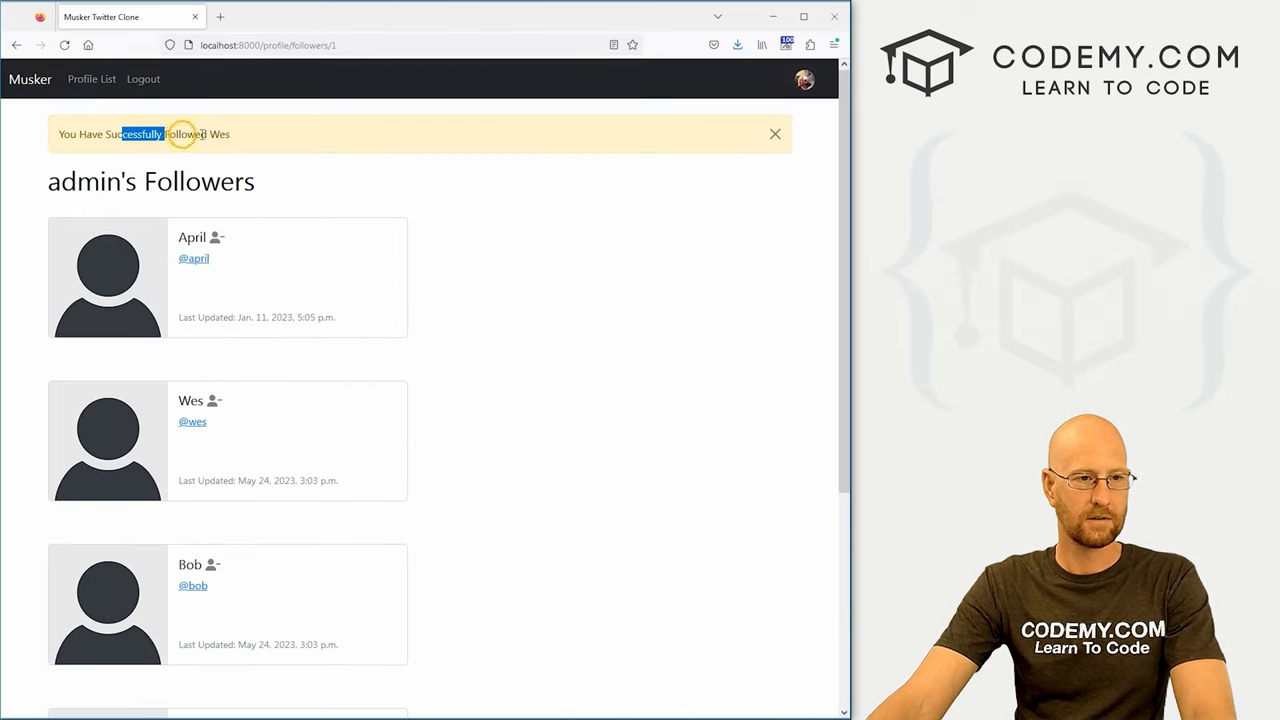
left_click(804, 80)
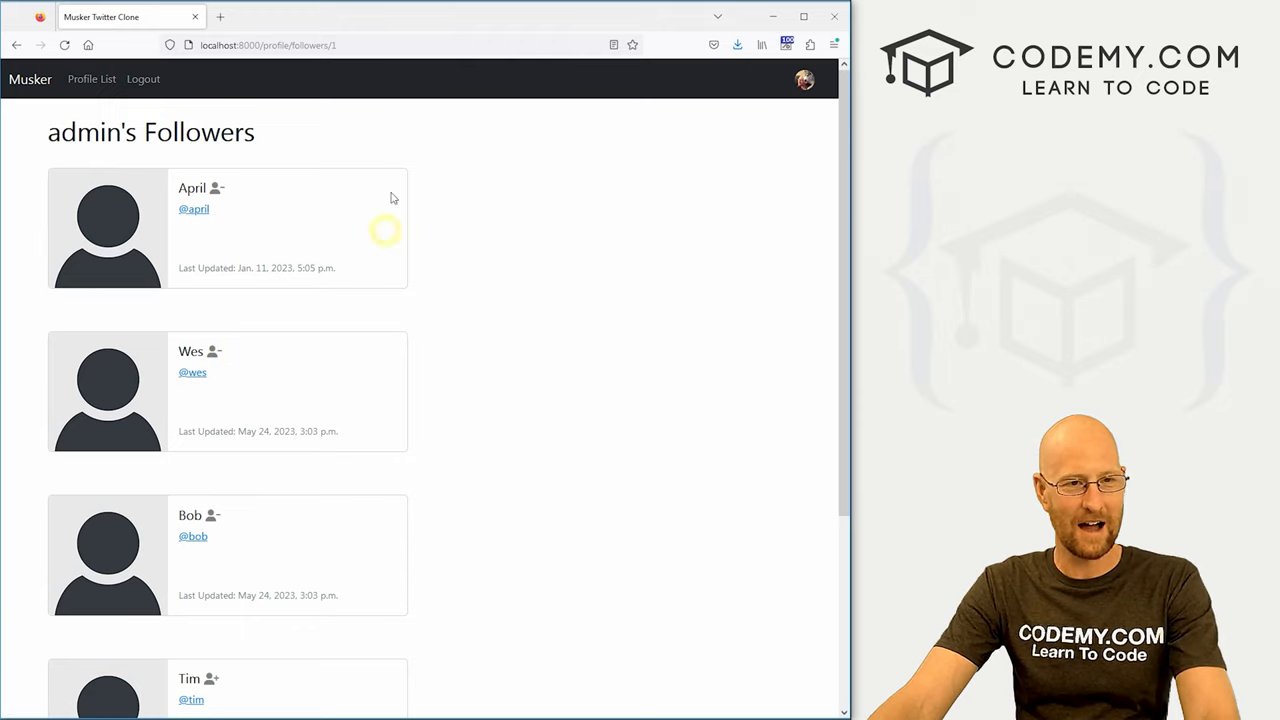
scroll("down", 3)
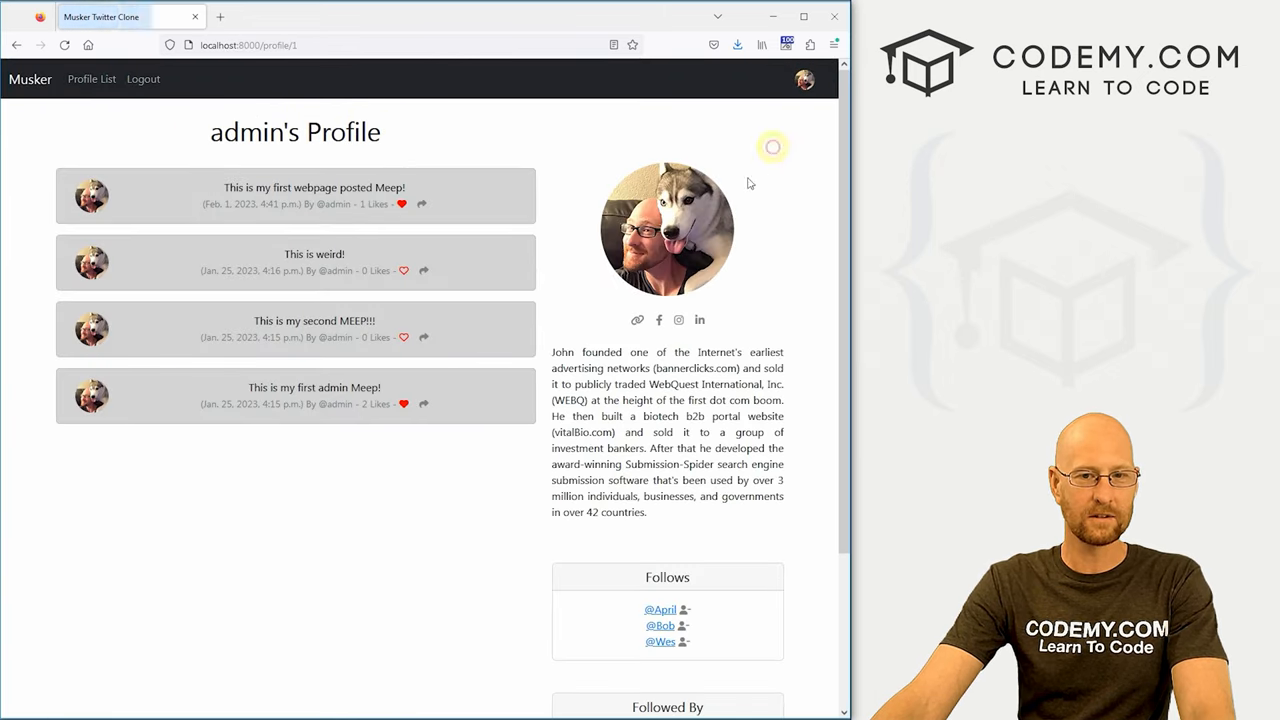
Open admin's full followers list via See All and visit codemy's profile from his card
scroll("down", 3)
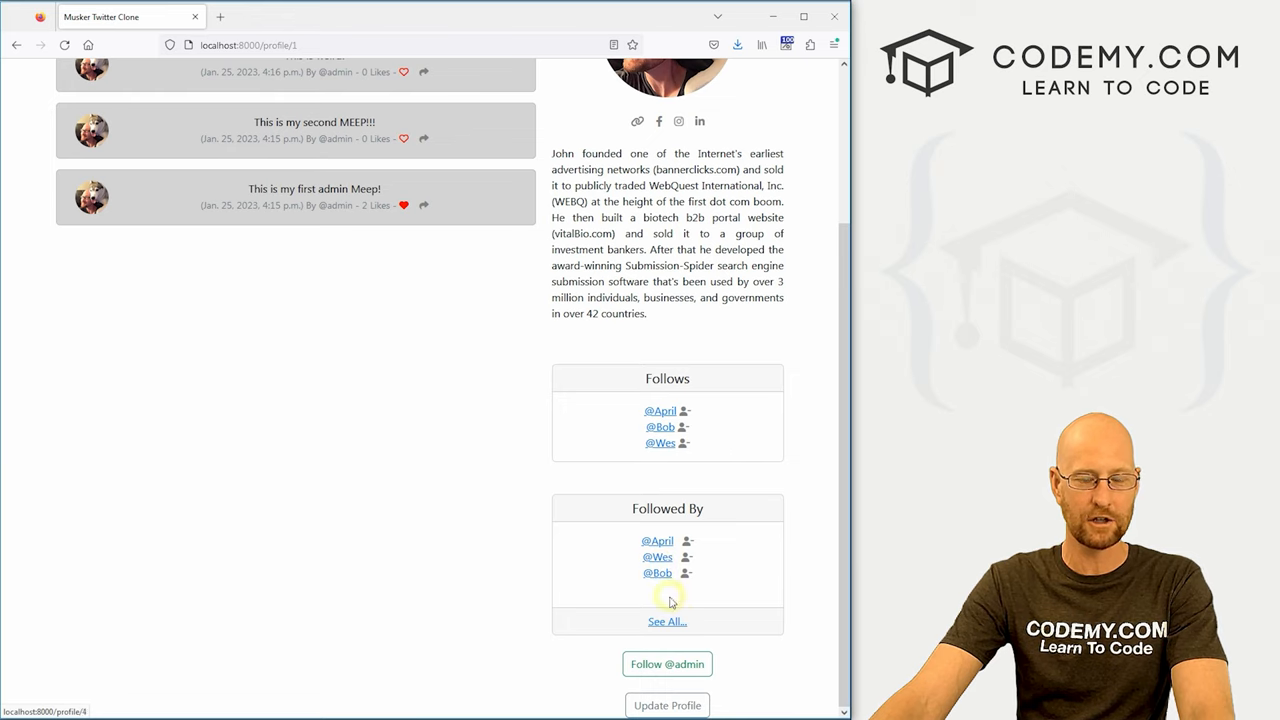
left_click(668, 620)
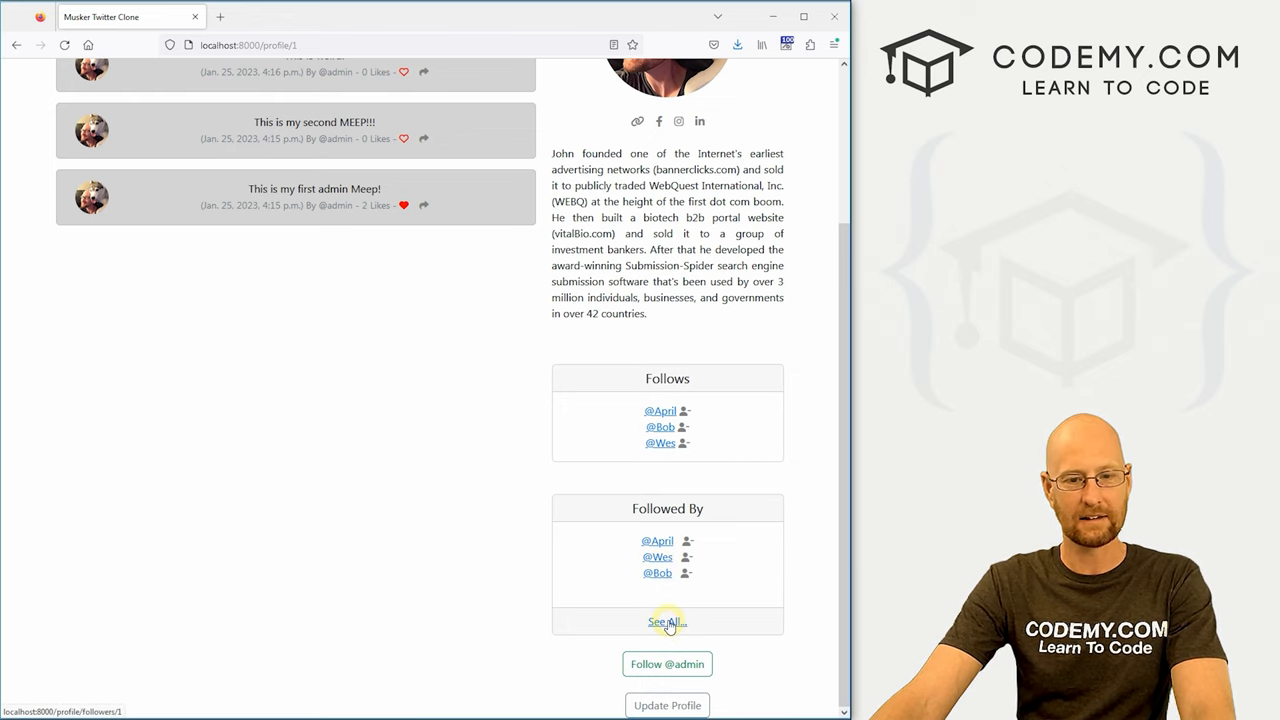
left_click(664, 622)
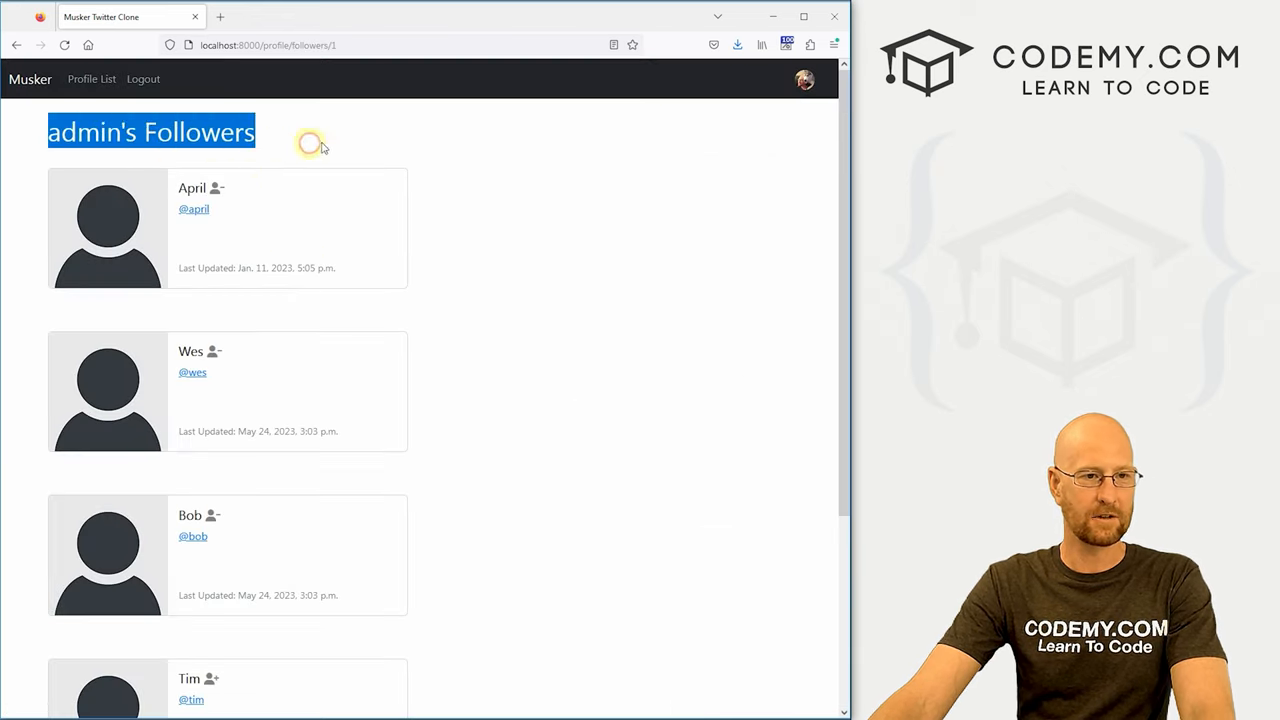
scroll("down", 3)
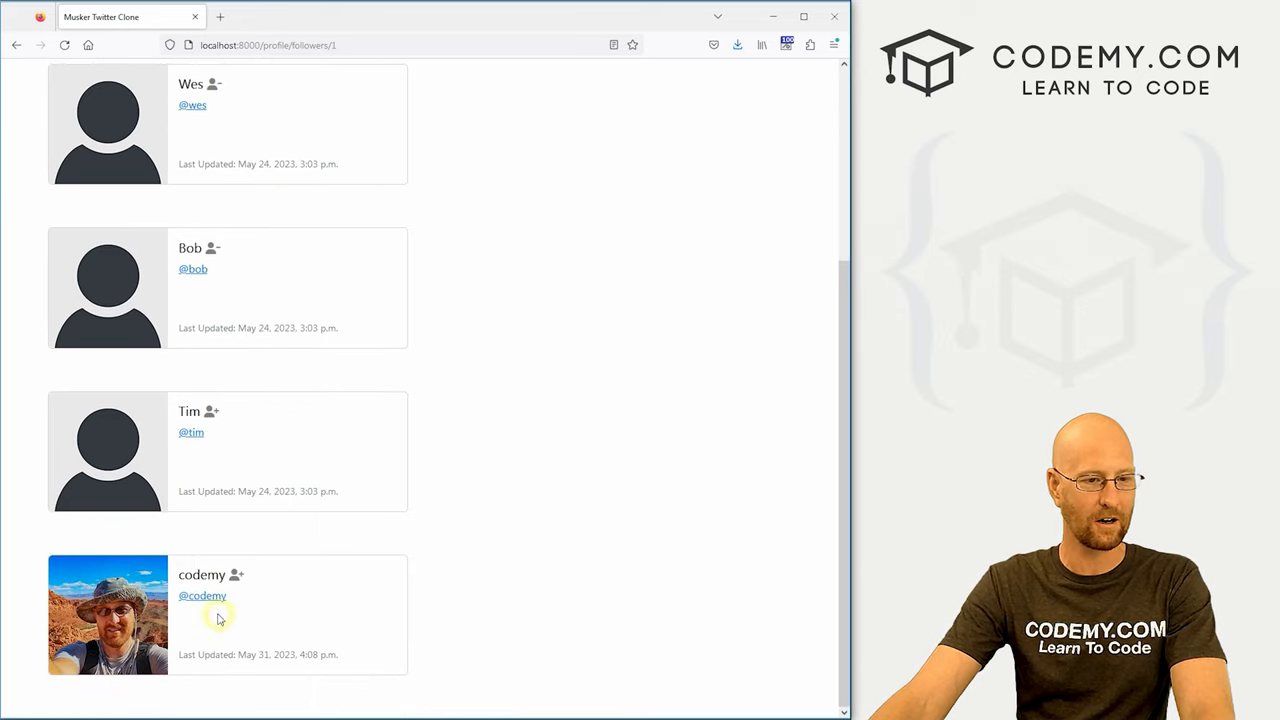
left_click(202, 596)
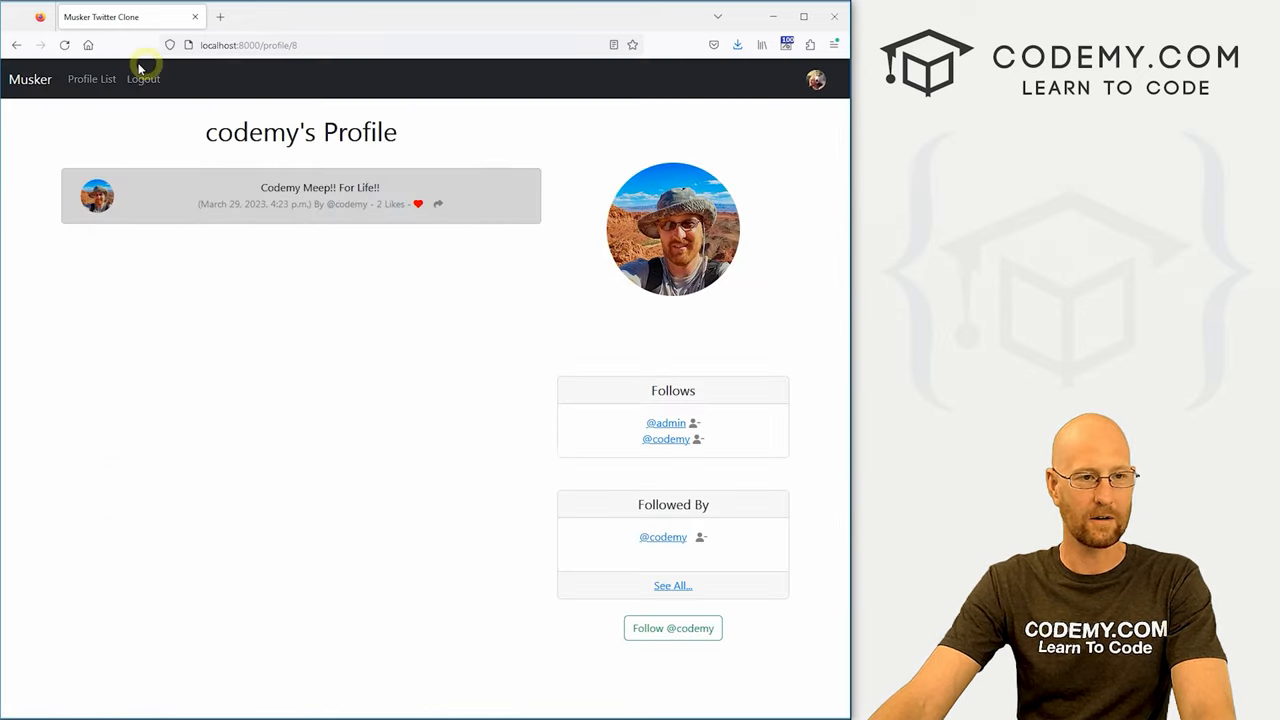
left_click(672, 584)
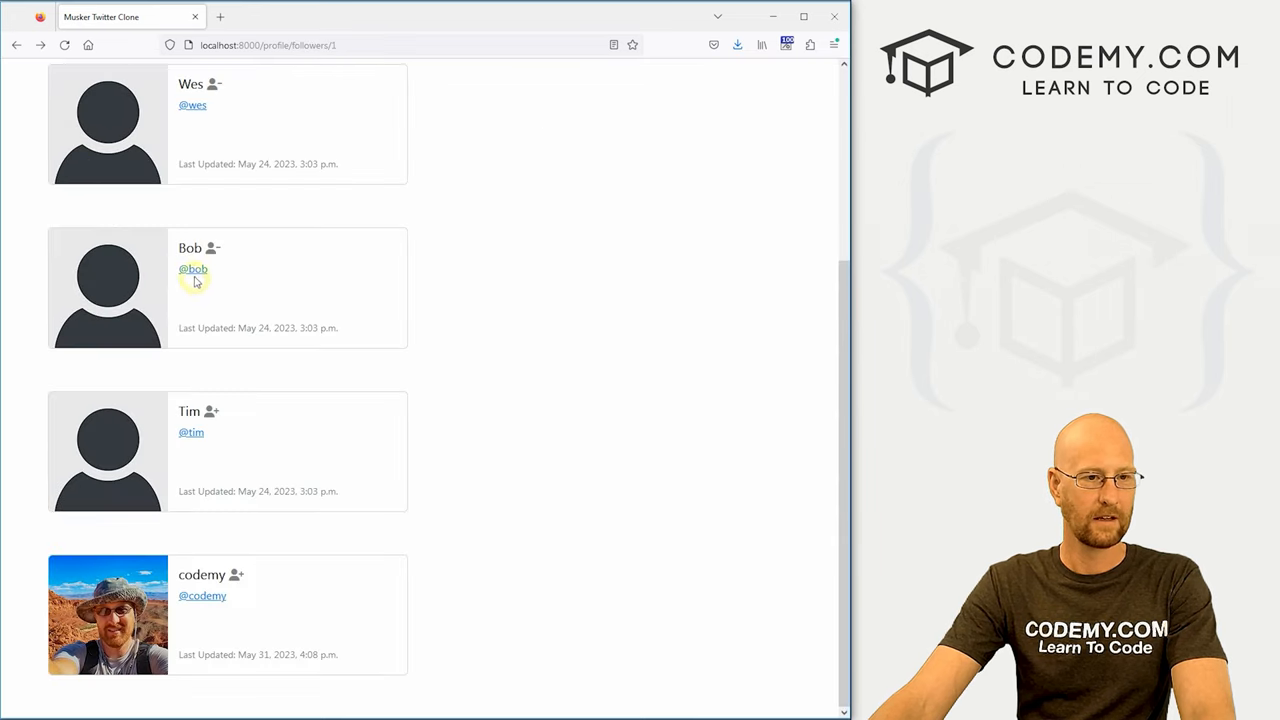
left_click(192, 268)
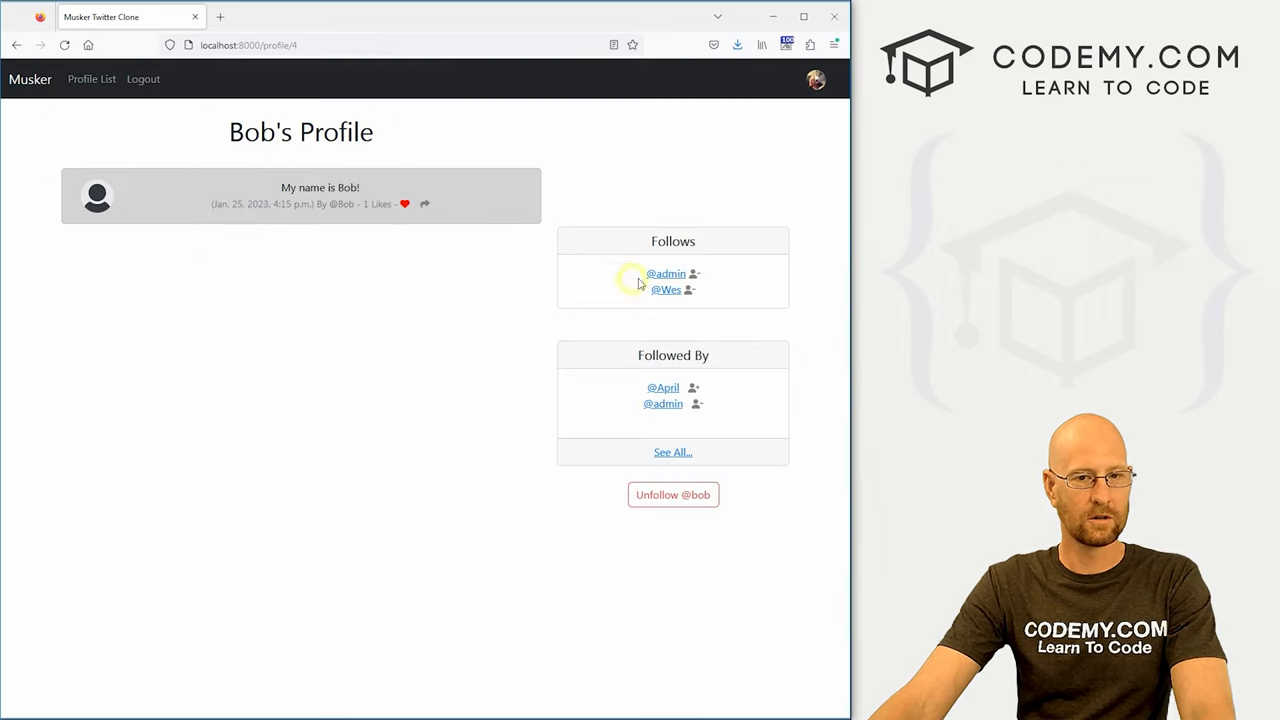
left_click(672, 452)
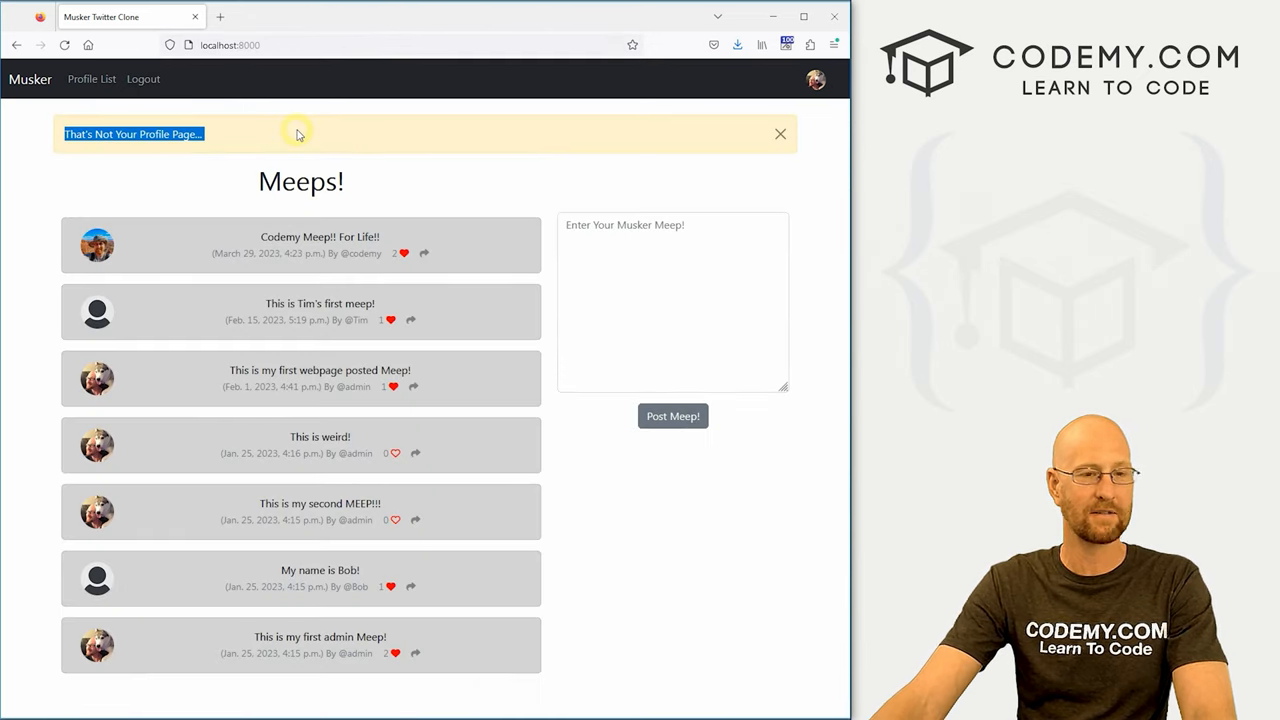
mouse_move(200, 150)
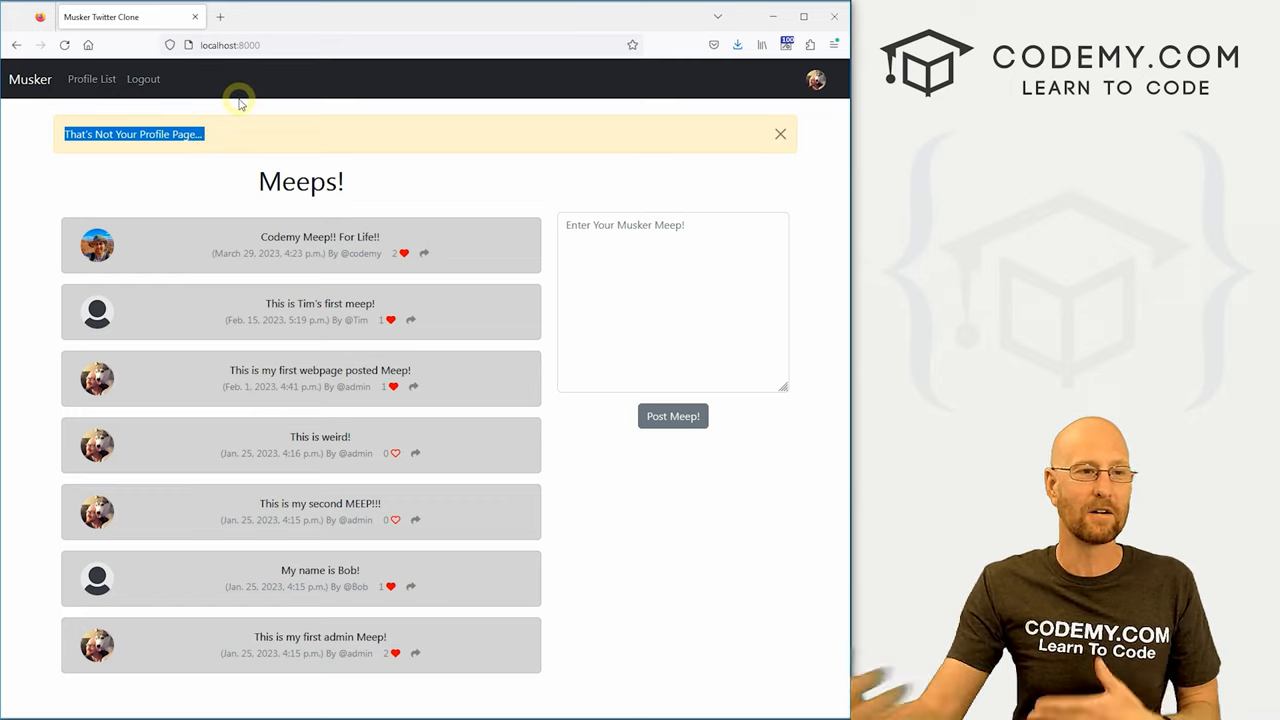
mouse_move(686, 136)
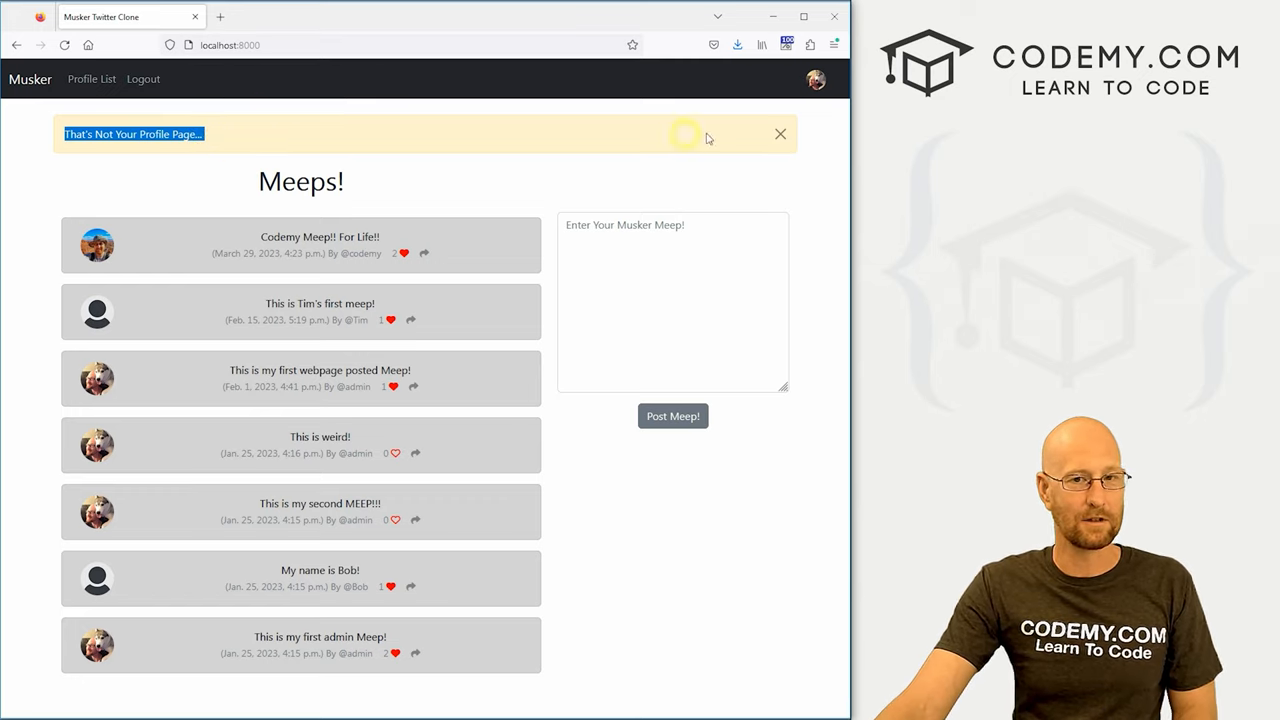
left_click(780, 132)
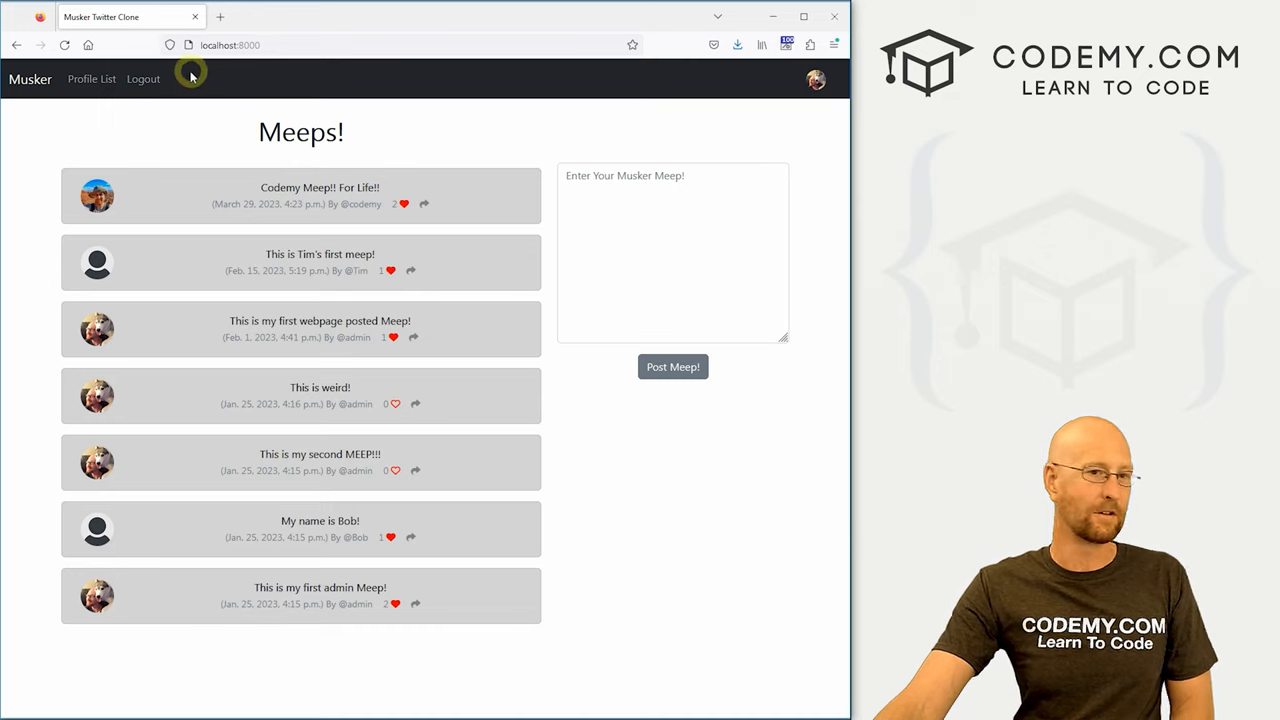